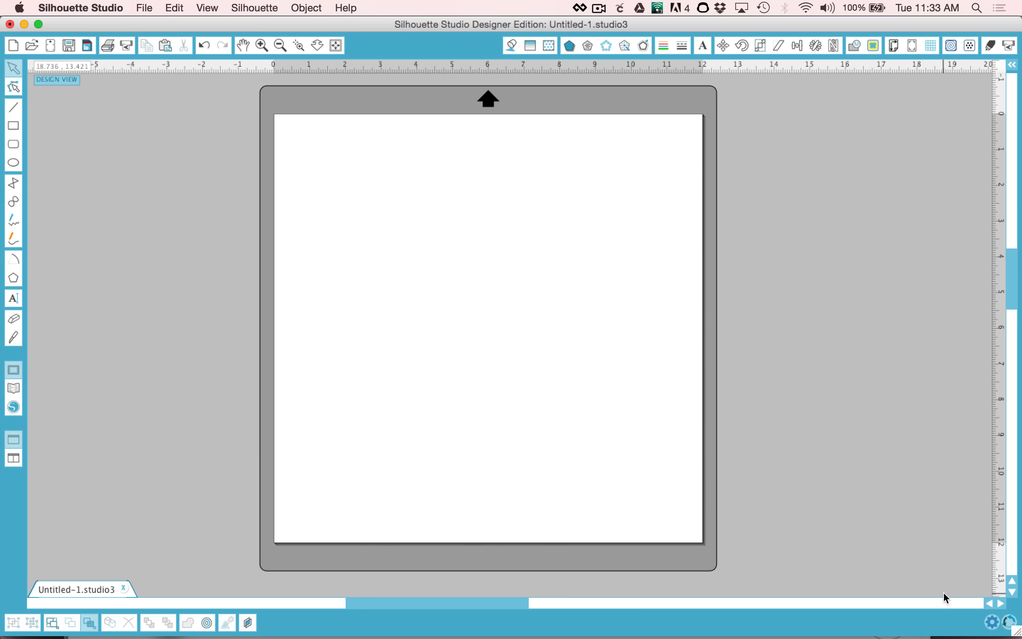
mouse_move(1010, 623)
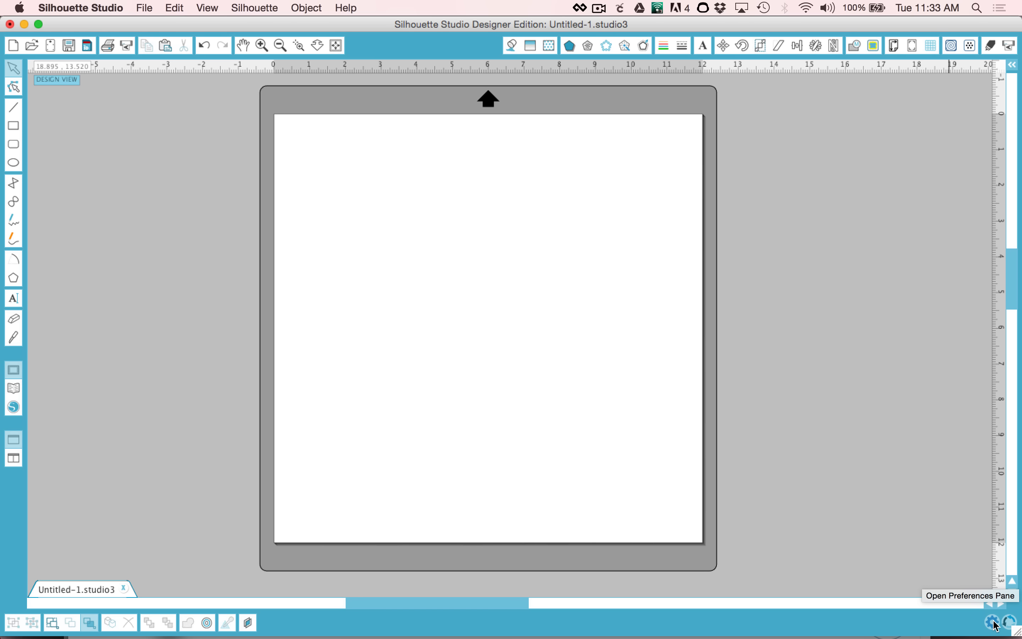
Step: Open the preferences pane and expand its General section with language, unit and resolution options
click(1011, 623)
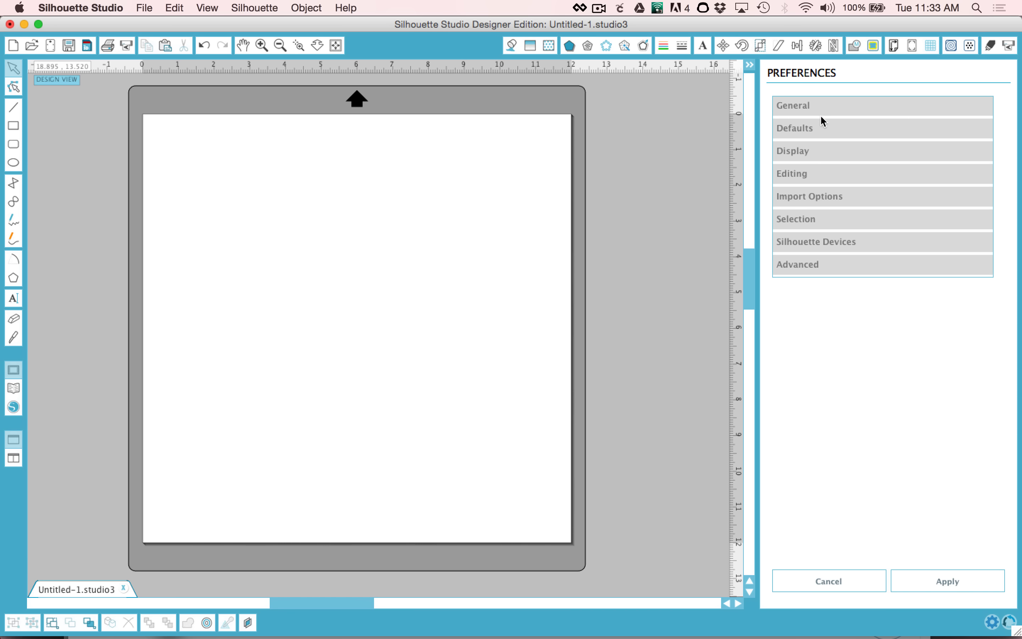
mouse_move(842, 249)
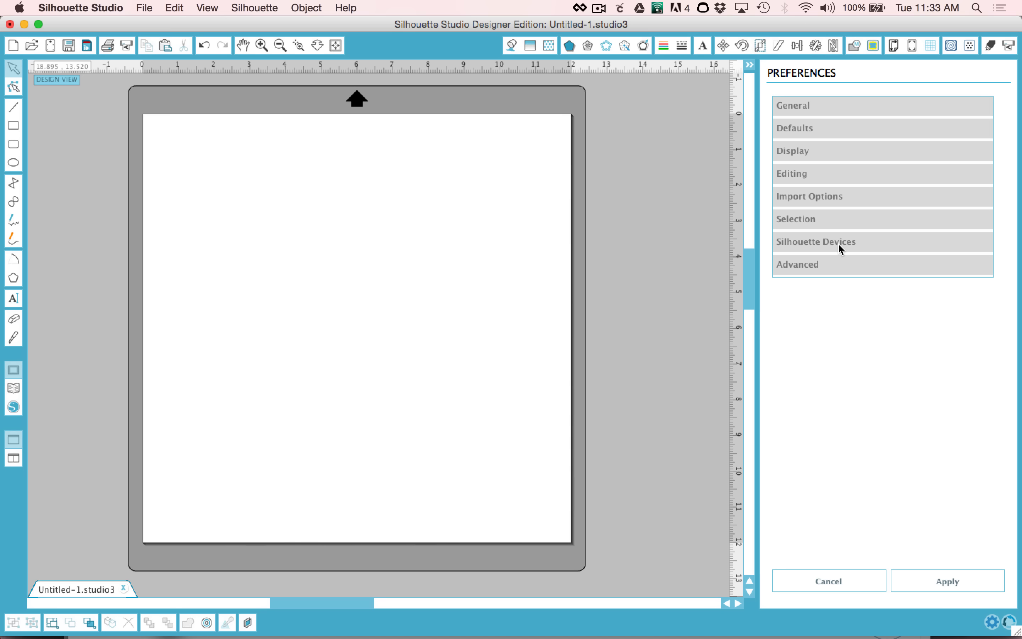
mouse_move(840, 196)
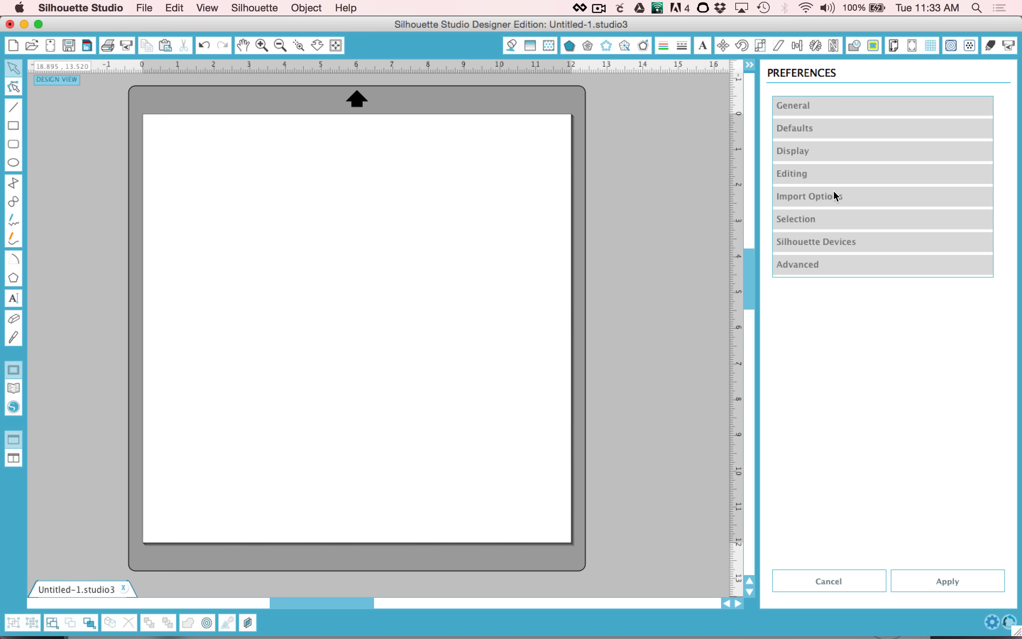
mouse_move(826, 140)
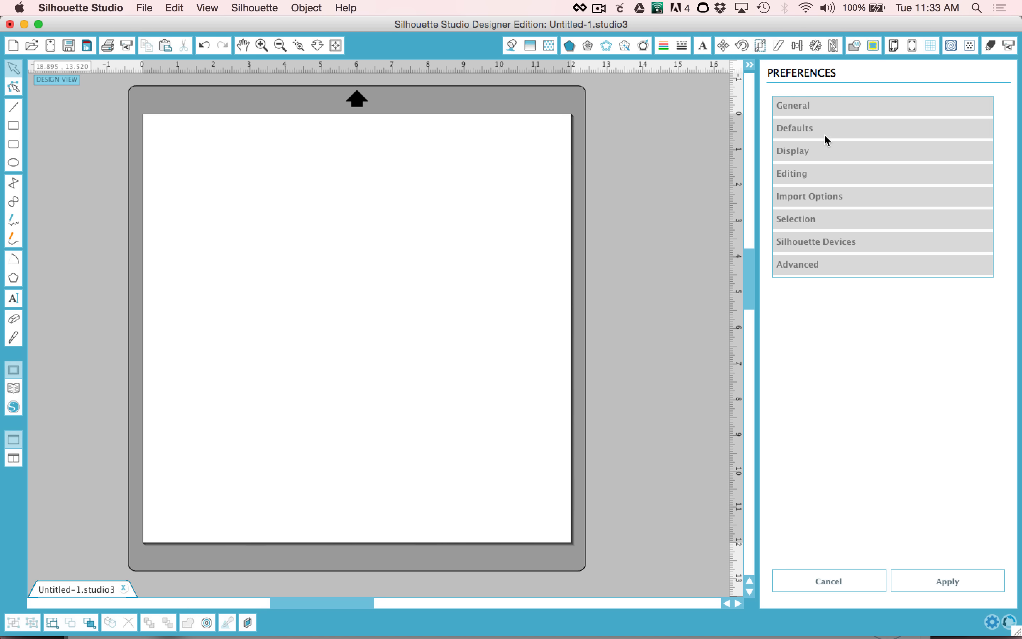
click(794, 105)
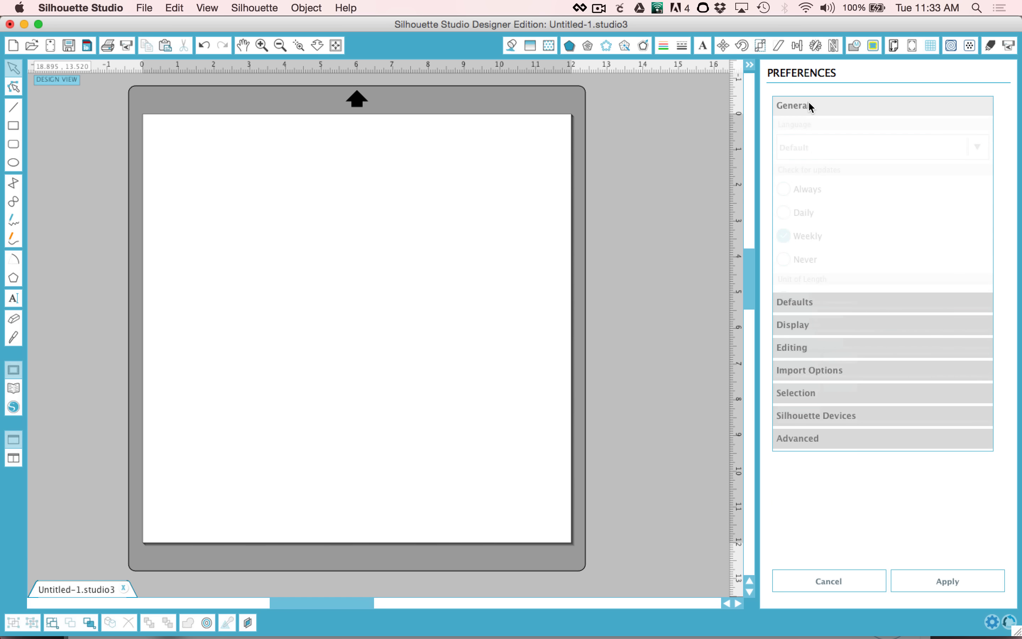
click(793, 106)
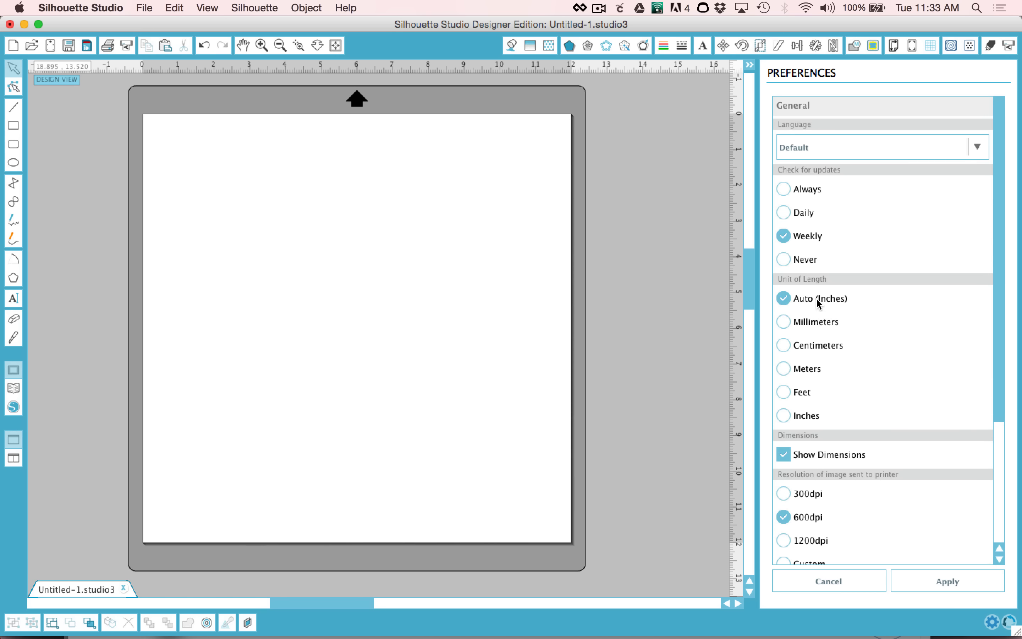
mouse_move(831, 430)
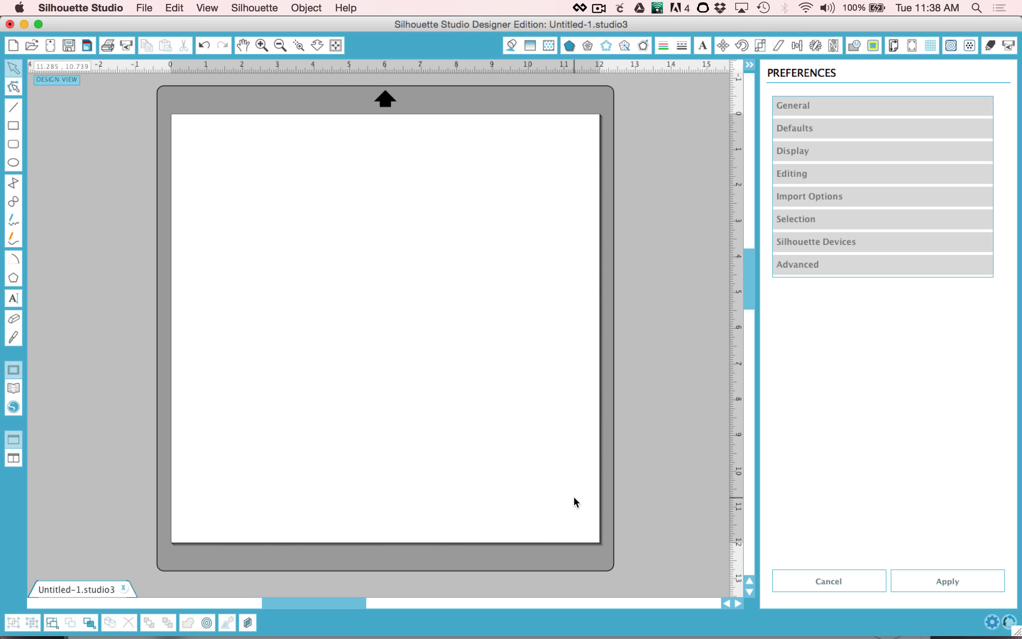
mouse_move(458, 407)
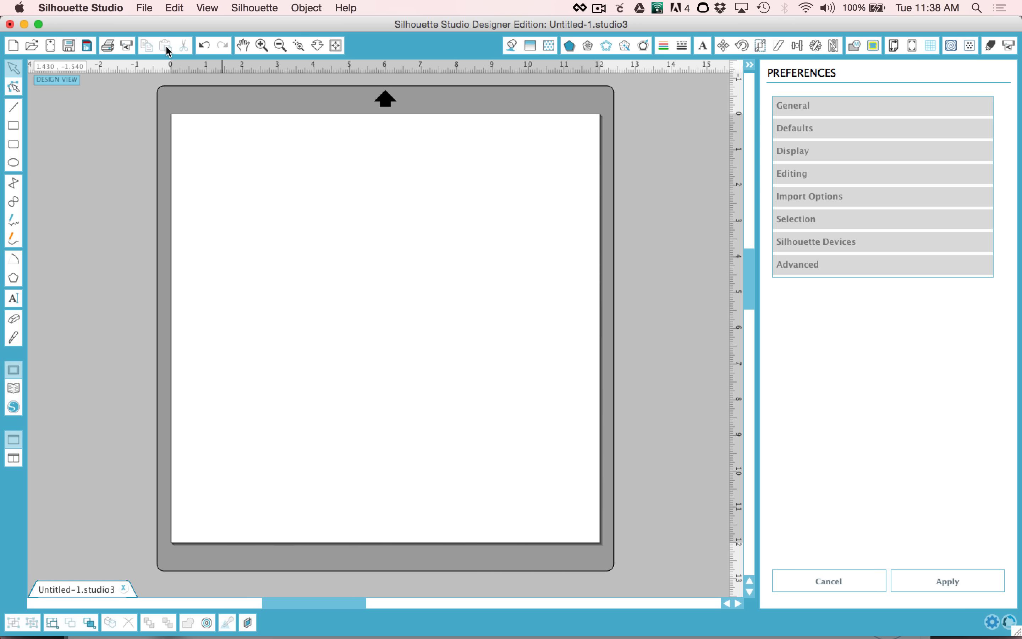
mouse_move(108, 46)
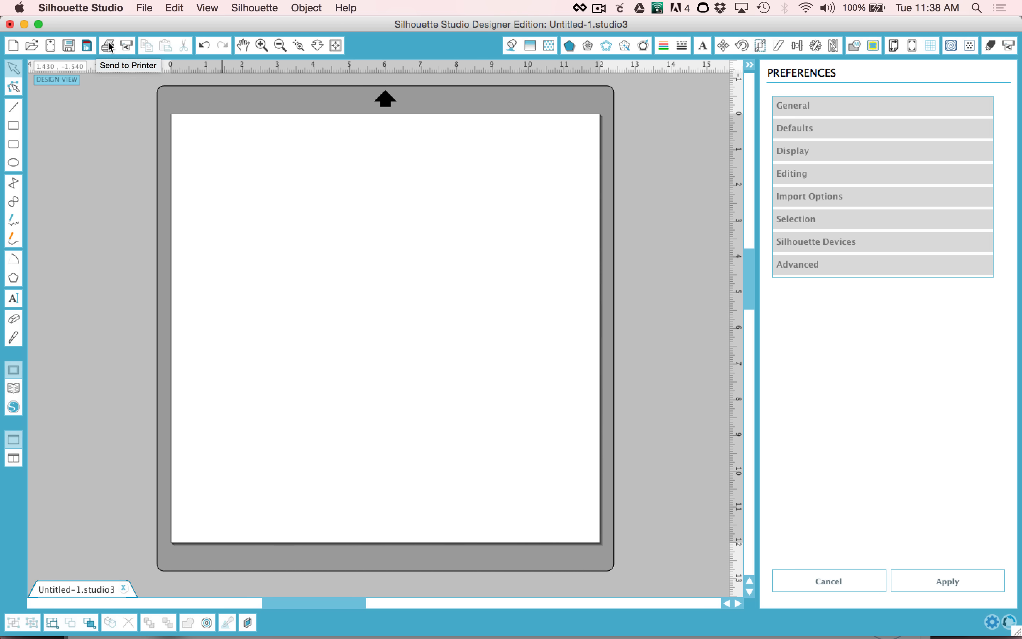
mouse_move(127, 46)
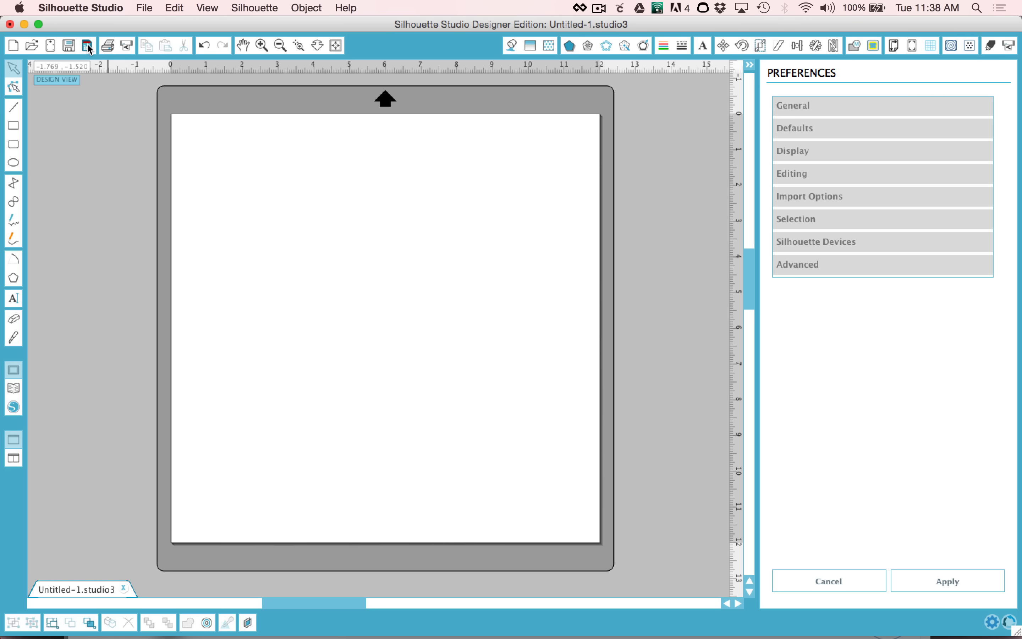
mouse_move(101, 46)
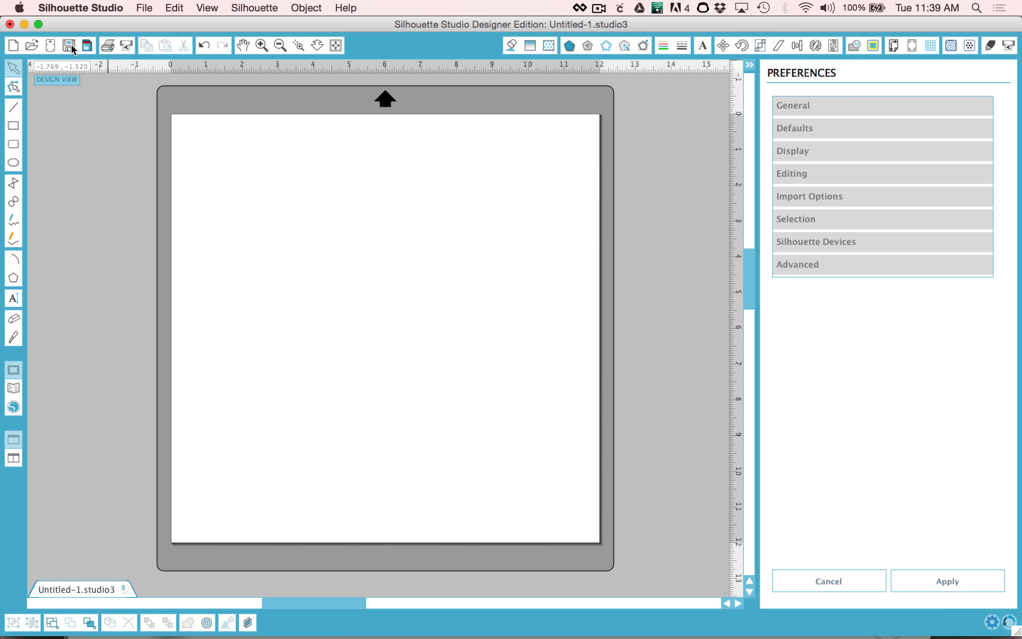
mouse_move(100, 51)
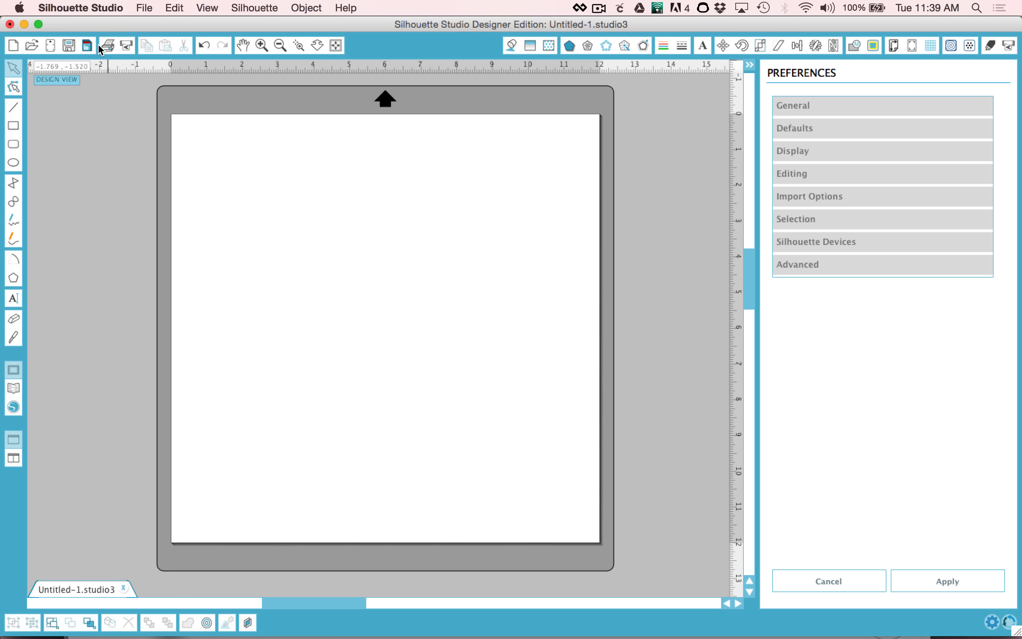
mouse_move(204, 45)
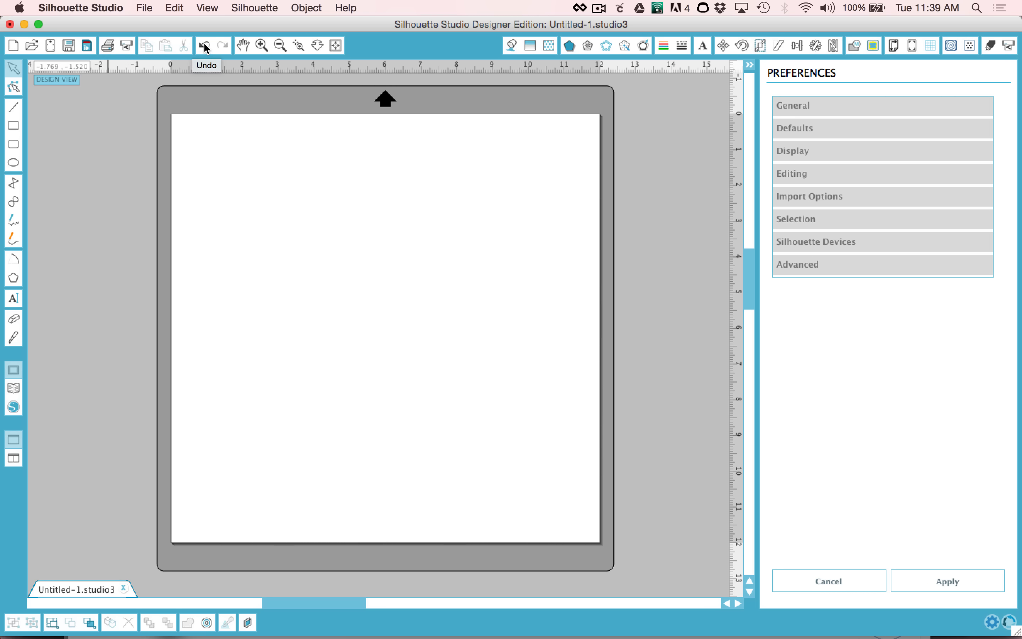
mouse_move(225, 50)
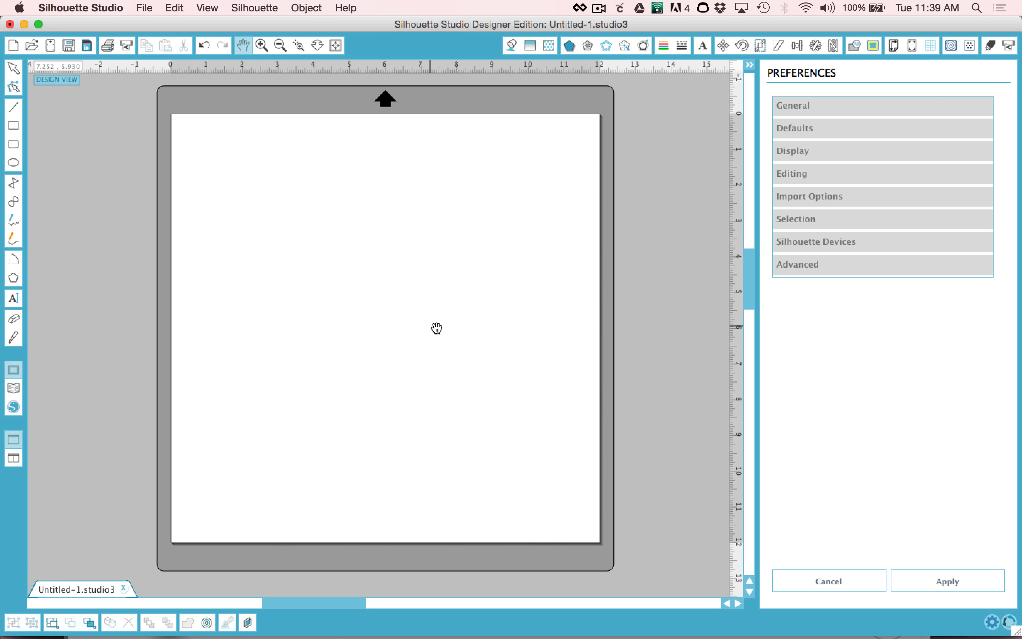
Step: Pan across the design page, then fit the whole letter page back in view
drag(436, 328, 307, 196)
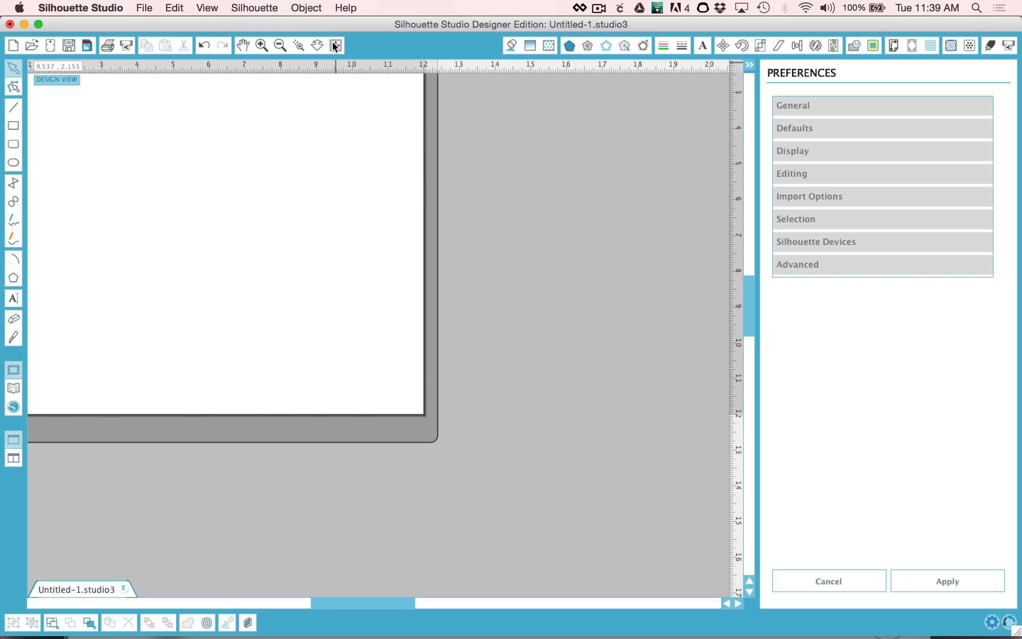
mouse_move(335, 45)
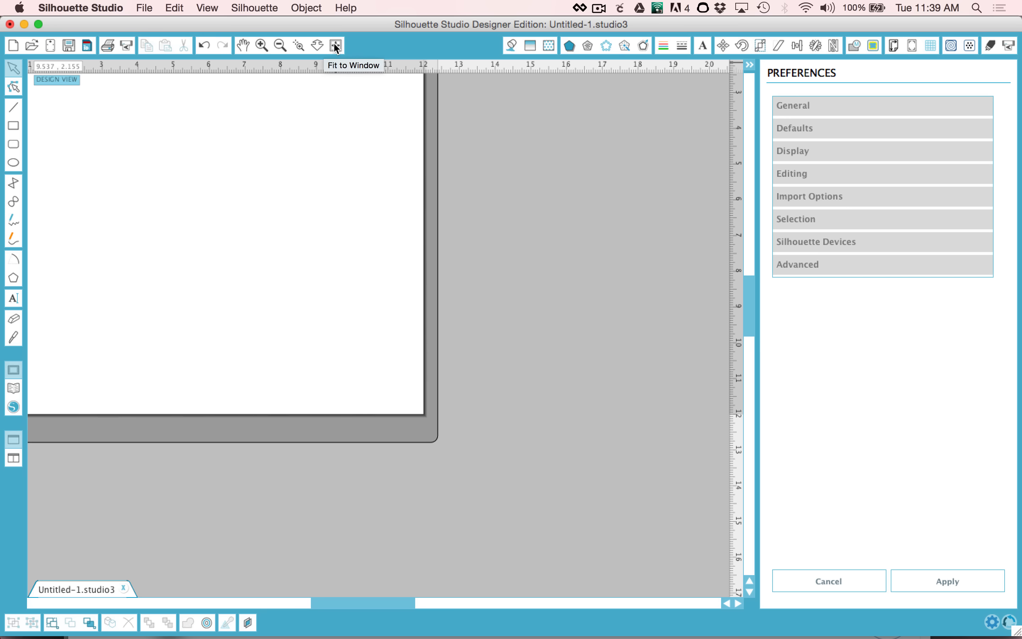
click(335, 45)
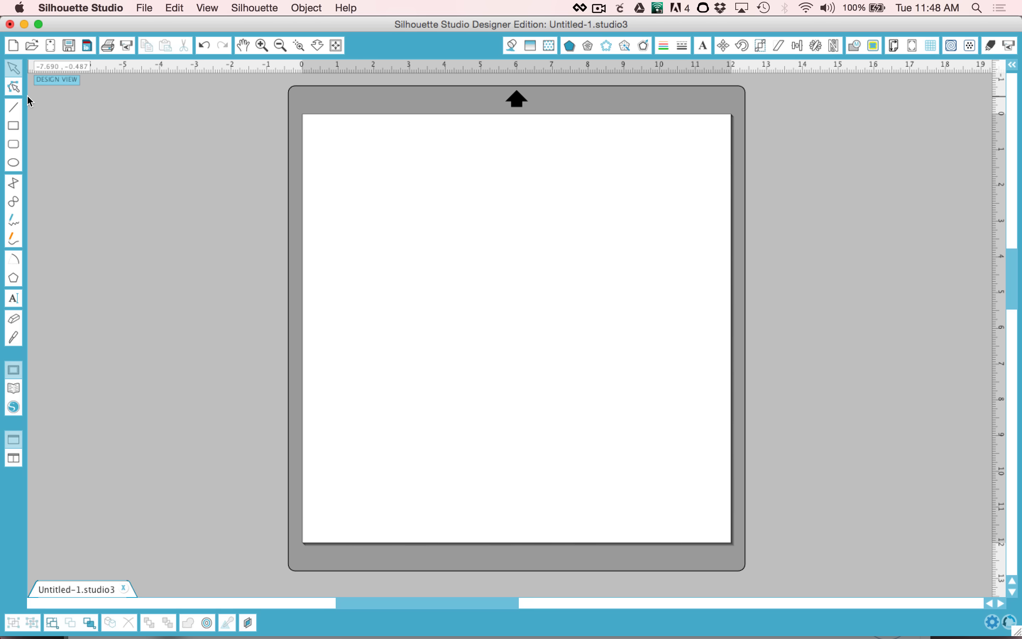
mouse_move(19, 108)
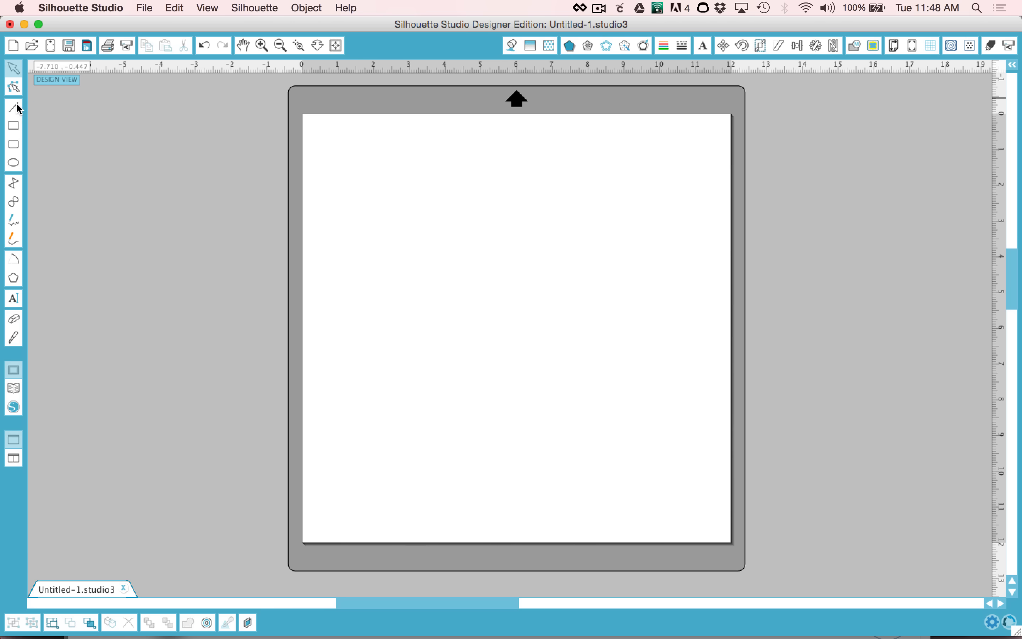
mouse_move(13, 108)
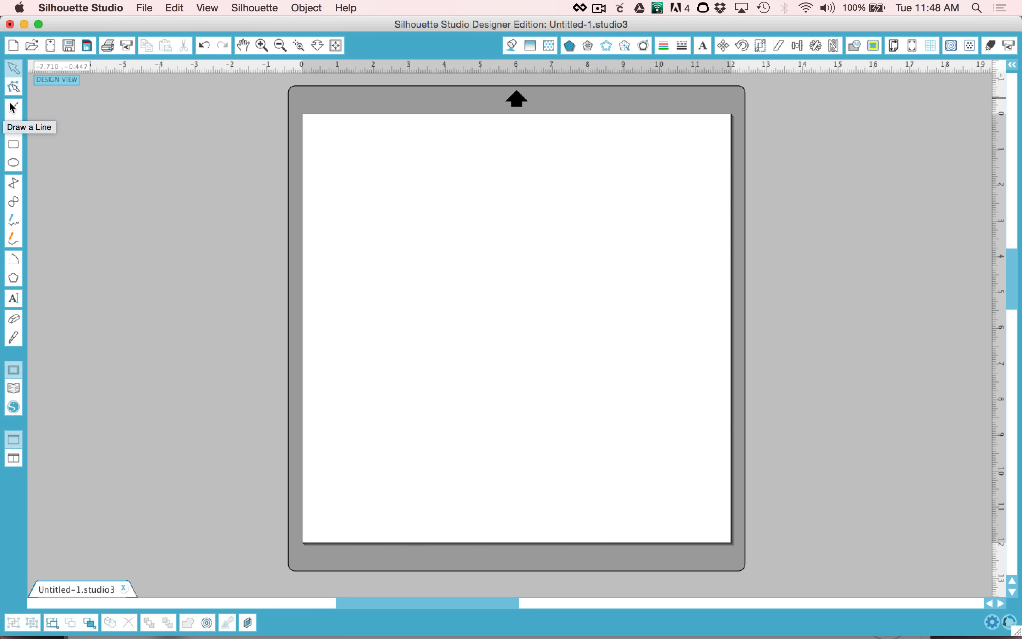
Step: Draw a short horizontal line near the top left of the page with the Line tool
click(12, 108)
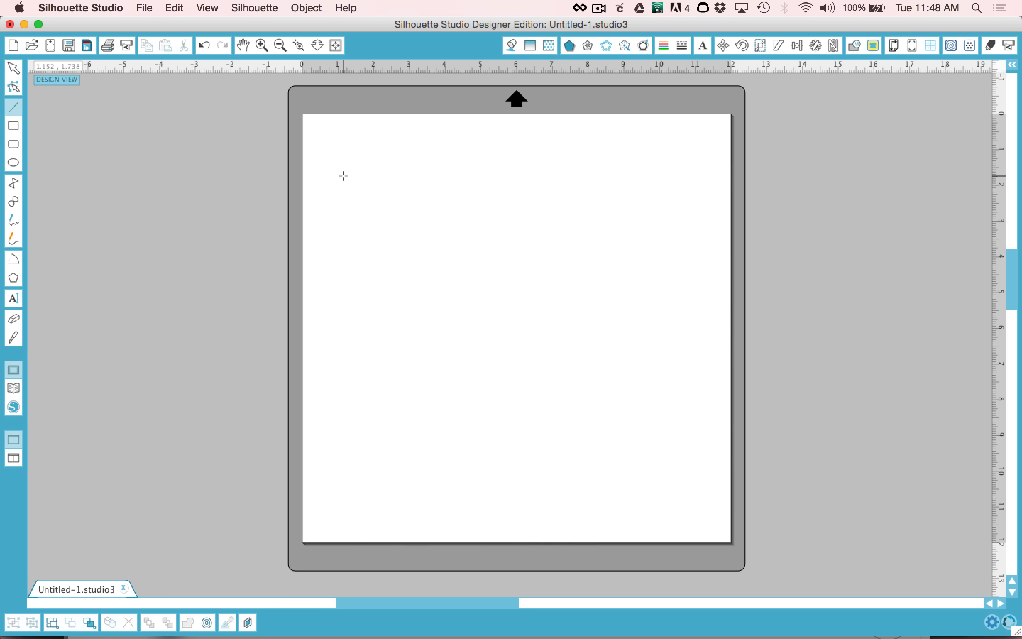
drag(345, 175, 449, 188)
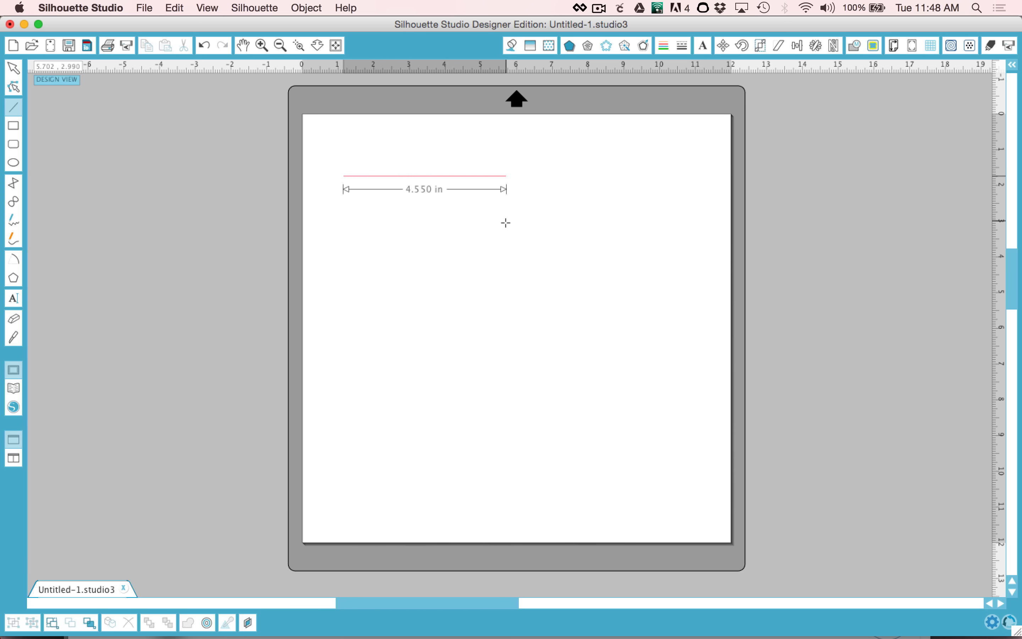
drag(506, 189, 499, 189)
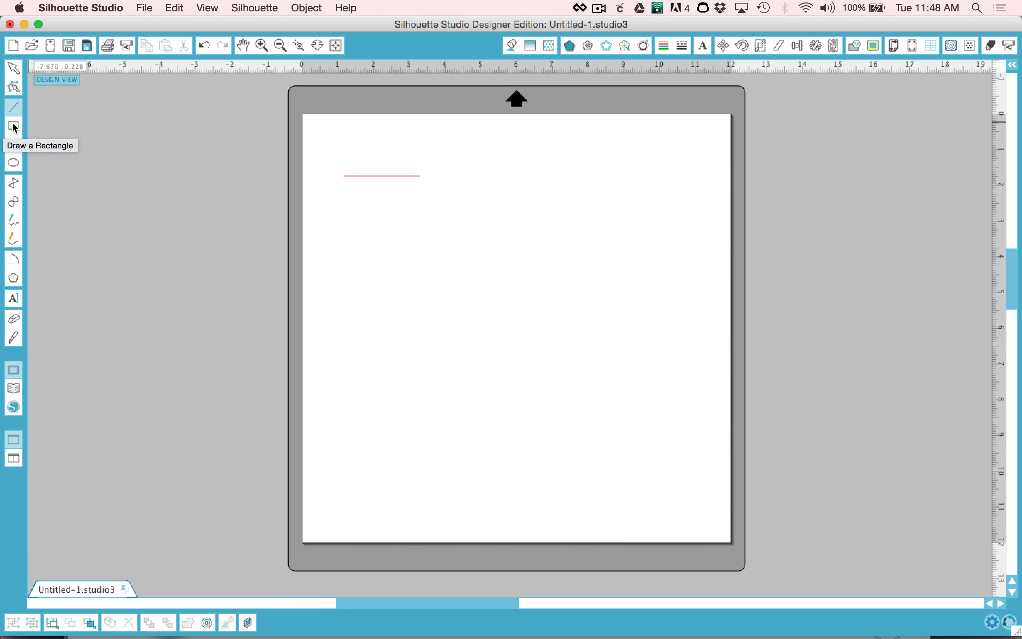
Step: Draw a wide rectangle below the line, then resize and rotate it by its handles
drag(344, 188, 544, 280)
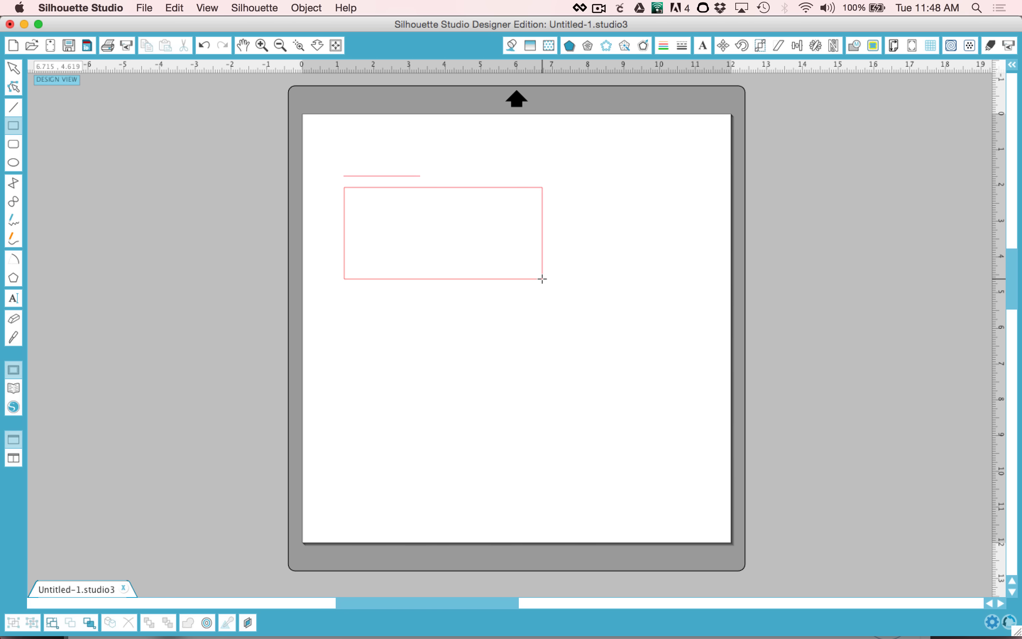
mouse_move(13, 68)
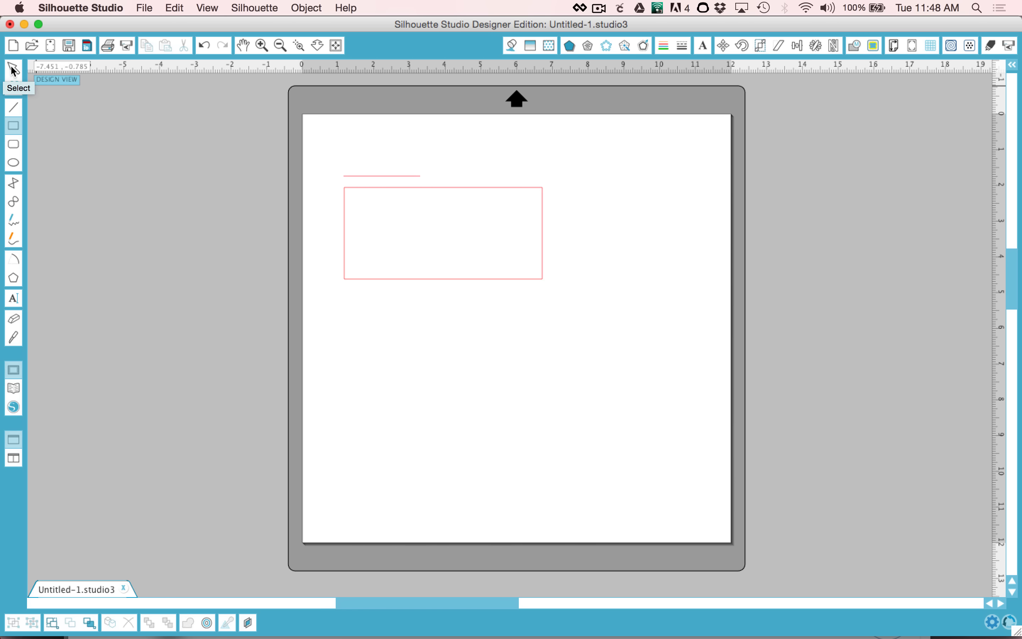
click(443, 233)
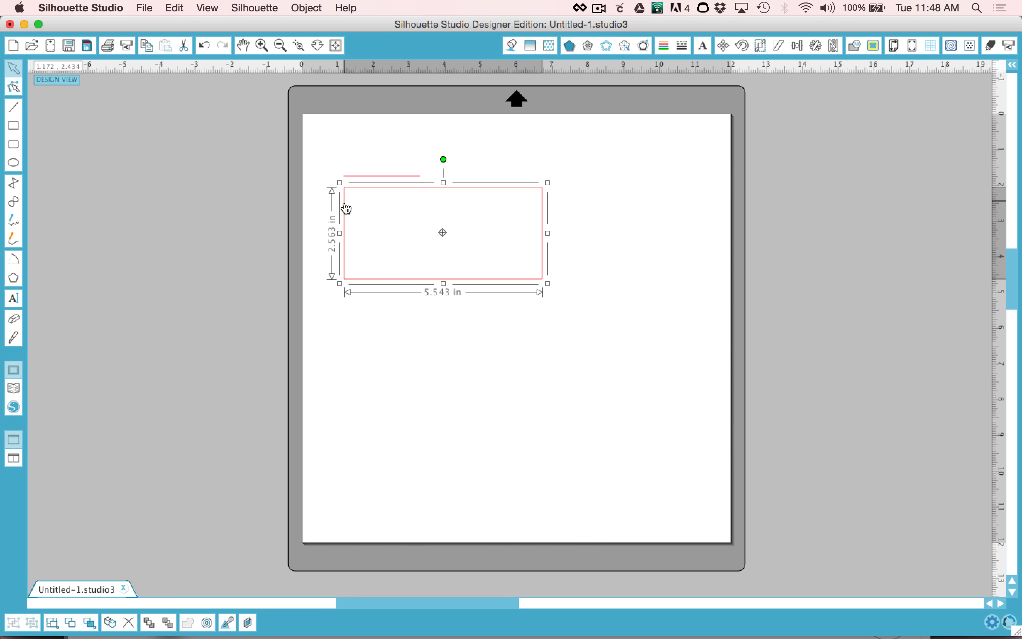
mouse_move(455, 291)
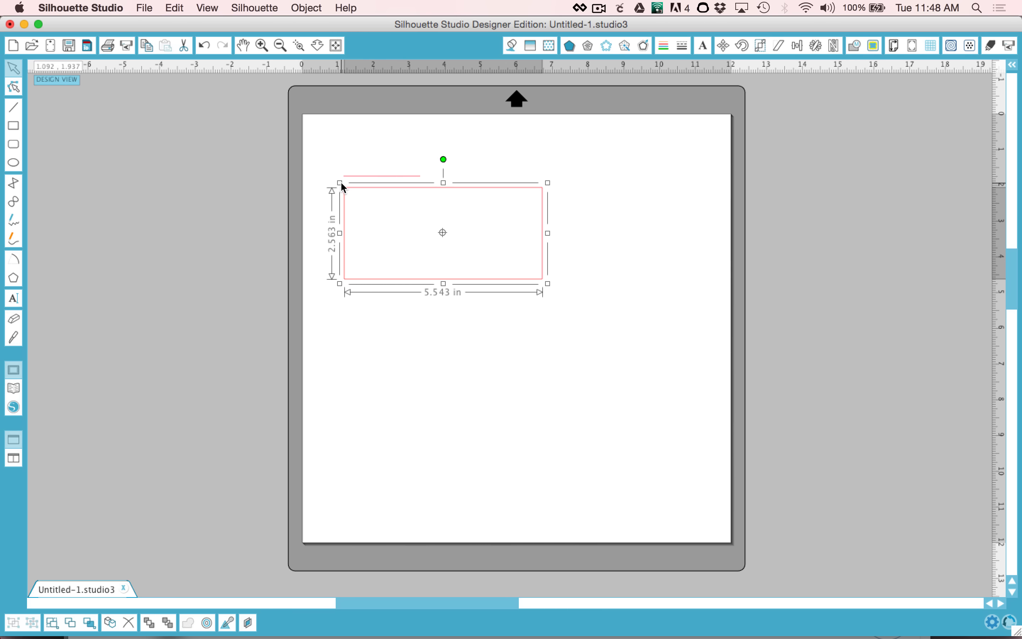
drag(548, 283, 536, 279)
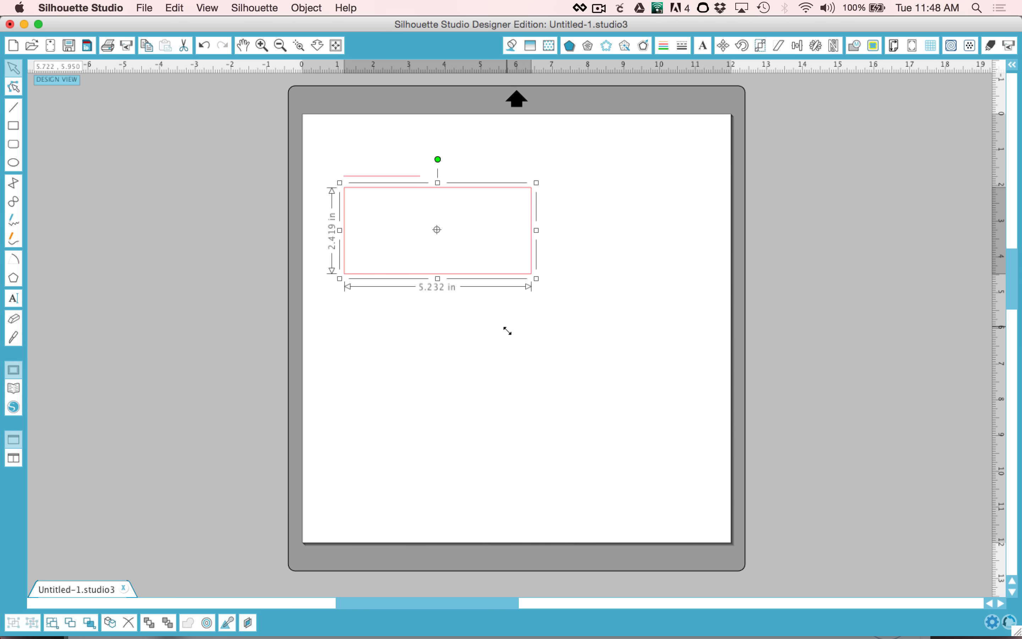
drag(536, 278, 536, 284)
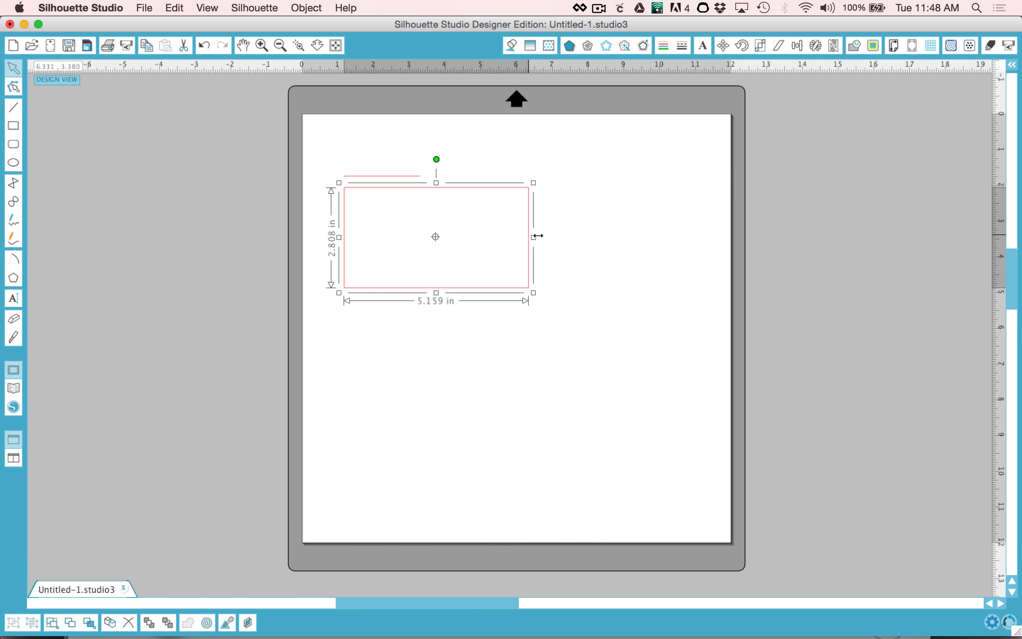
drag(533, 236, 548, 236)
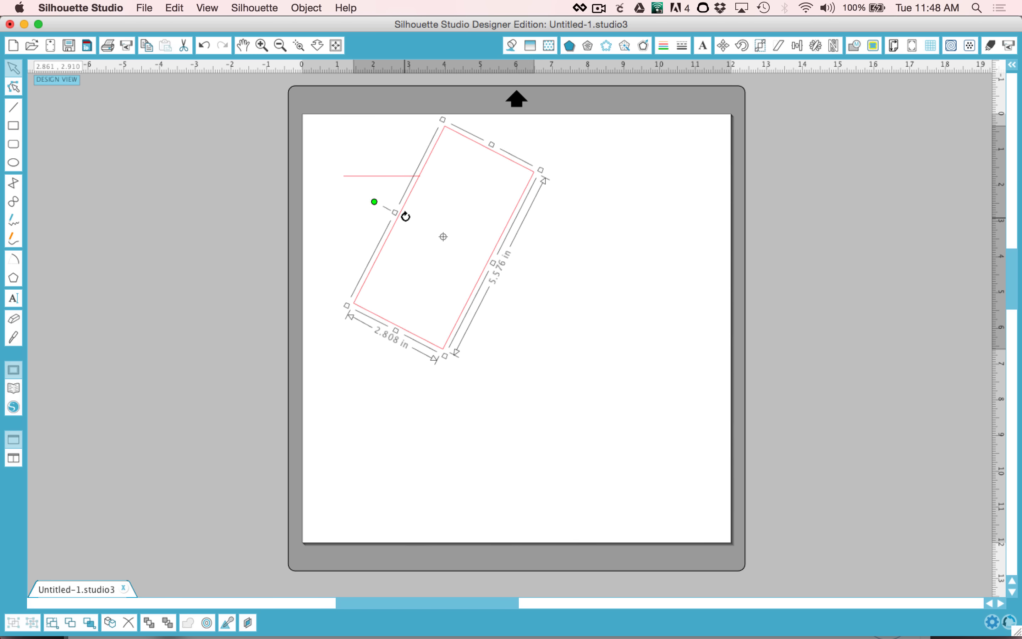
drag(374, 202, 486, 172)
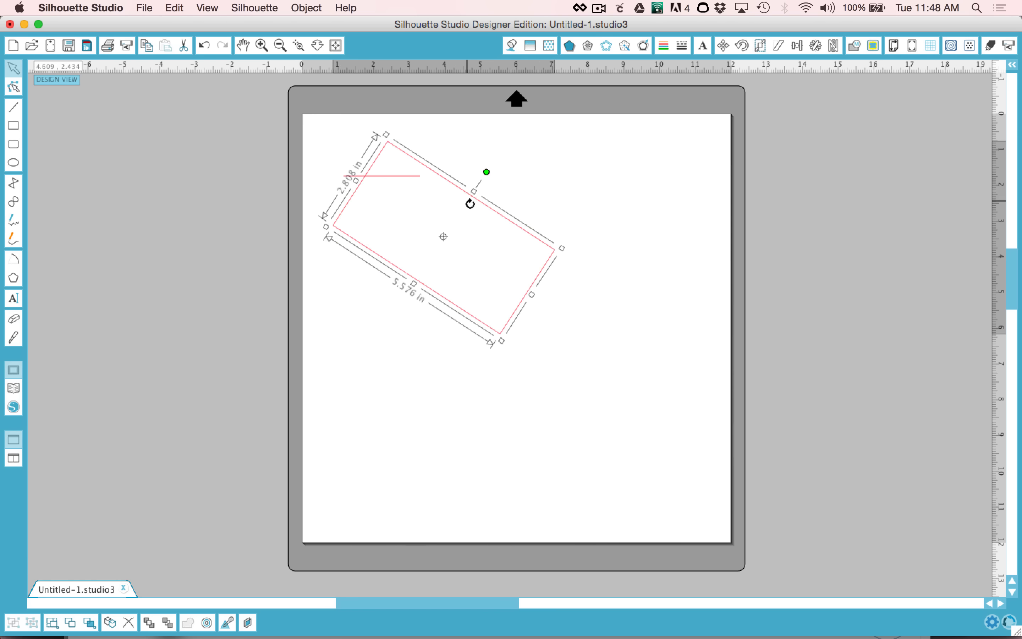
drag(486, 171, 497, 294)
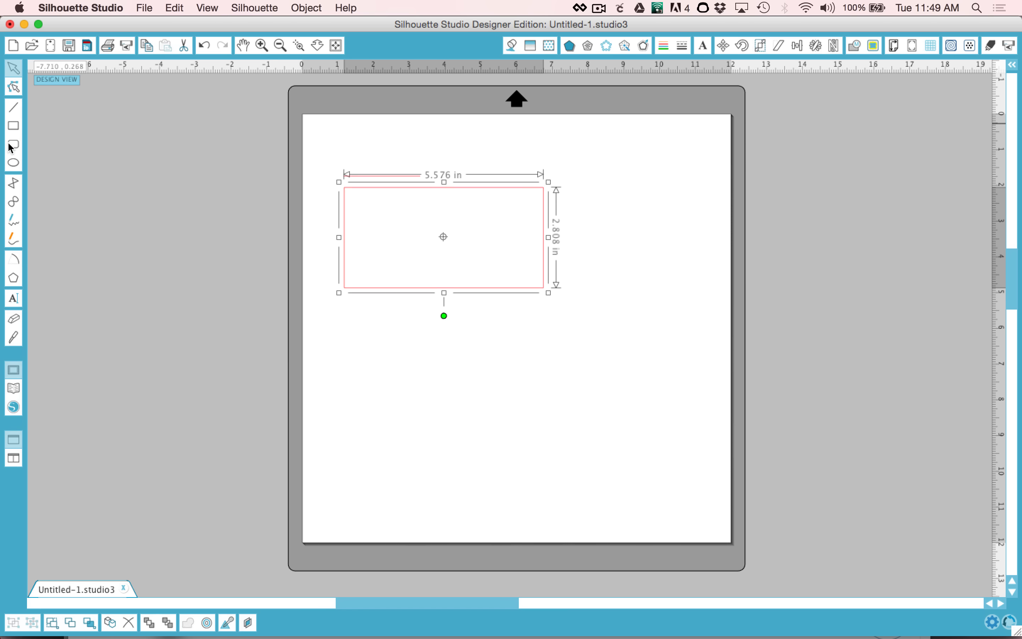
Step: Draw a second, narrower rectangle to the right of the wide one
click(12, 125)
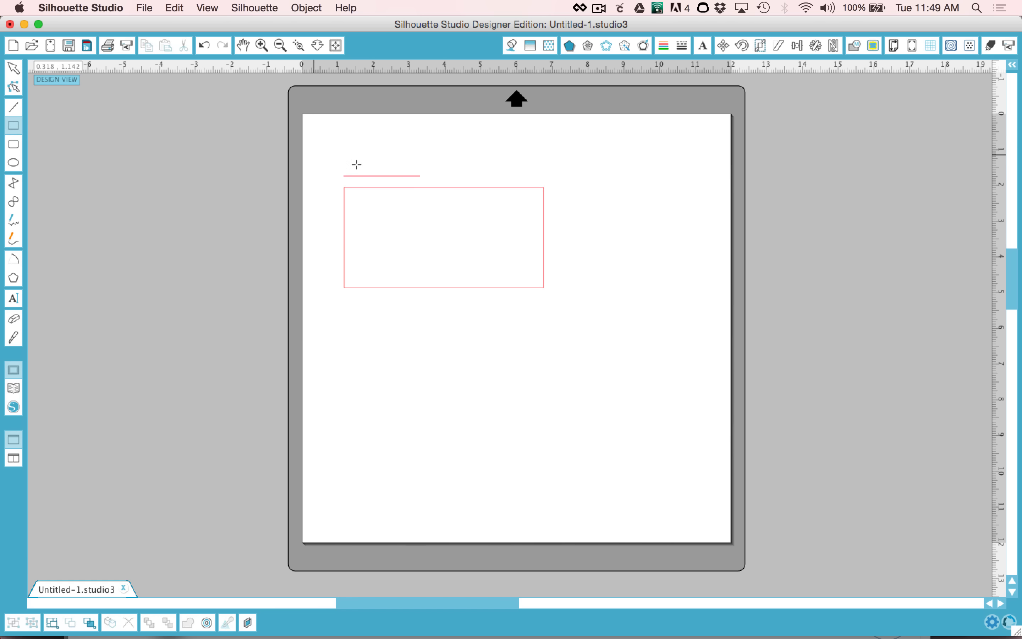
drag(545, 185, 651, 286)
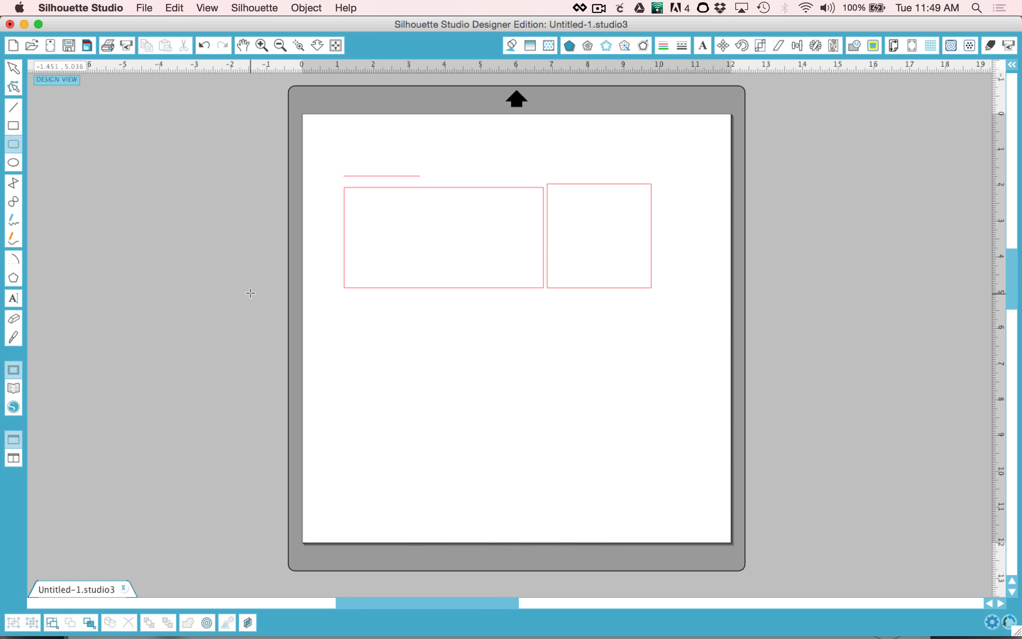
Step: Draw a rounded rectangle below the wide rectangle and reshape its corners into a barrel outline
drag(346, 304, 508, 415)
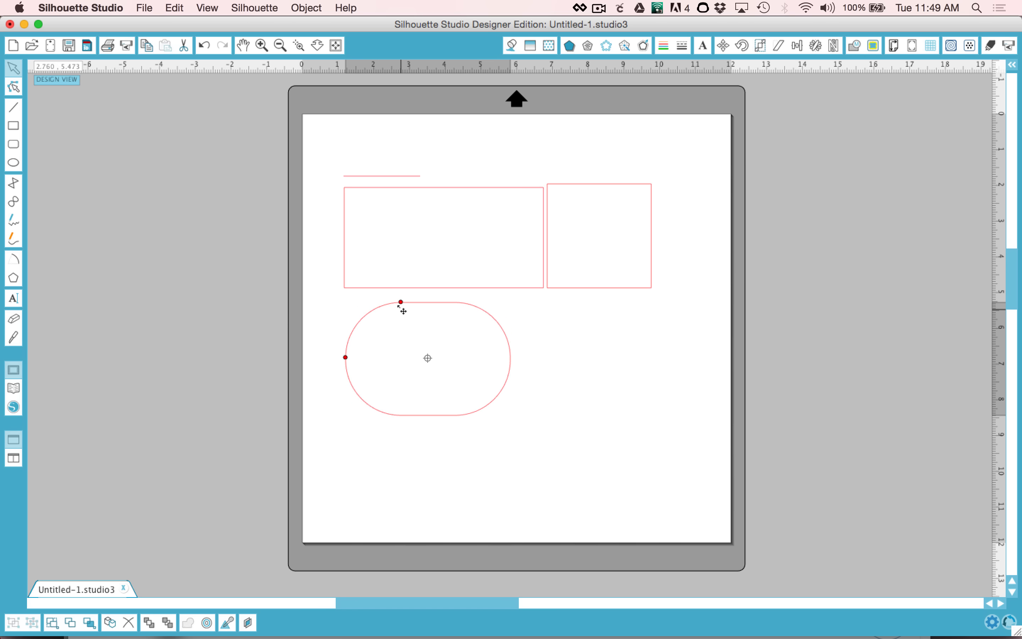
drag(401, 302, 365, 304)
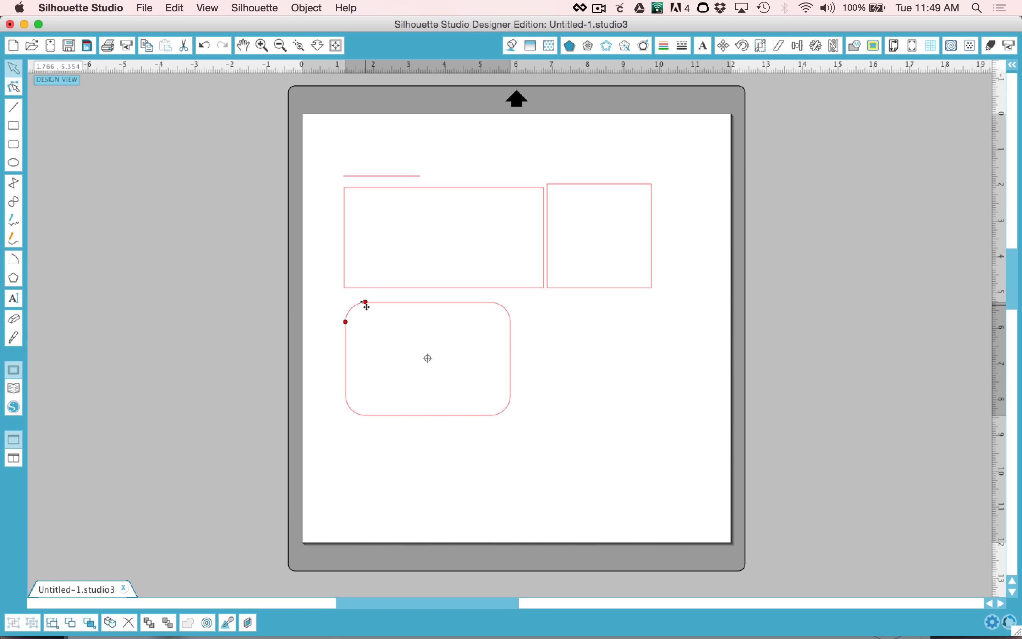
drag(366, 302, 401, 302)
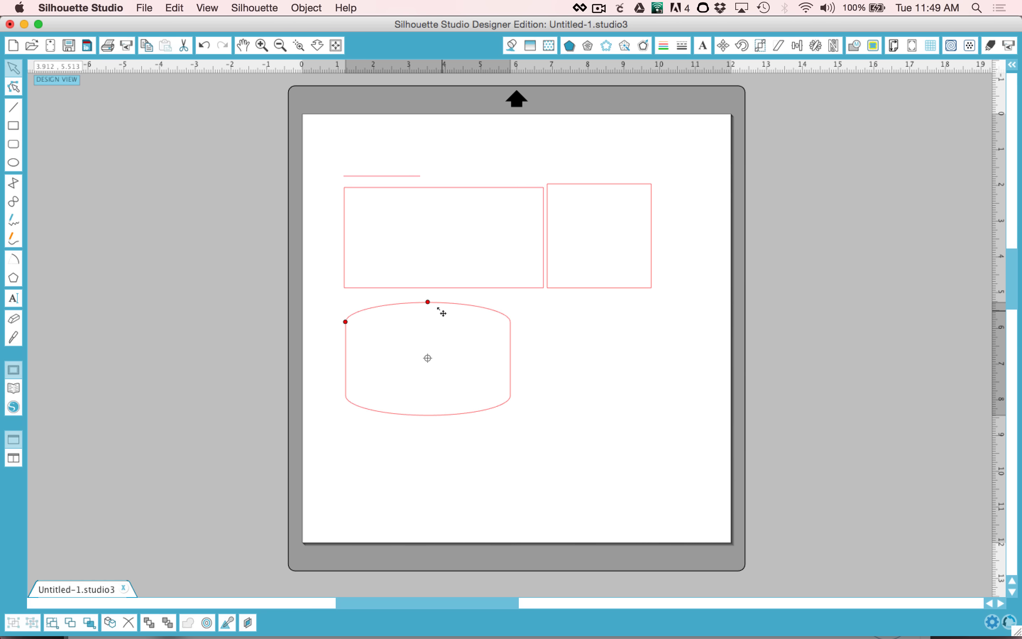
Step: Draw an ellipse beside the barrel shape and even it out into a circle
click(13, 162)
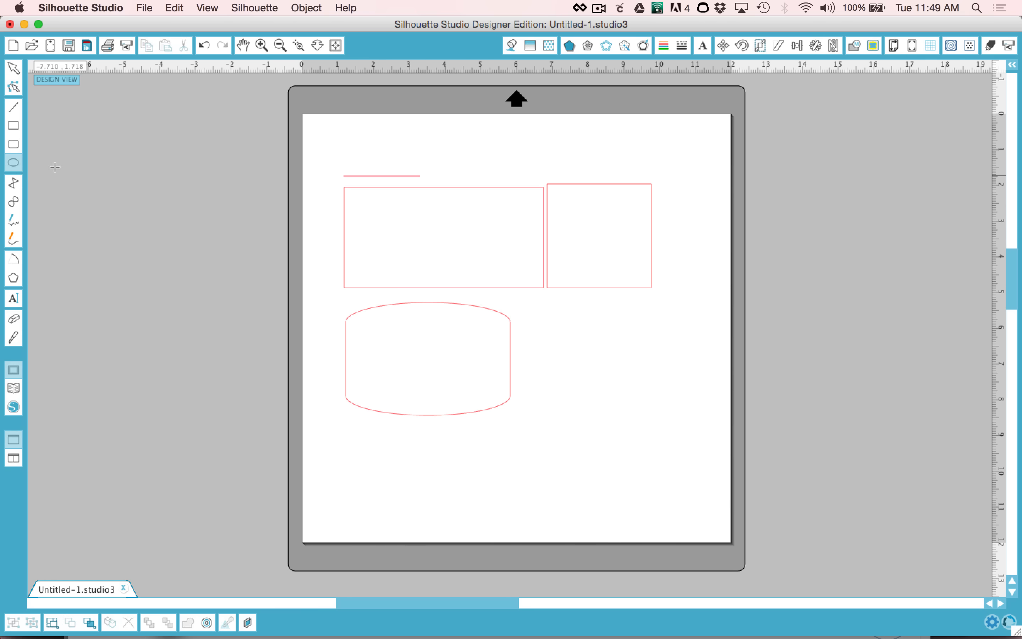
drag(531, 309, 616, 398)
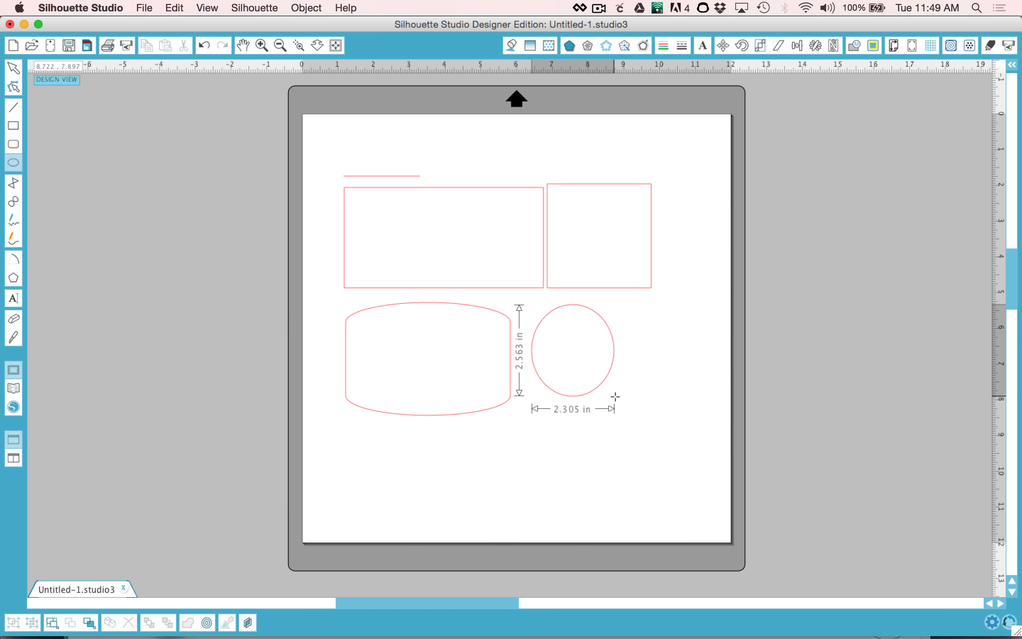
drag(616, 398, 632, 411)
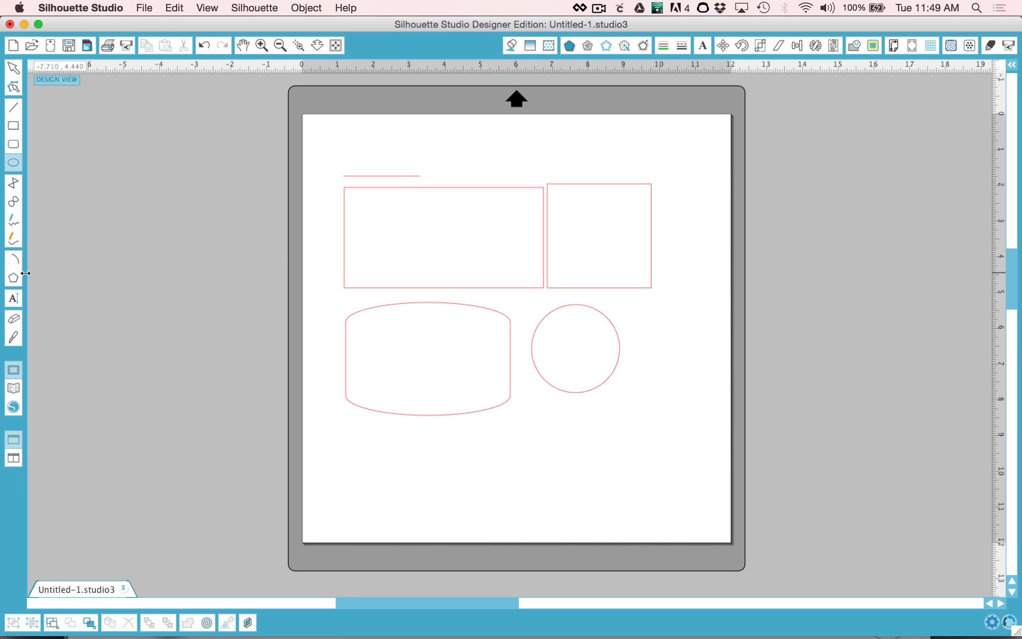
mouse_move(16, 275)
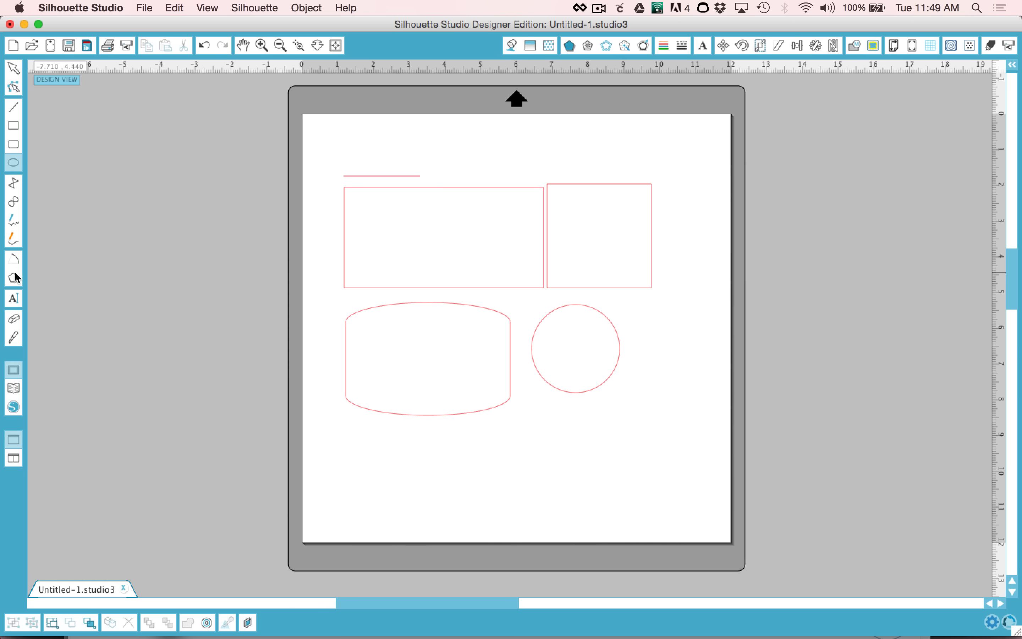
mouse_move(13, 298)
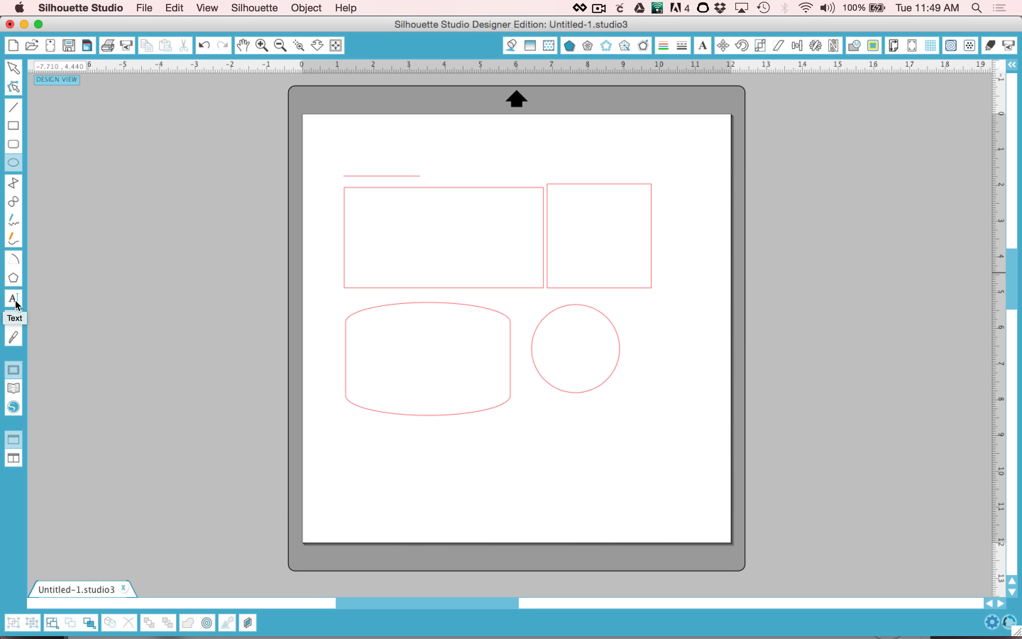
click(13, 299)
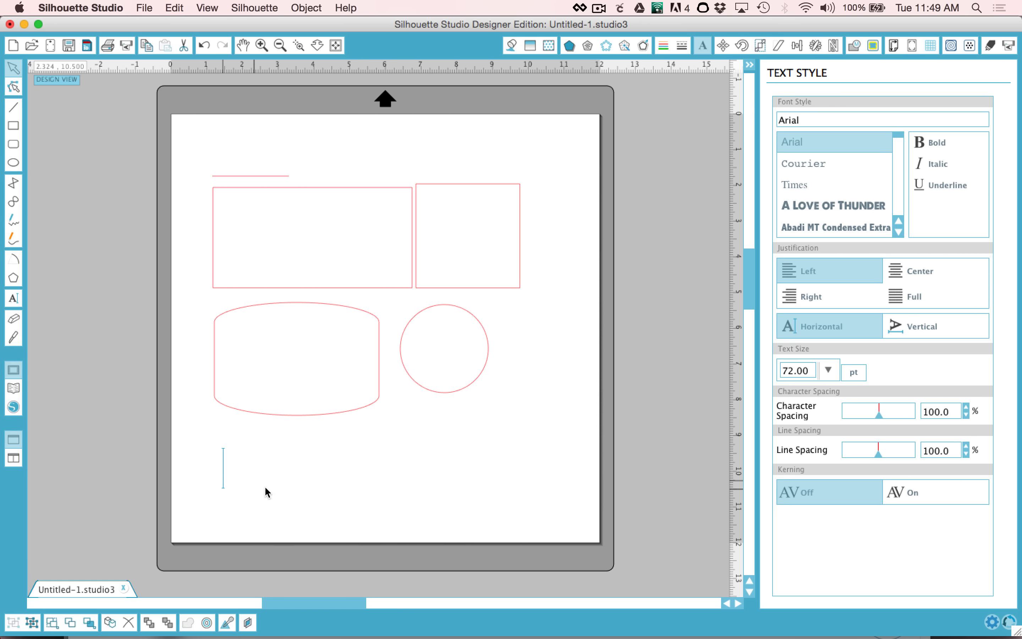
mouse_move(269, 494)
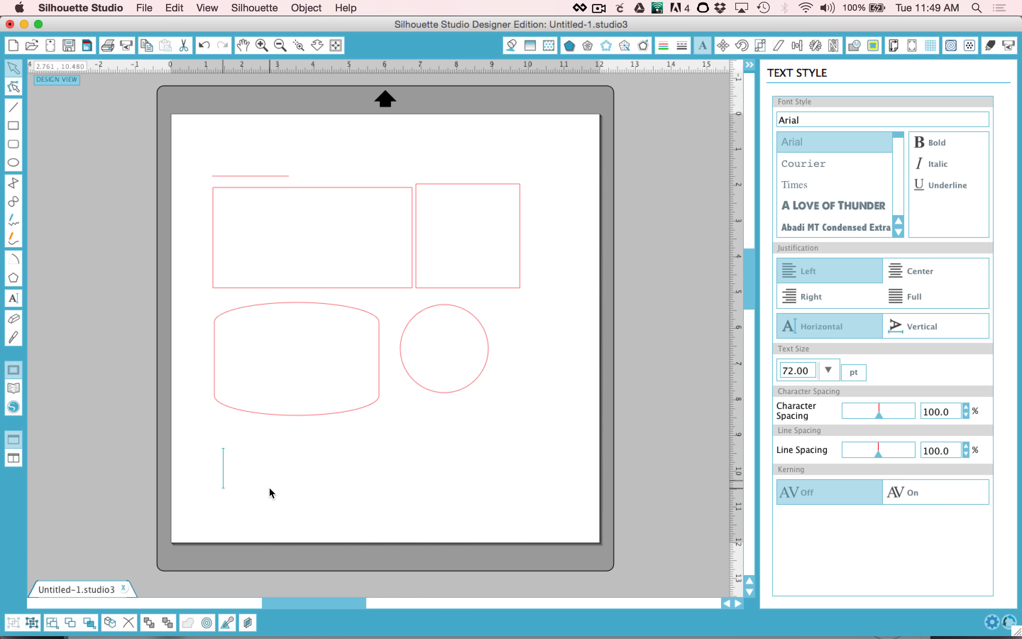
Step: Add the word 'Love' below the shapes, enlarge it and set it in Thirsty Script Regular
text(Lov)
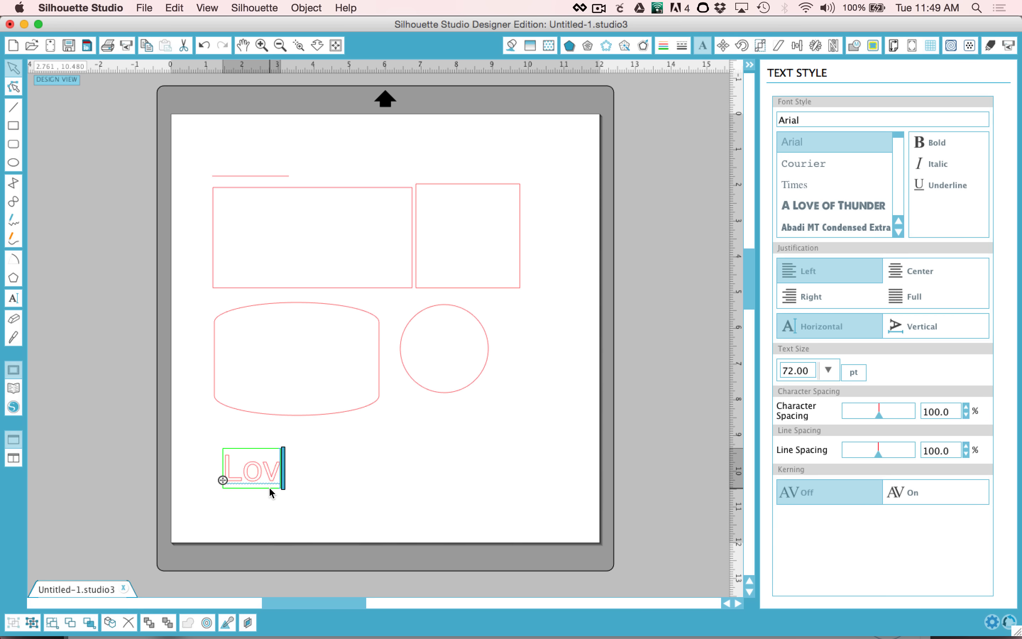
text(e)
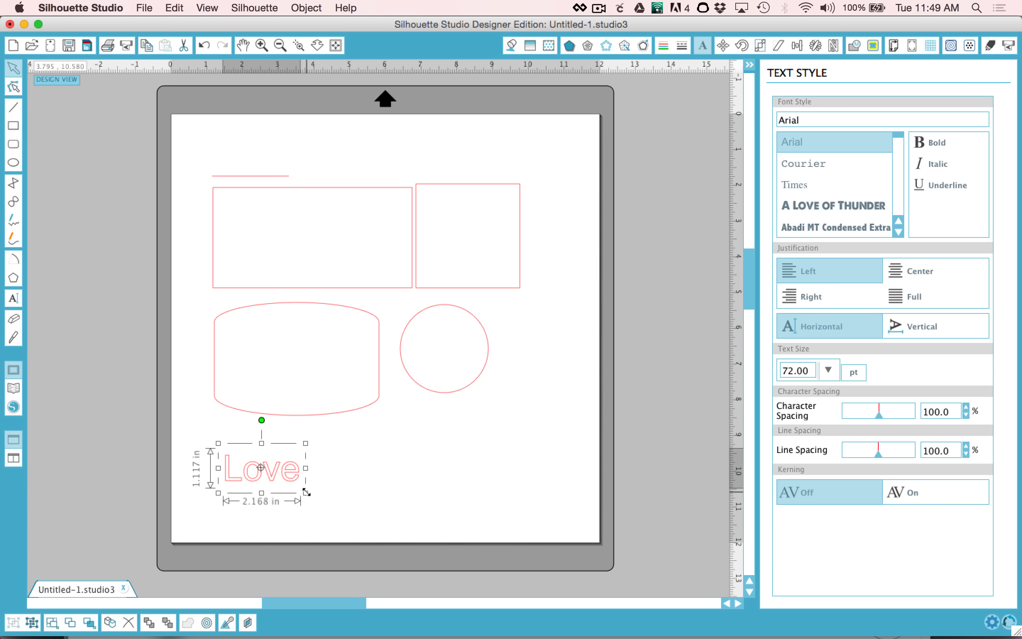
drag(298, 493, 328, 511)
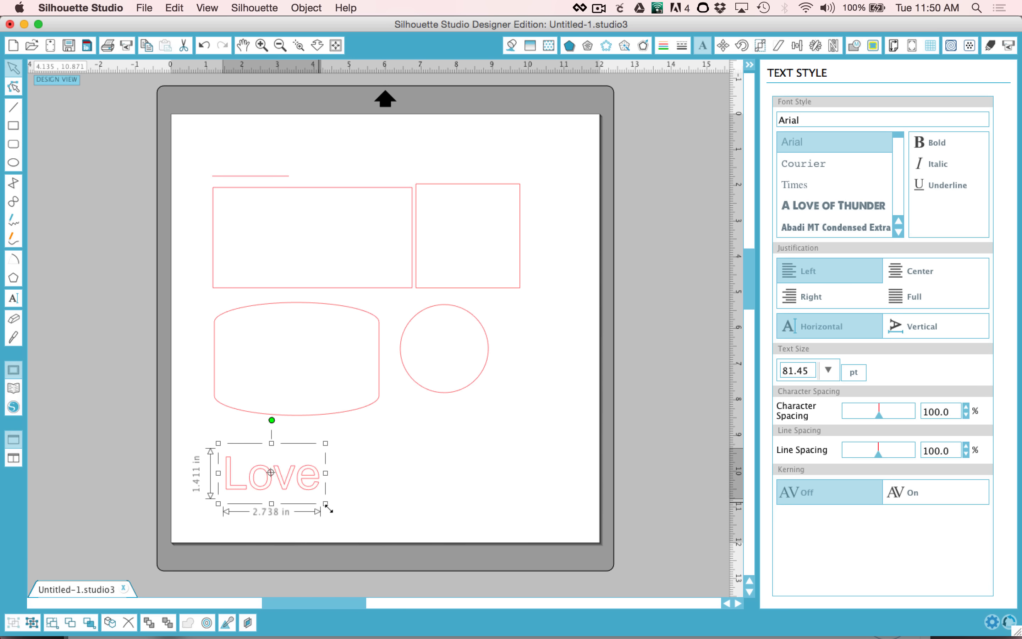
drag(326, 508, 403, 525)
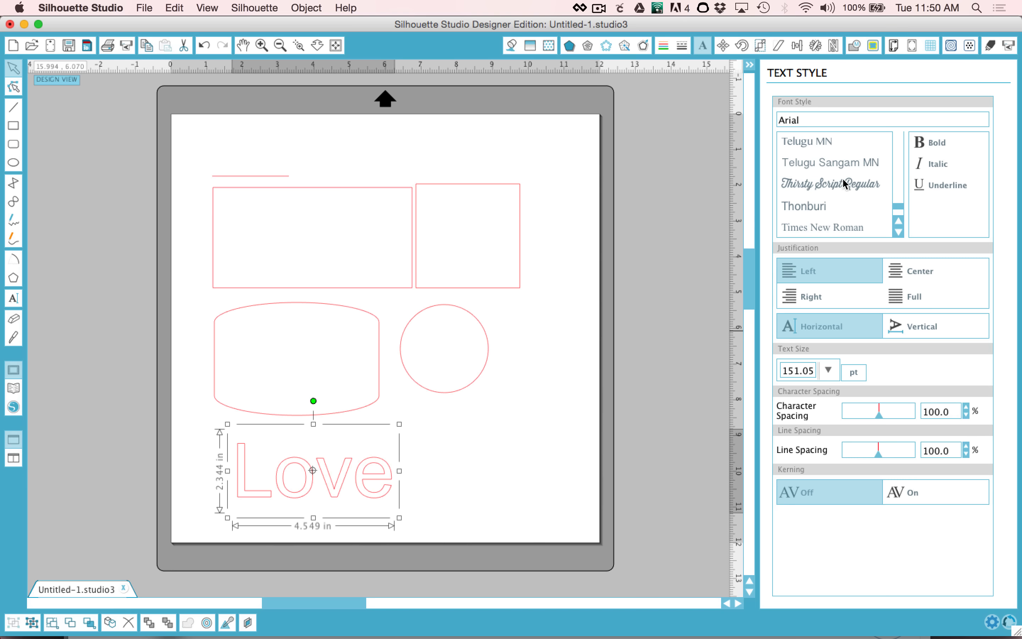
click(830, 184)
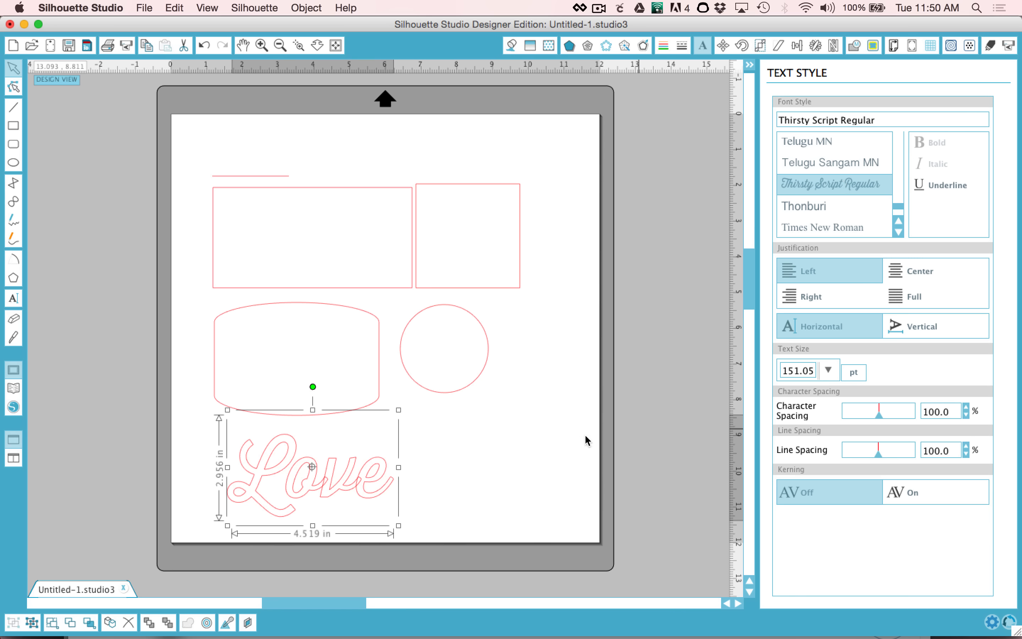
mouse_move(359, 488)
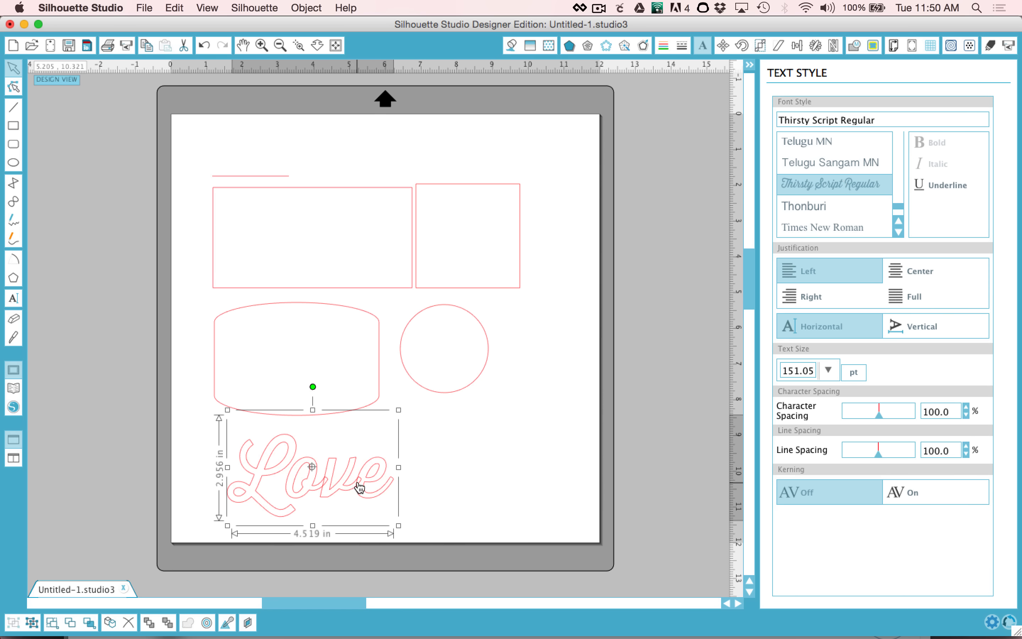
mouse_move(311, 488)
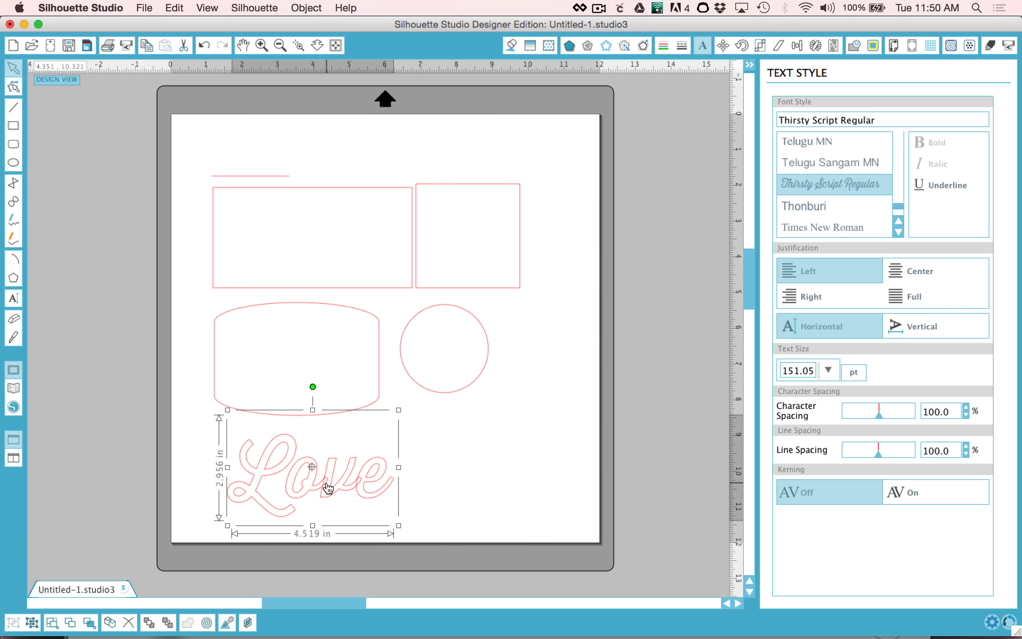
Step: Weld the script 'Love' letters into one joined shape via the right-click menu
right_click(329, 488)
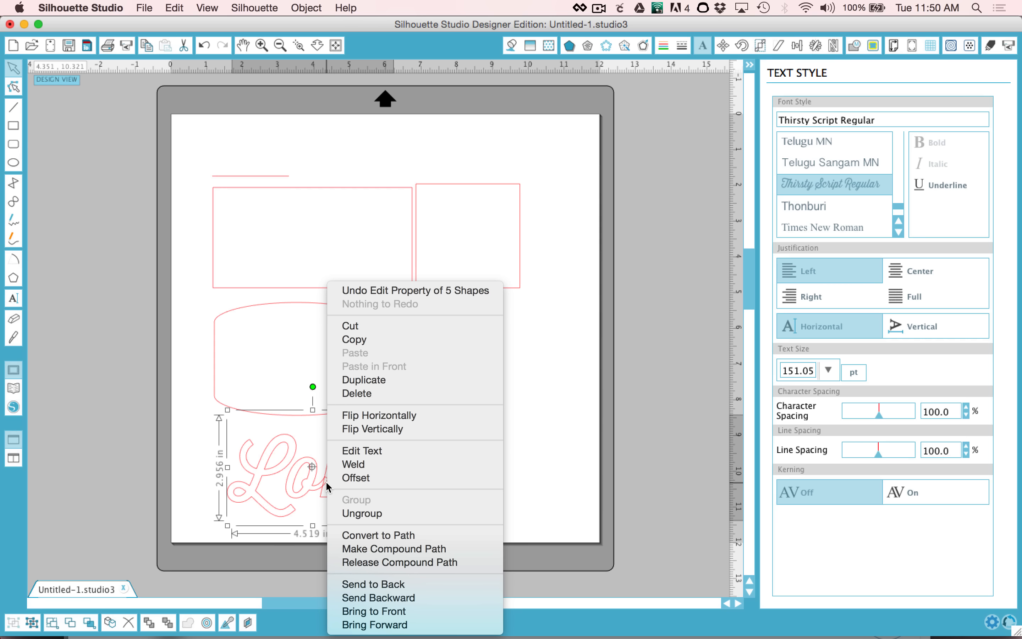
mouse_move(363, 466)
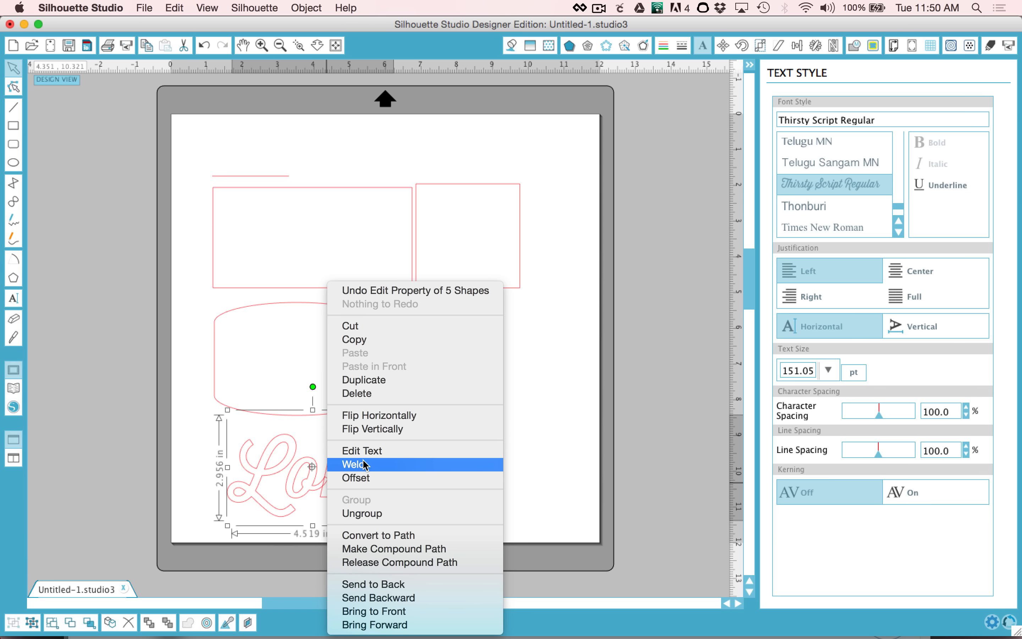
click(355, 464)
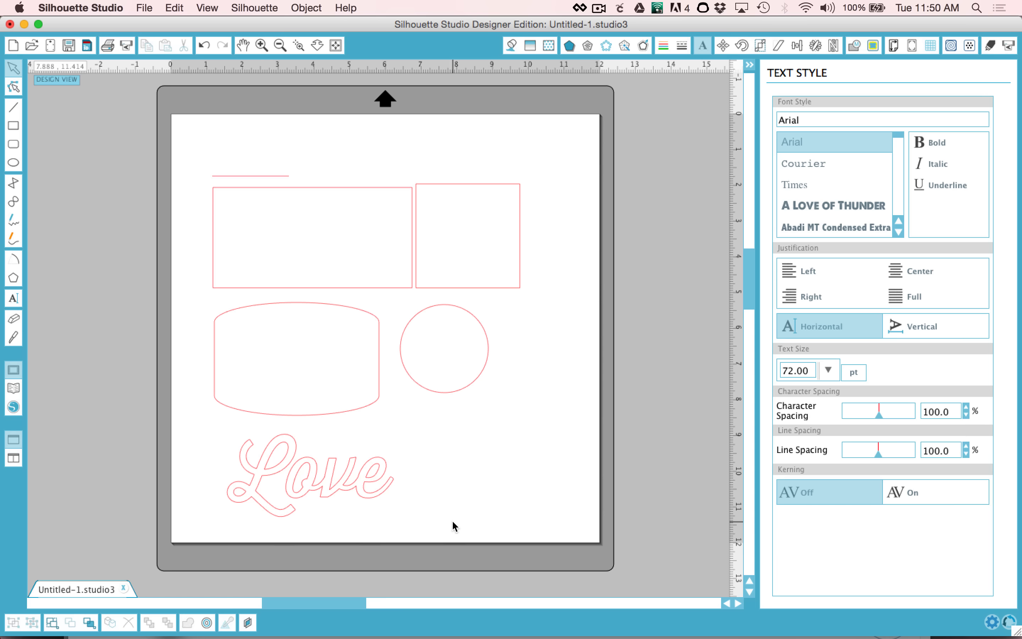
right_click(412, 382)
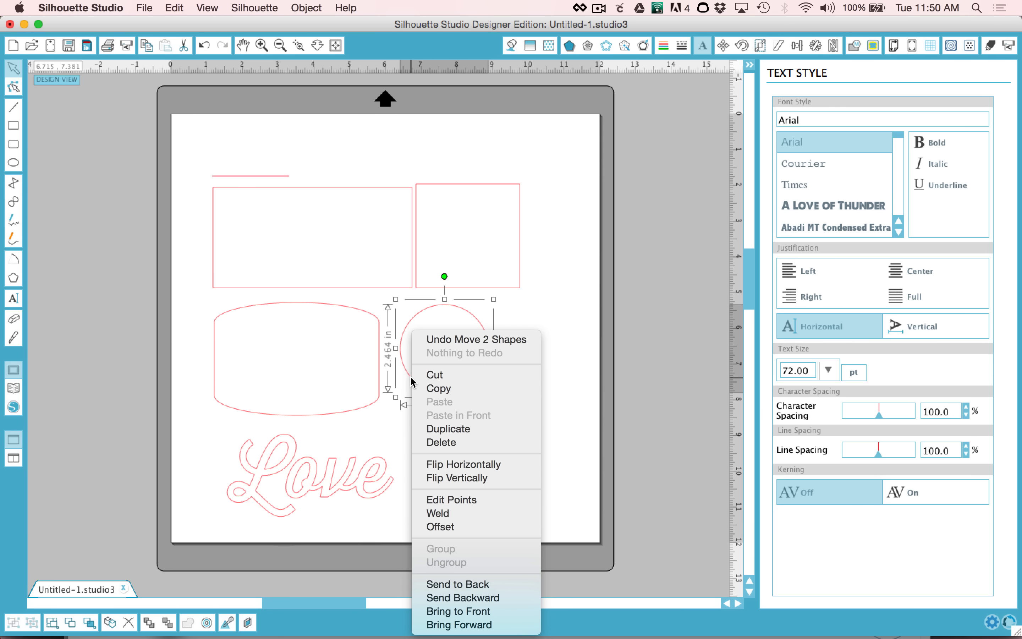
mouse_move(458, 585)
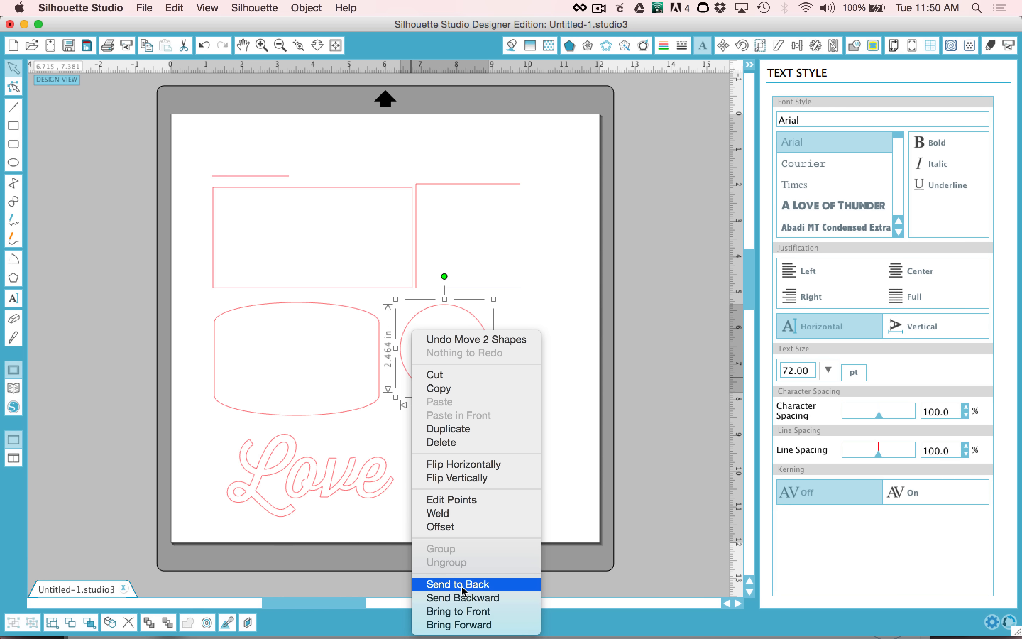
mouse_move(463, 478)
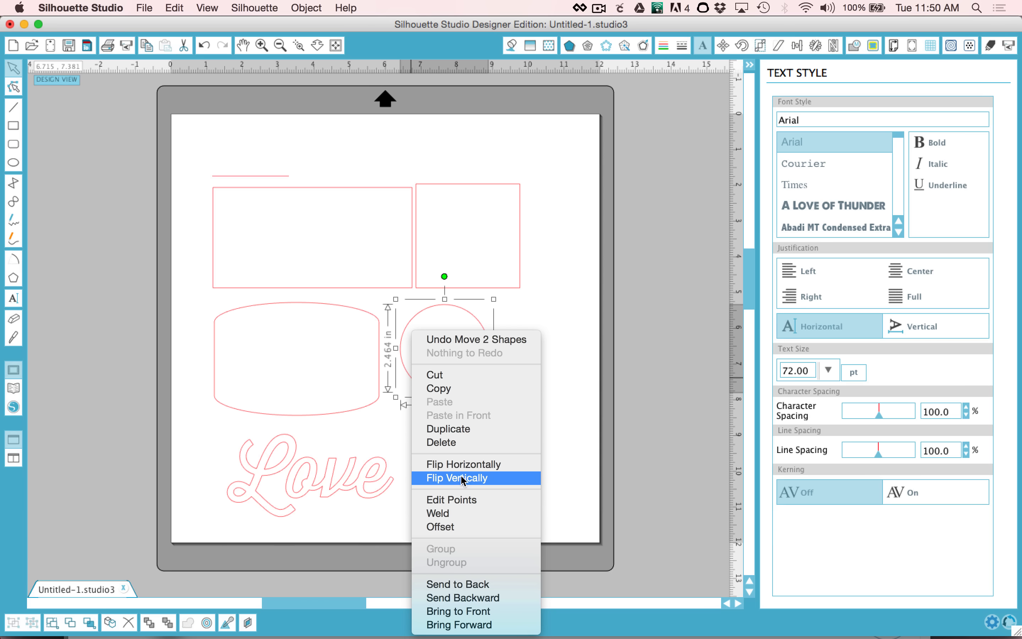
mouse_move(465, 443)
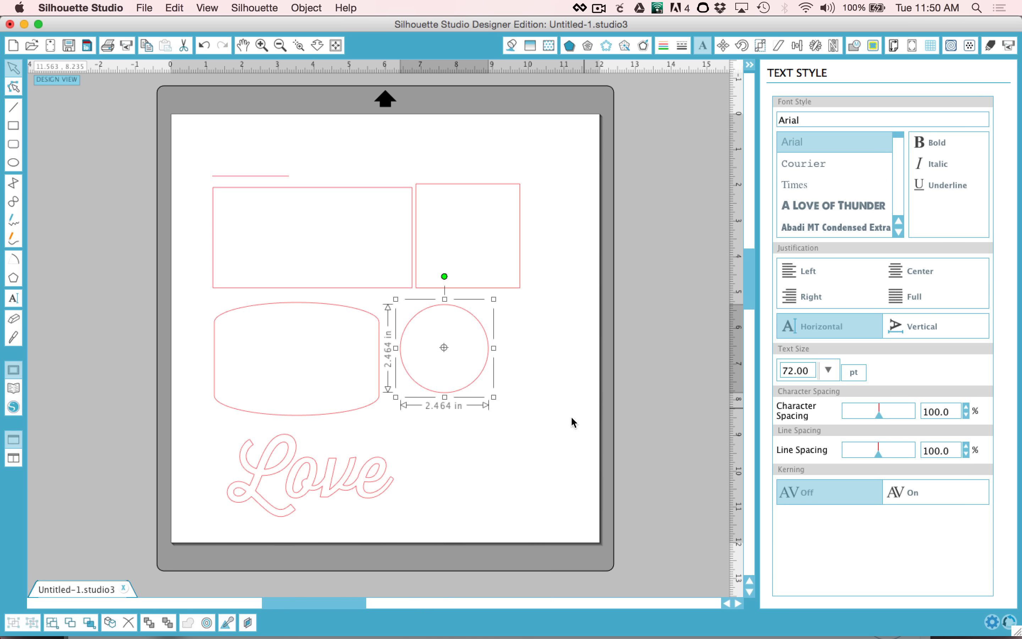
mouse_move(127, 621)
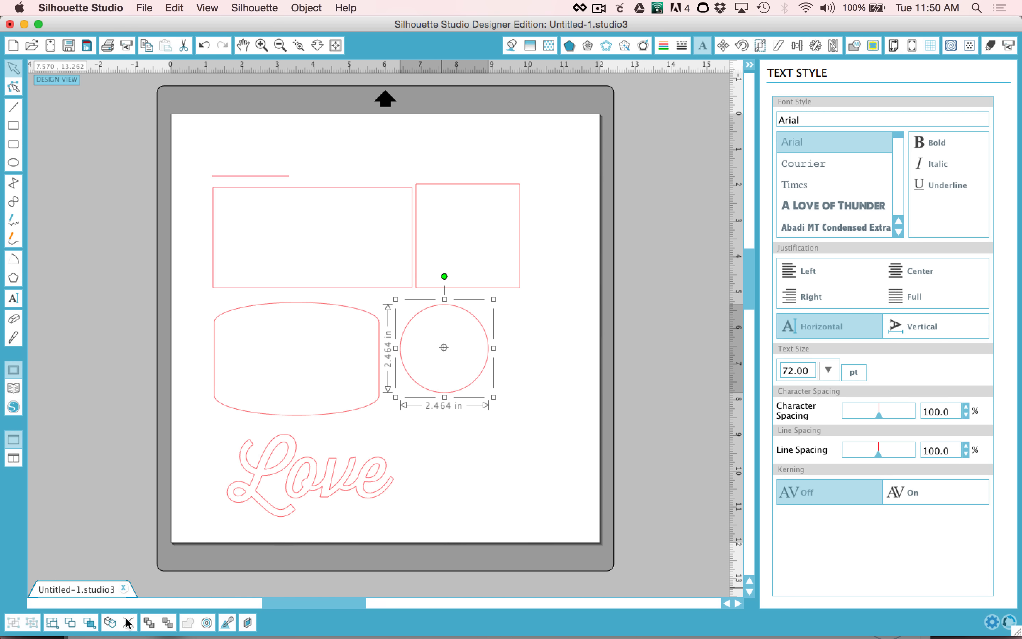
mouse_move(13, 626)
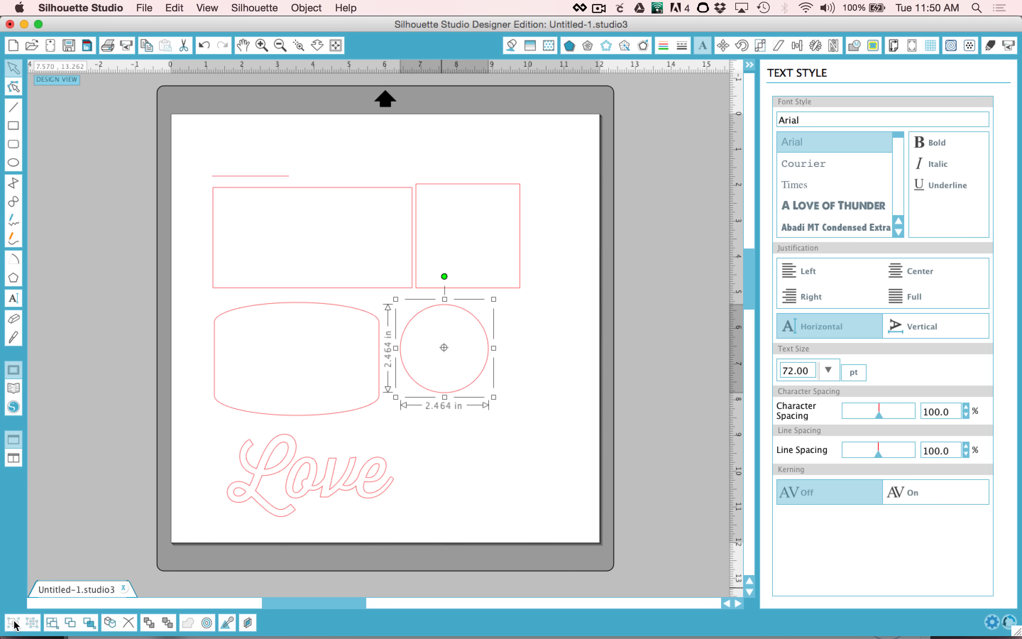
mouse_move(50, 630)
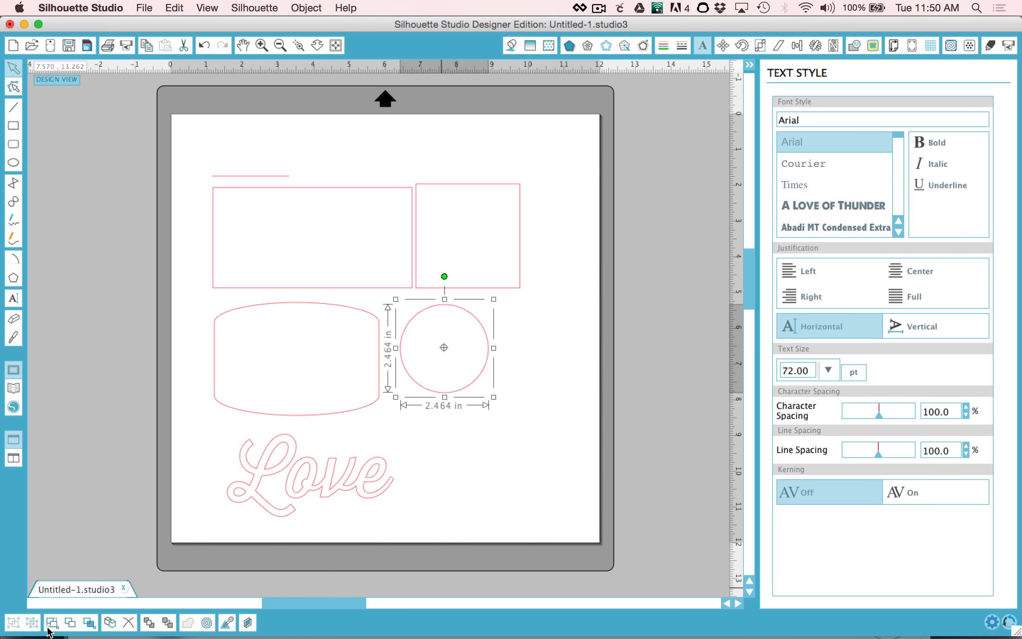
mouse_move(247, 622)
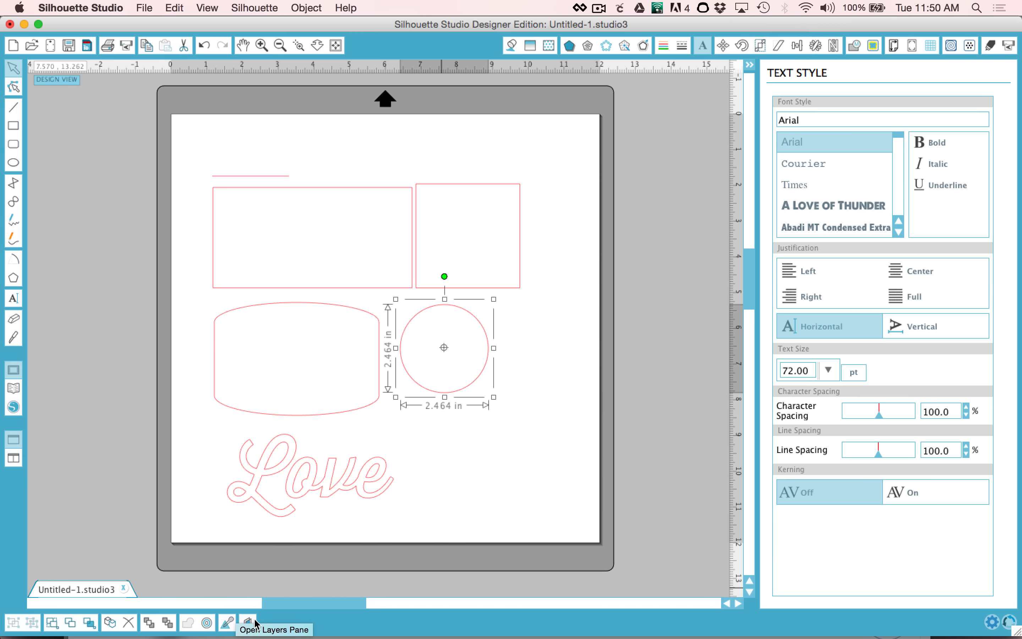
mouse_move(19, 623)
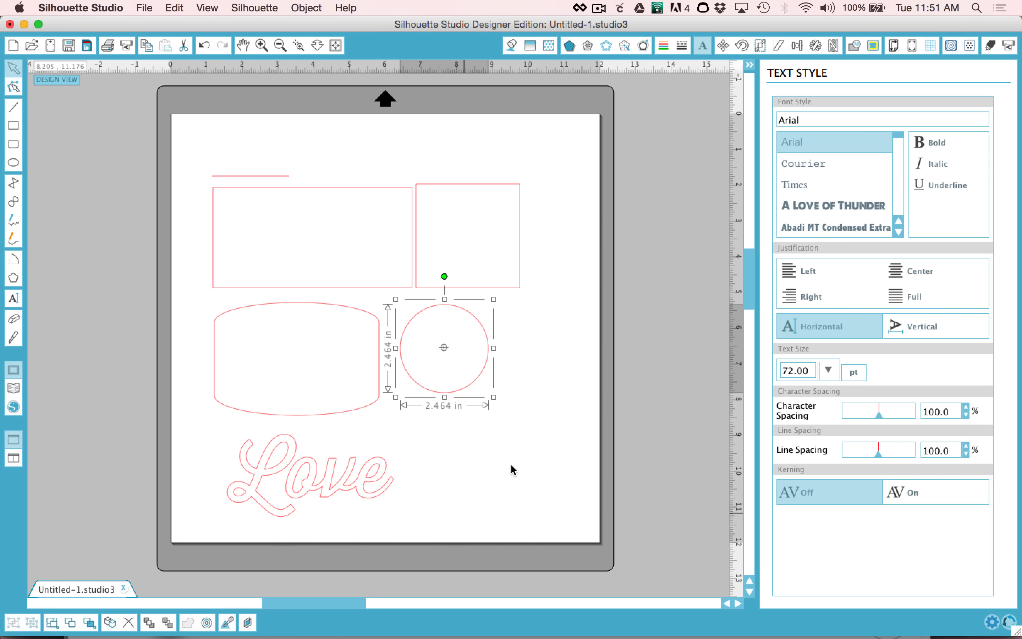
mouse_move(563, 307)
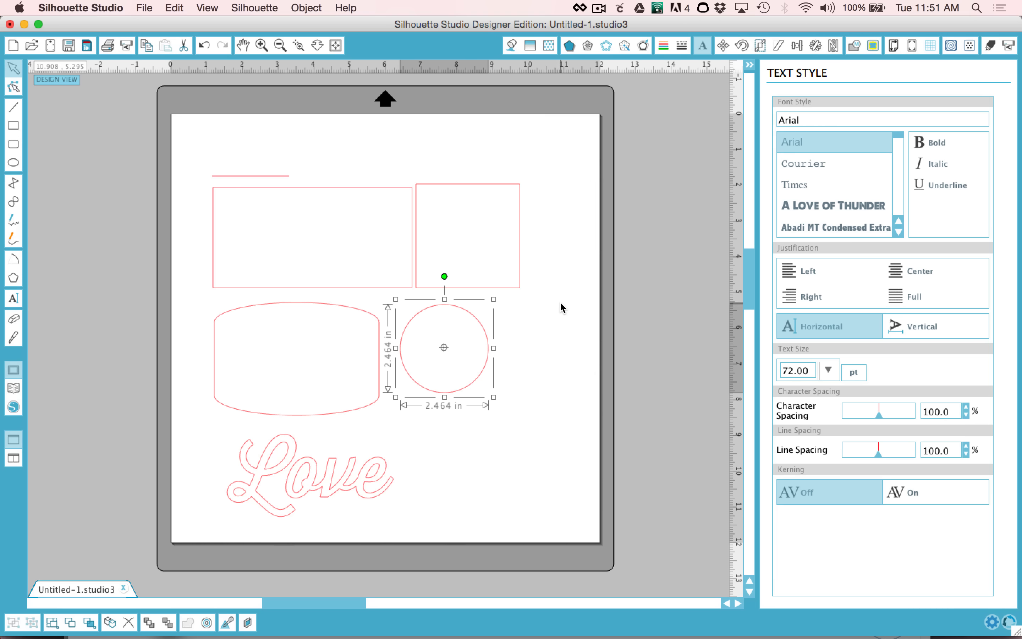
mouse_move(570, 51)
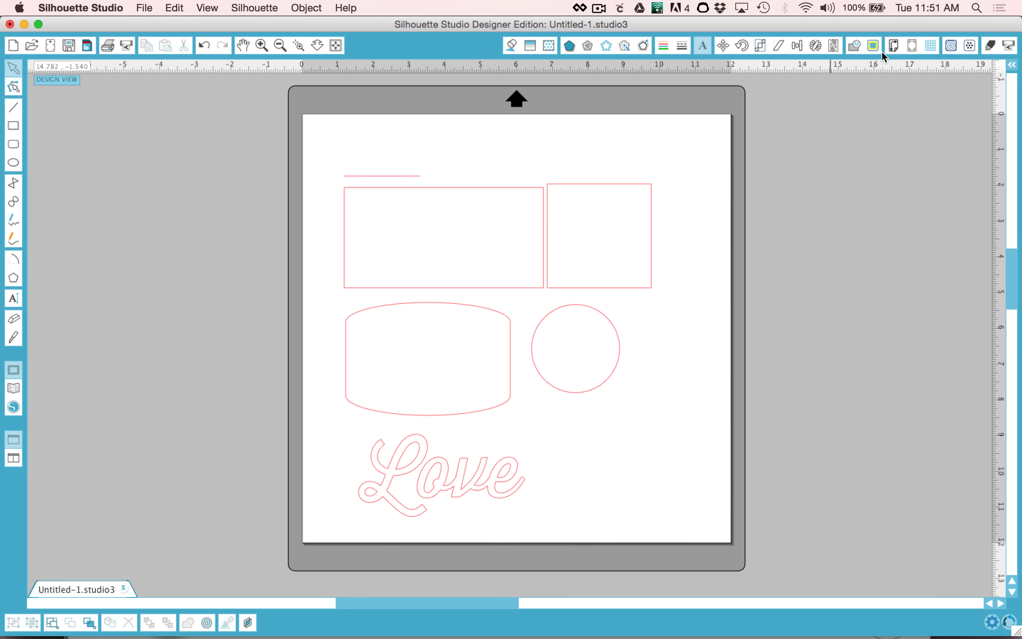
mouse_move(450, 195)
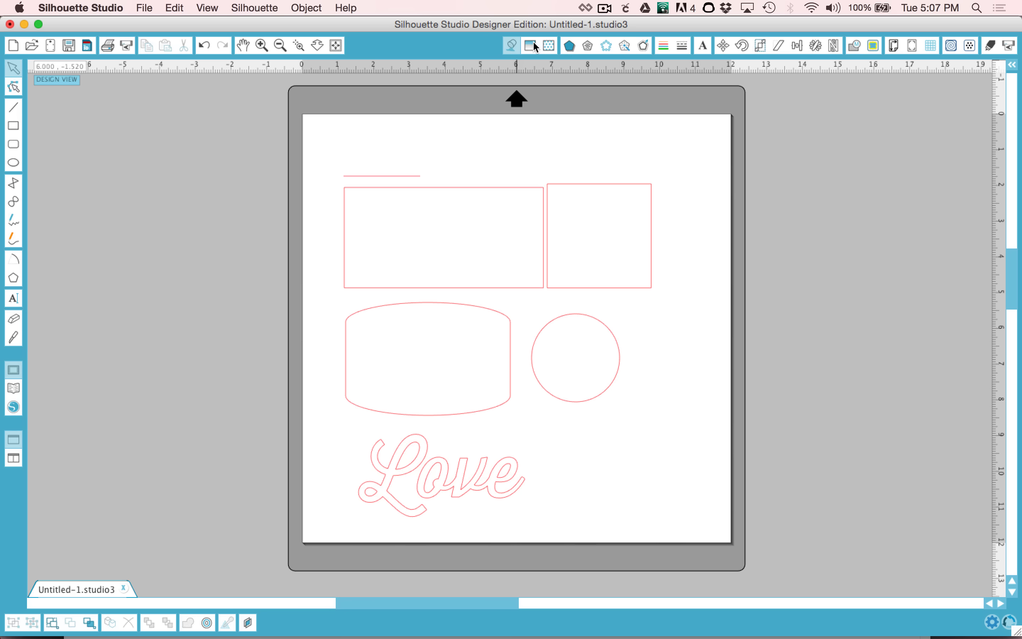
mouse_move(568, 45)
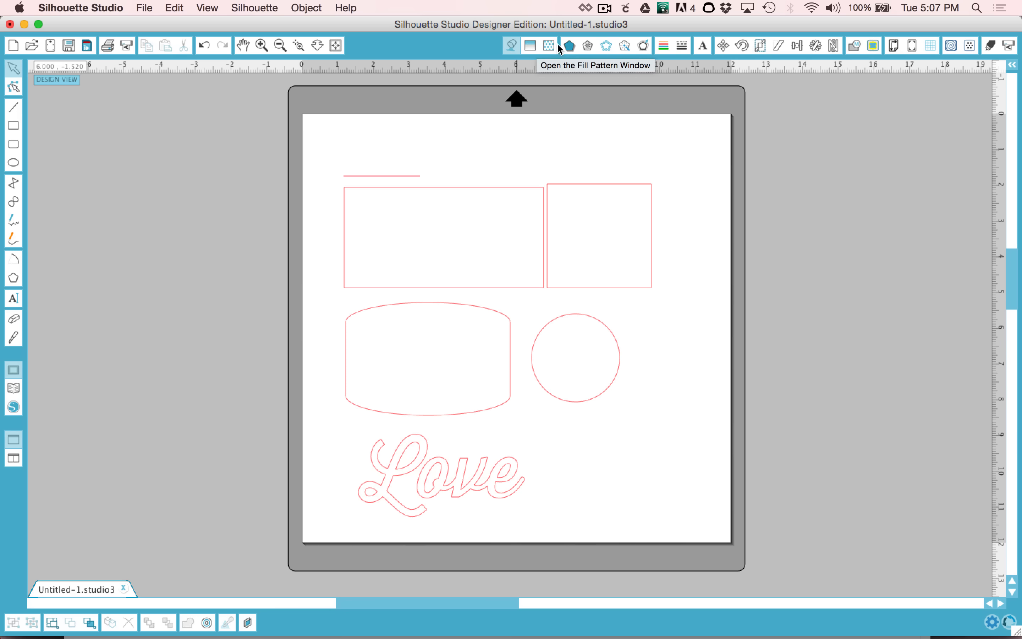
mouse_move(625, 50)
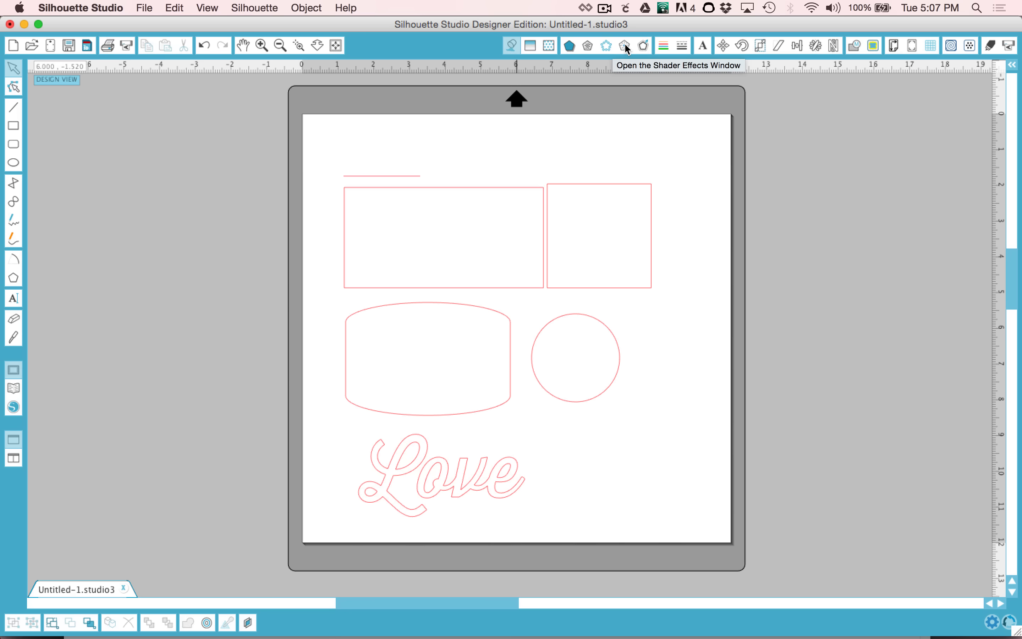
Step: Bring up the Offset window and select the circle to work on
click(642, 45)
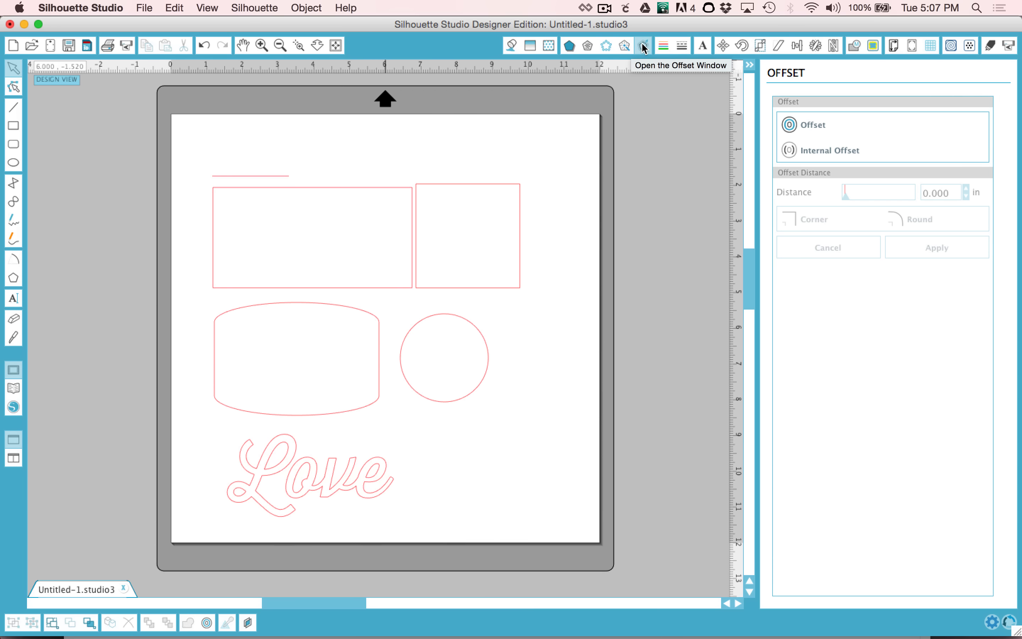
mouse_move(443, 395)
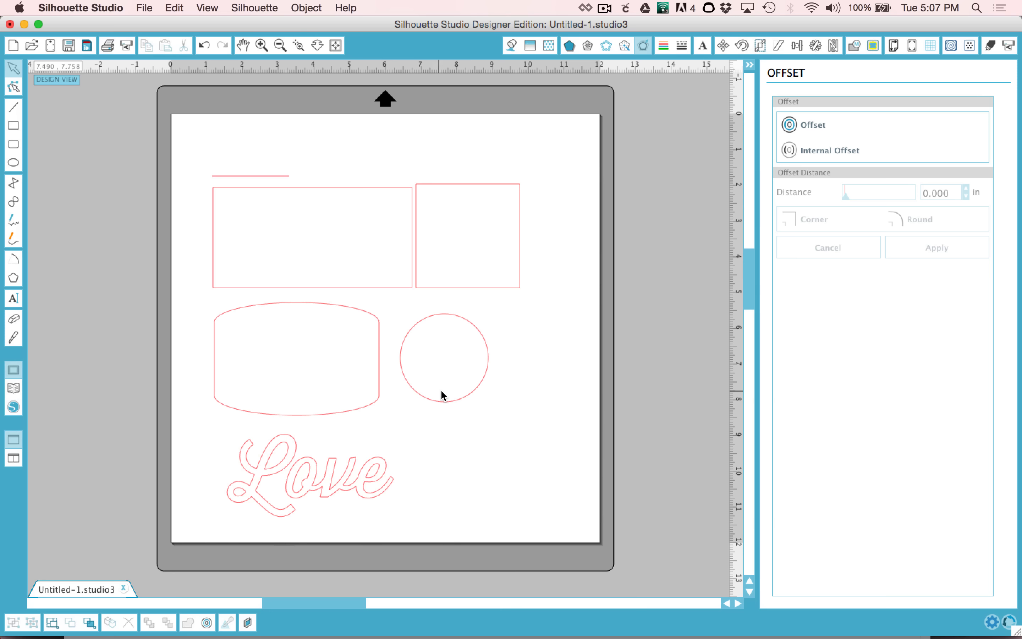
click(443, 357)
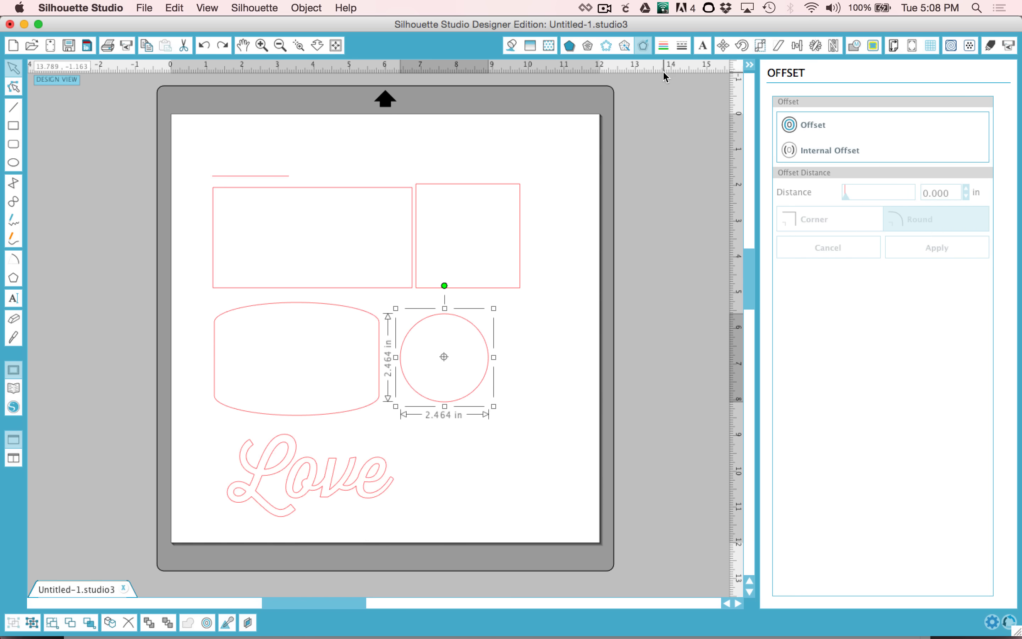
mouse_move(664, 44)
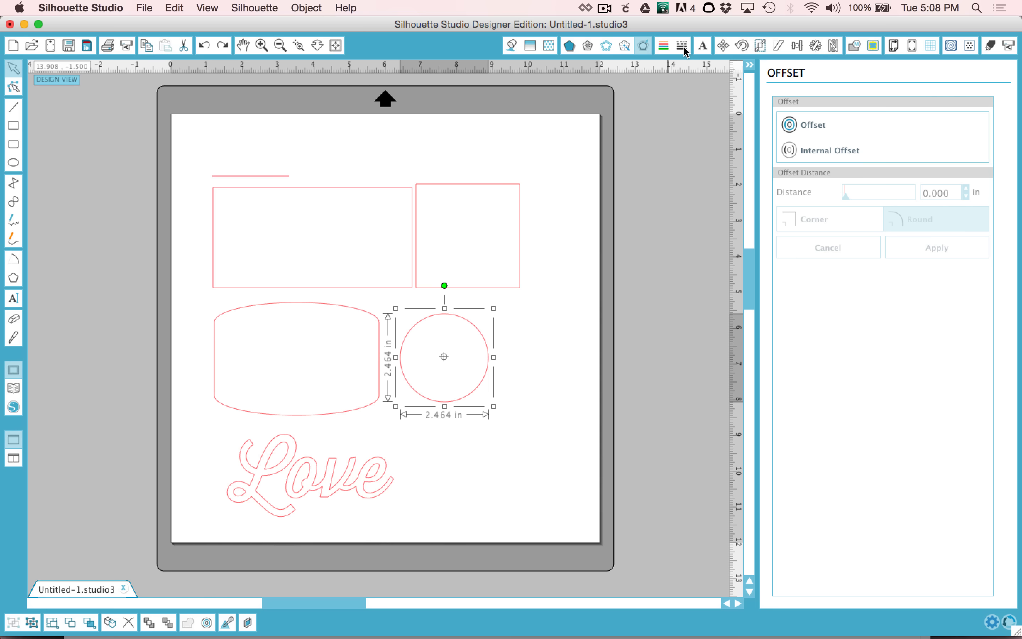
Step: Give the square a dashed outline from Line Style, then show the Text Style settings
click(683, 45)
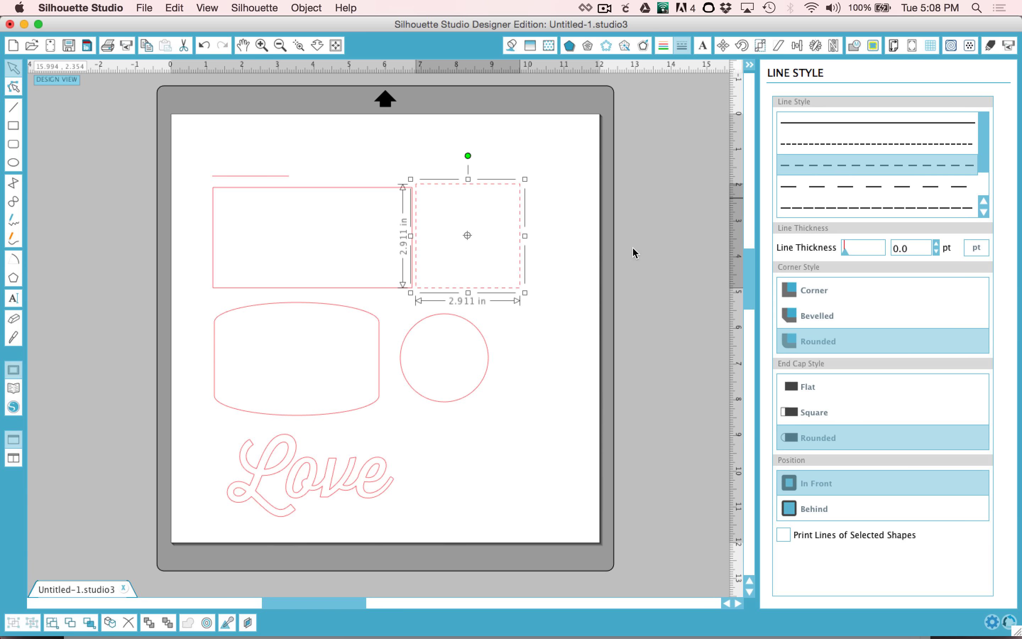
mouse_move(625, 242)
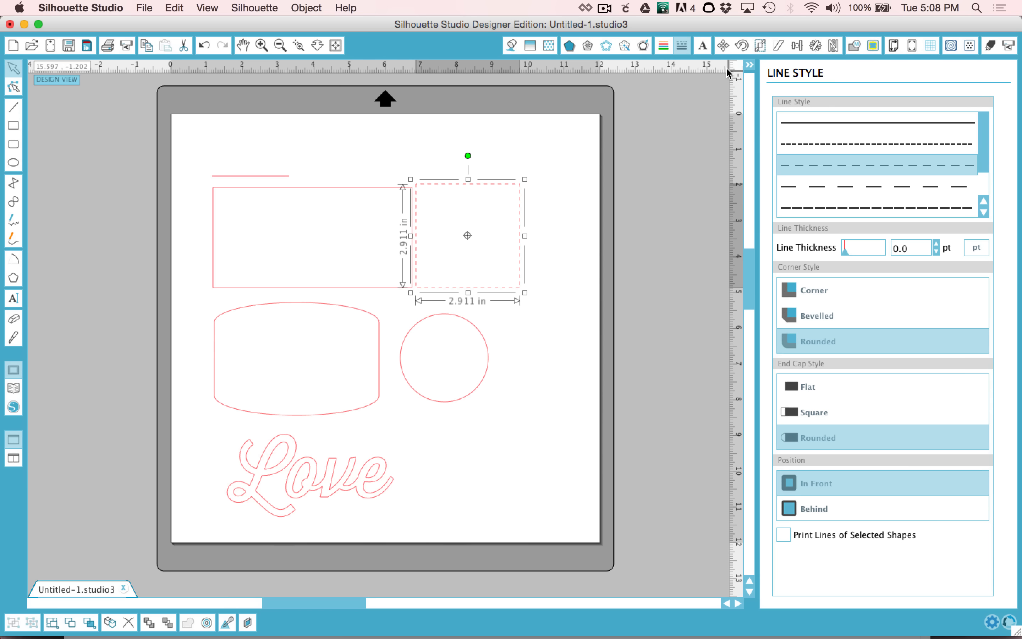
click(703, 45)
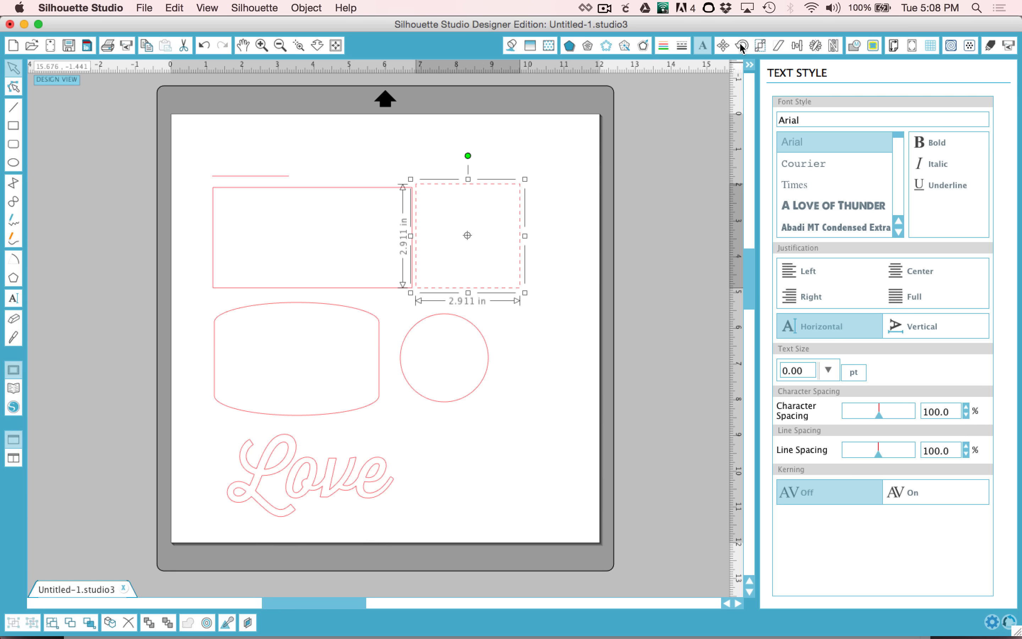
mouse_move(742, 45)
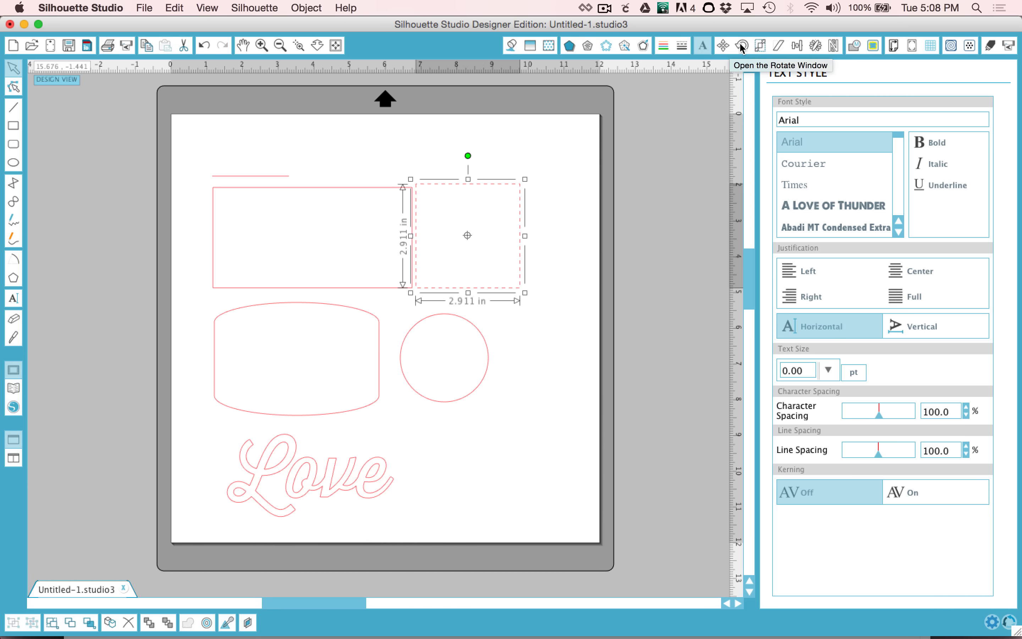
mouse_move(476, 154)
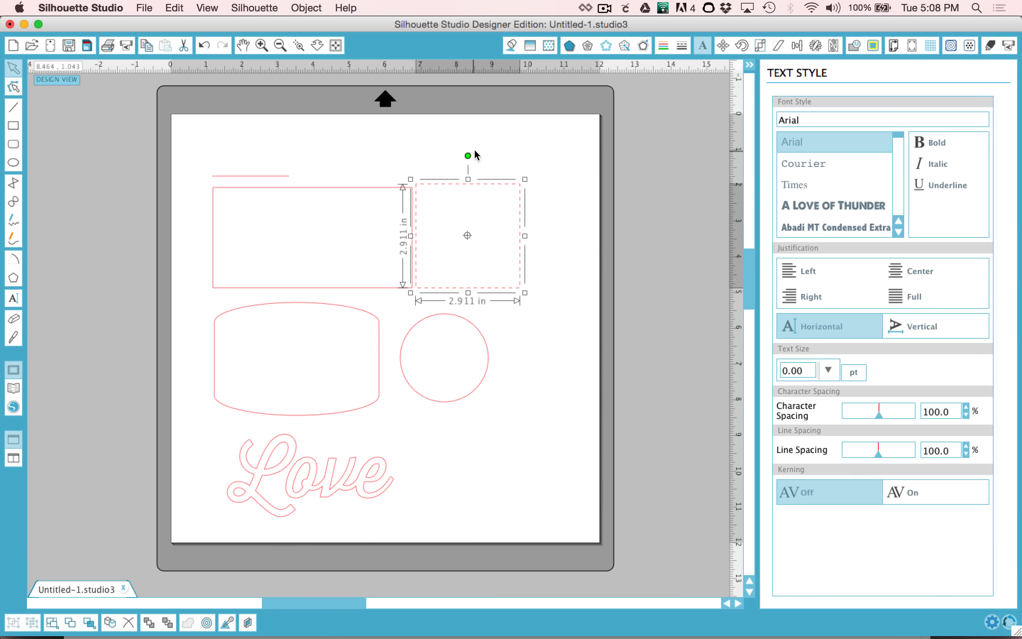
mouse_move(466, 189)
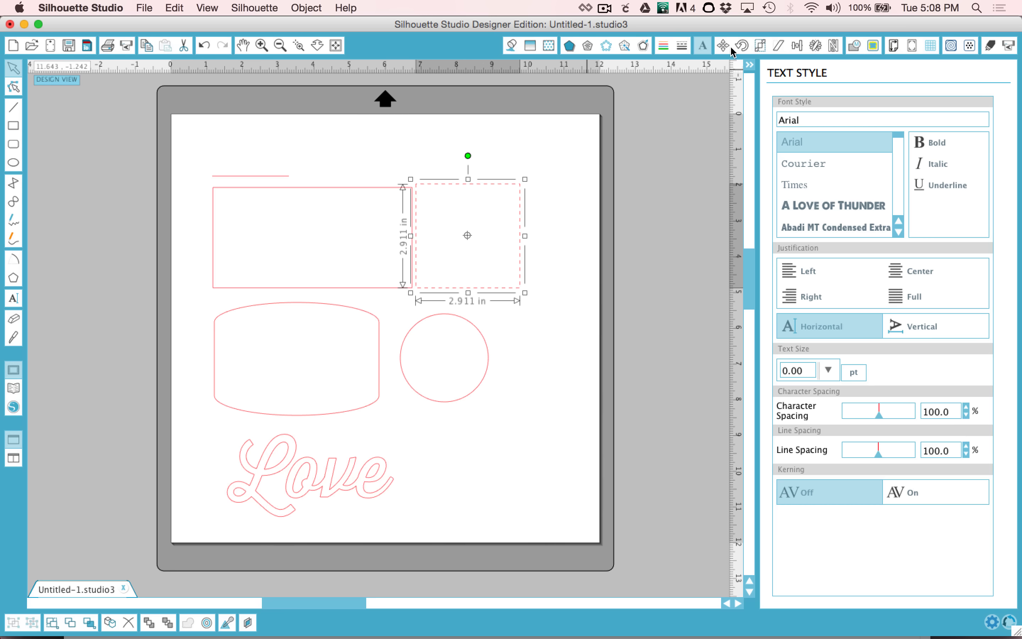
mouse_move(736, 58)
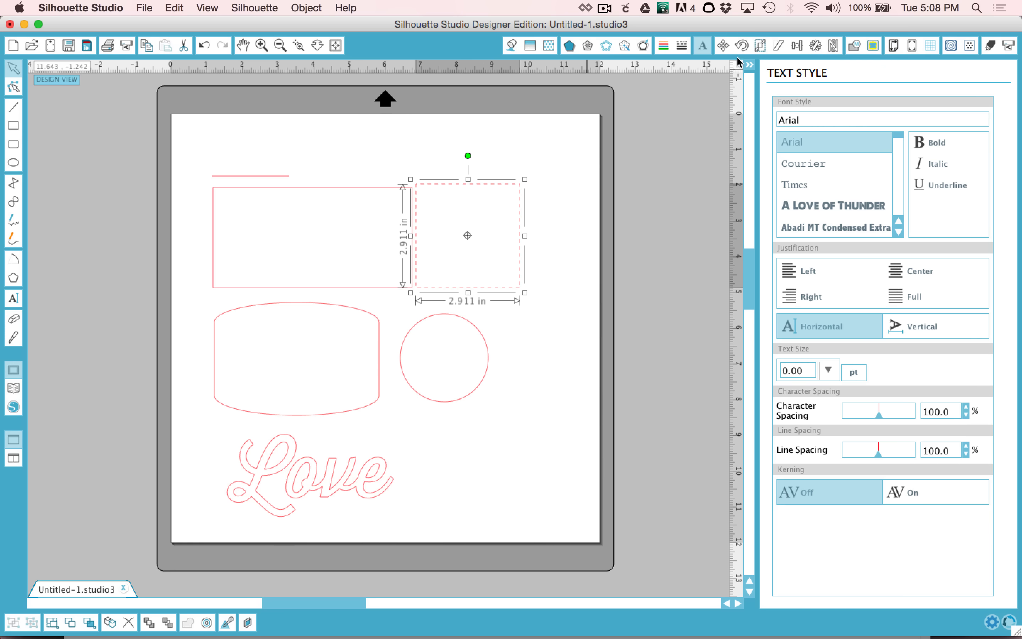
Step: Scale the dashed square to 4.372 in and align the circle inside it
click(759, 45)
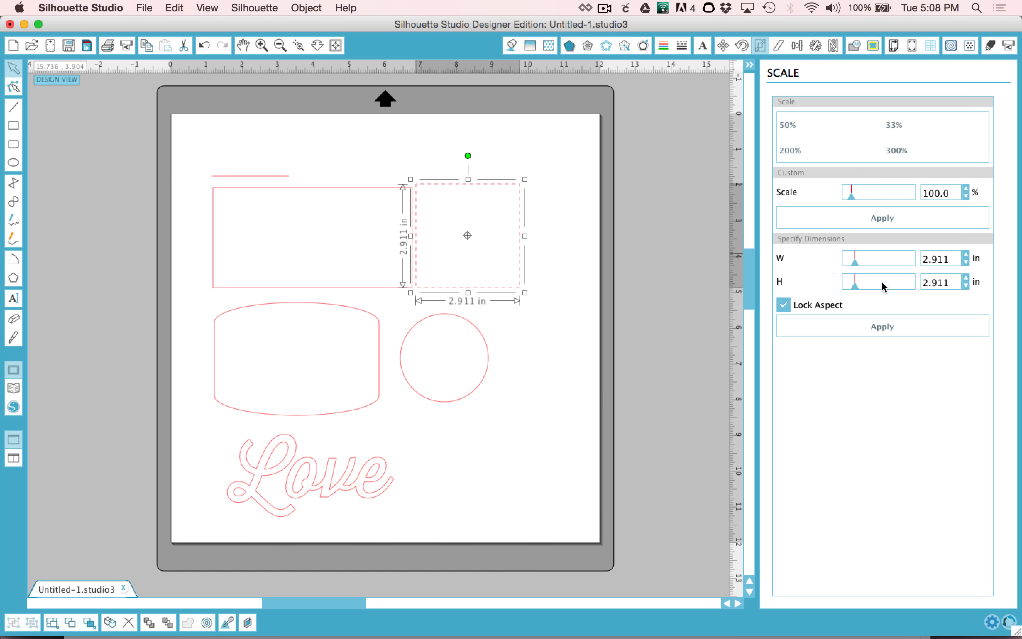
mouse_move(801, 267)
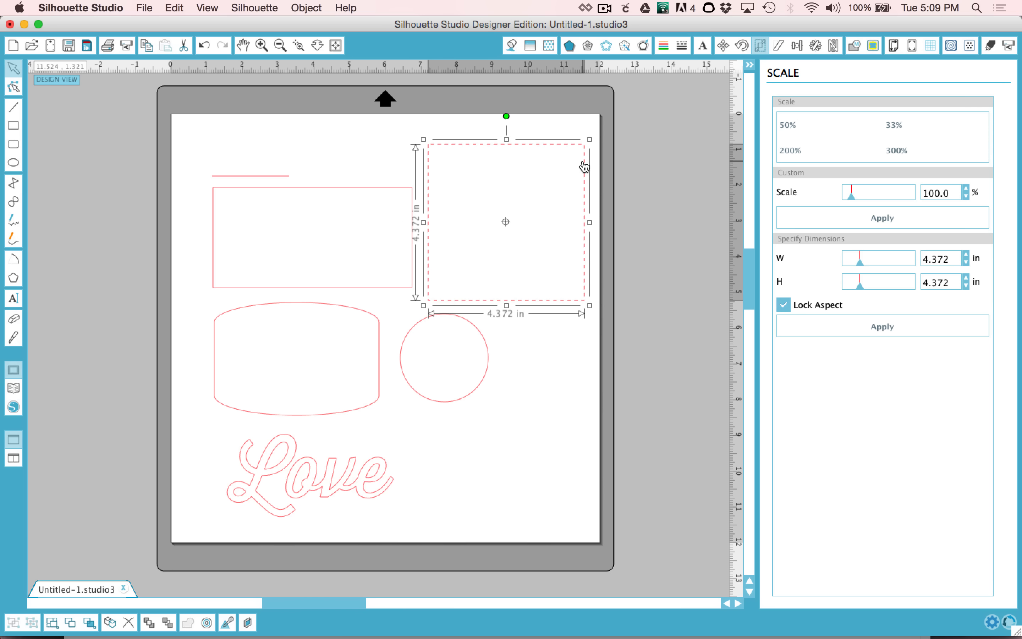
click(779, 46)
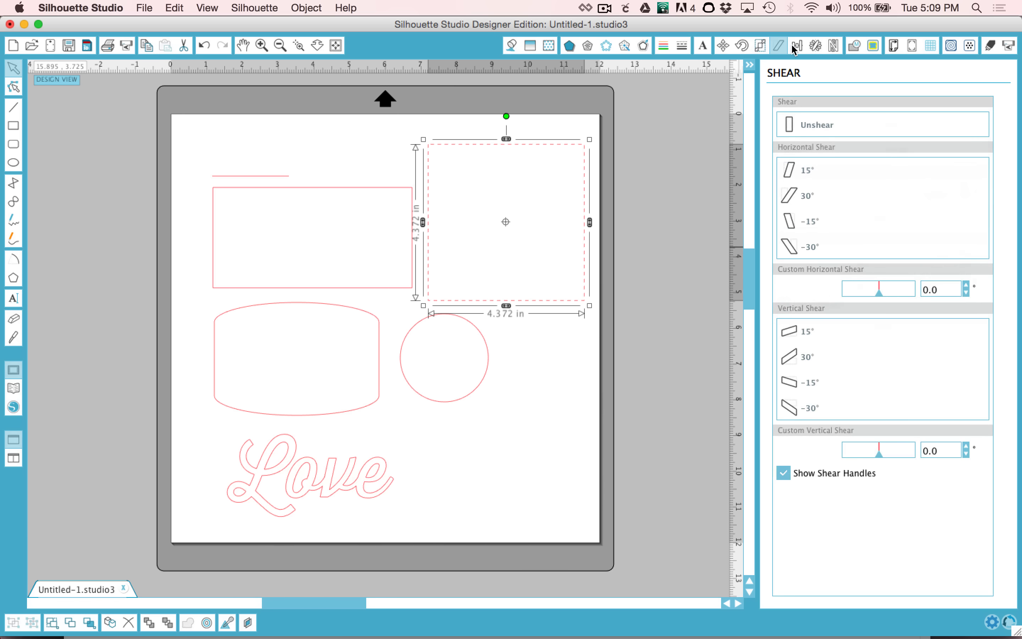
click(798, 45)
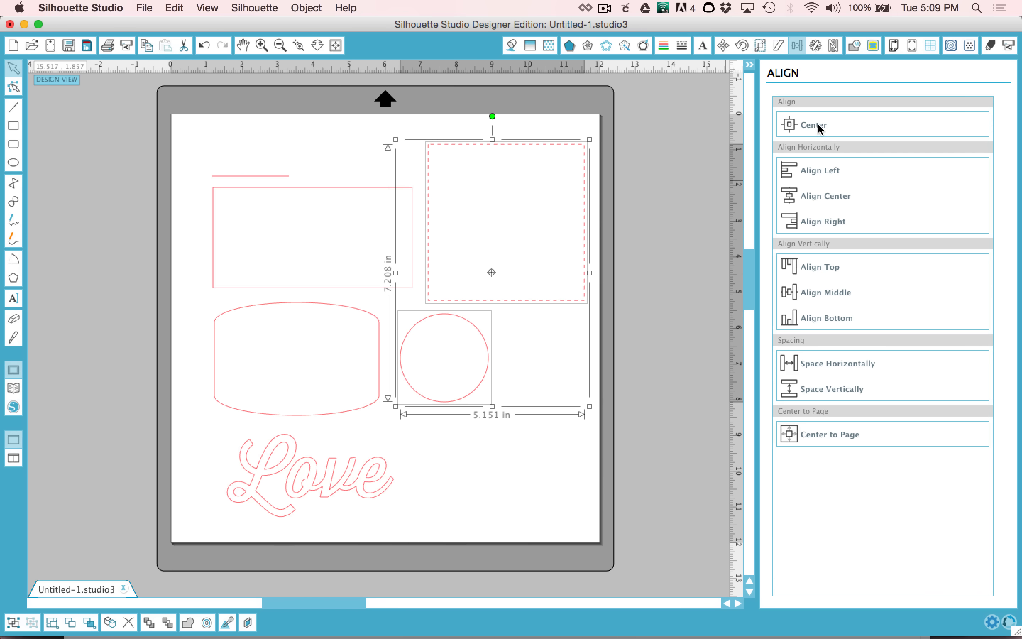
mouse_move(426, 253)
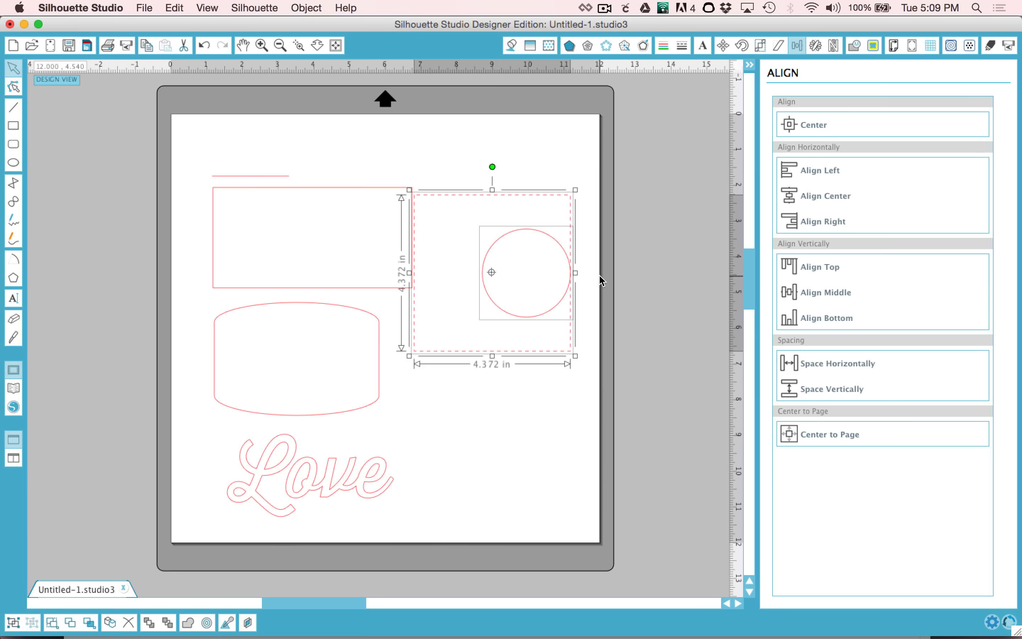
click(816, 46)
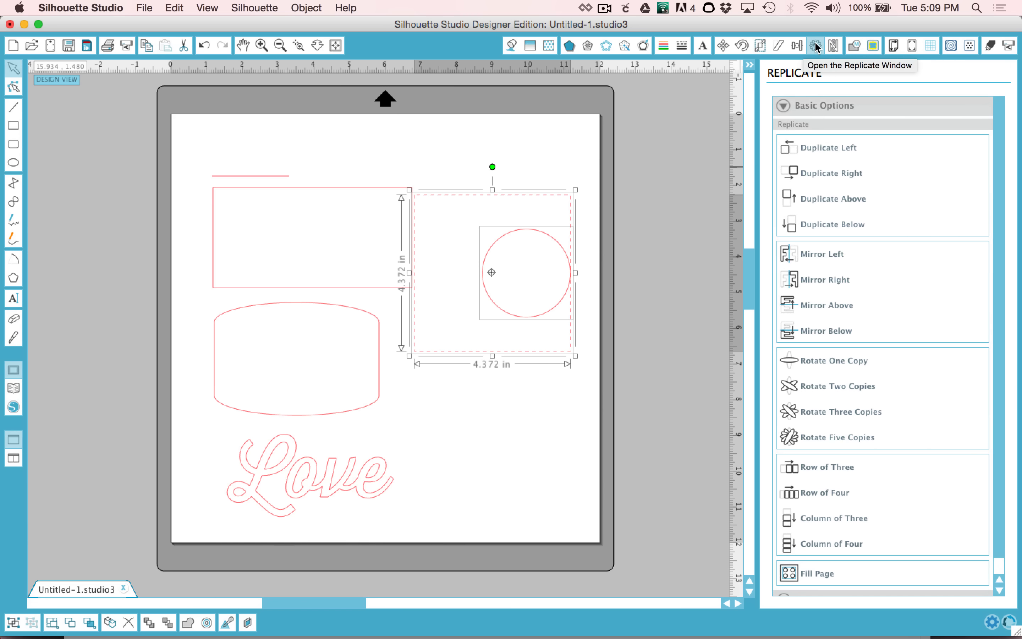
Step: Duplicate the rounded barrel shape to its right with Replicate
click(336, 202)
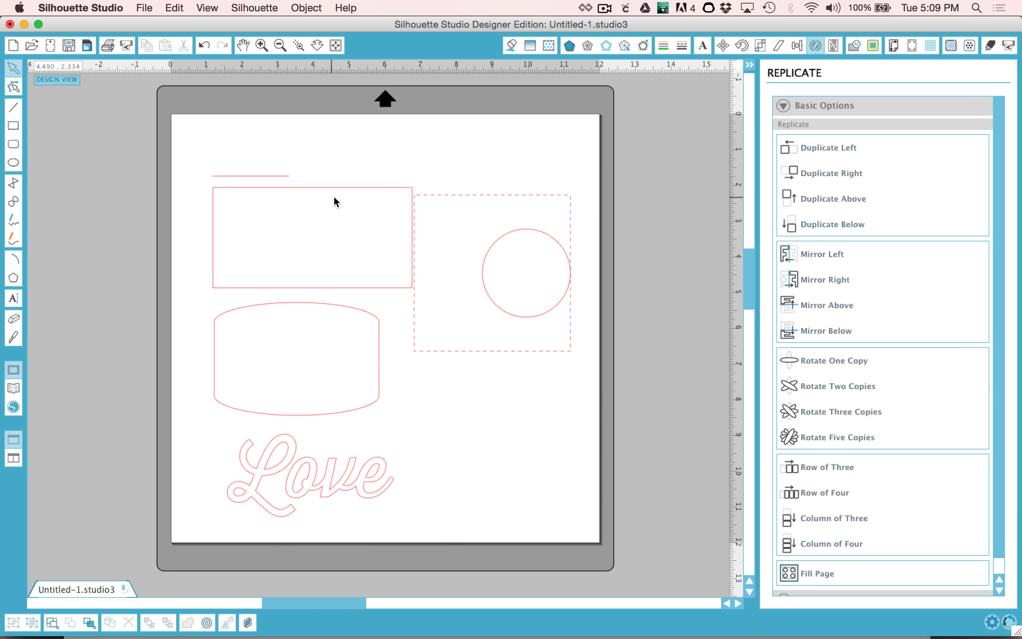
click(295, 358)
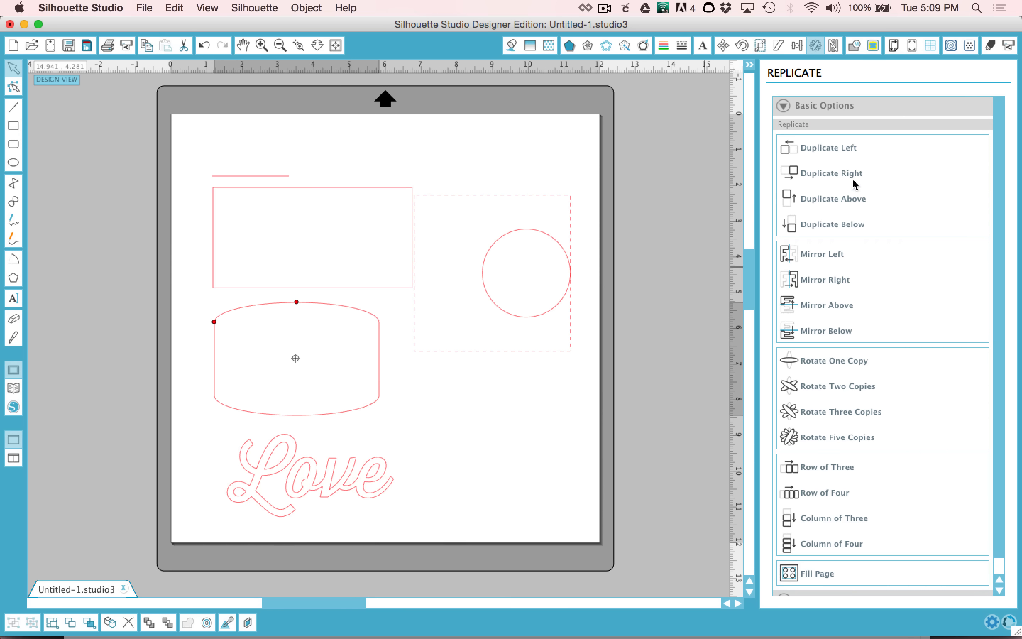
click(296, 357)
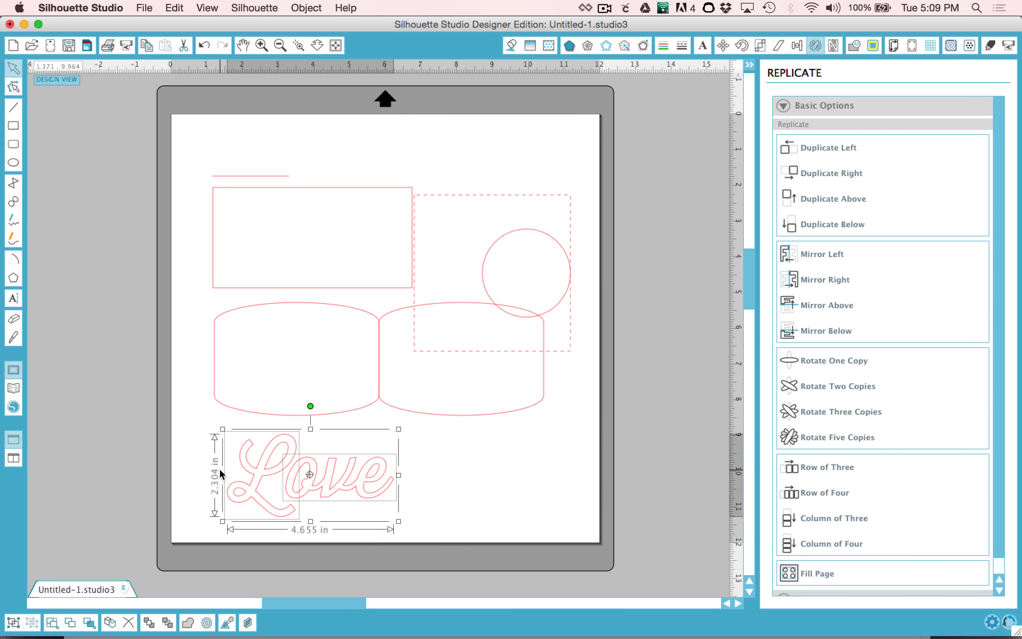
mouse_move(824, 254)
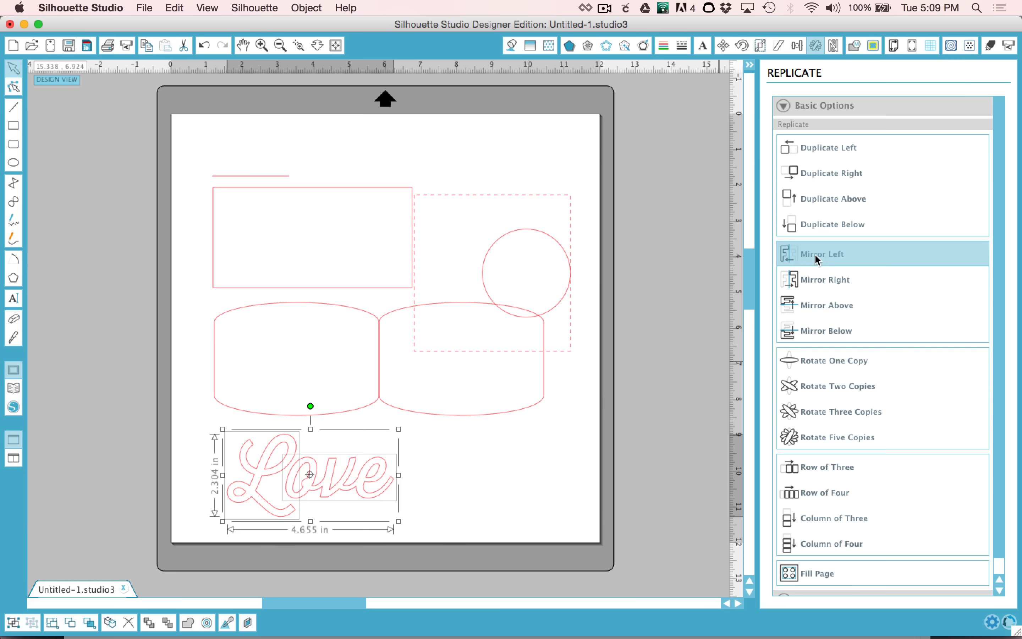
click(823, 253)
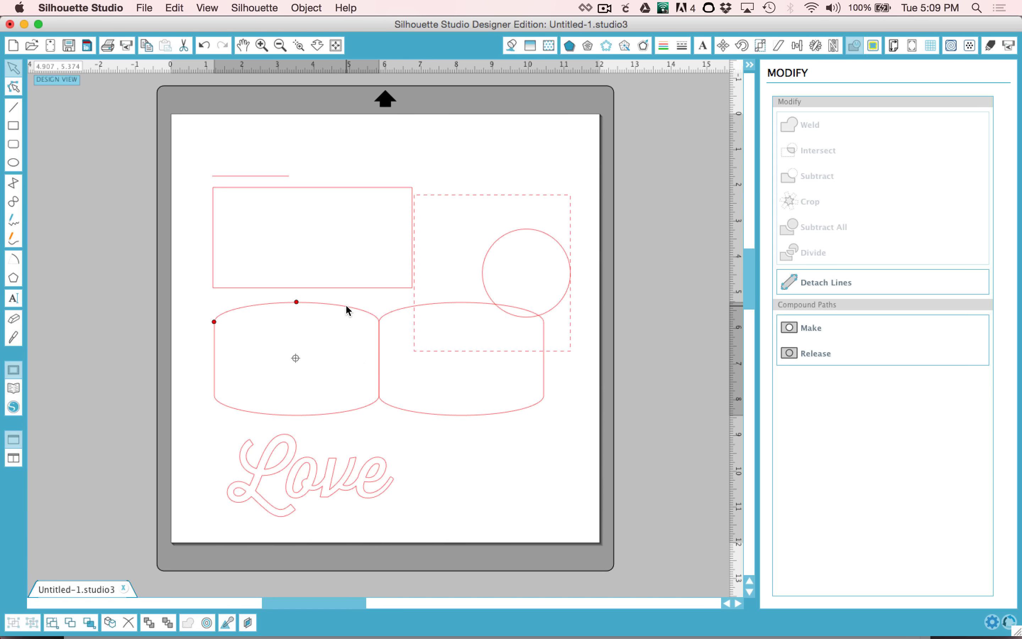
Step: Select the left rounded barrel shape so it can be stretched over its copy
click(294, 359)
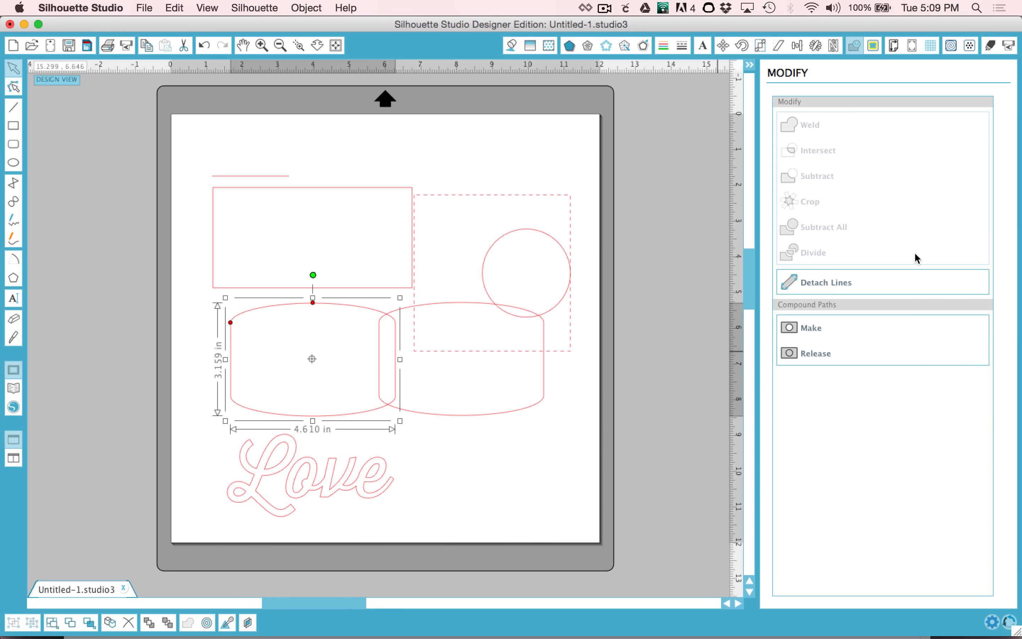
mouse_move(283, 394)
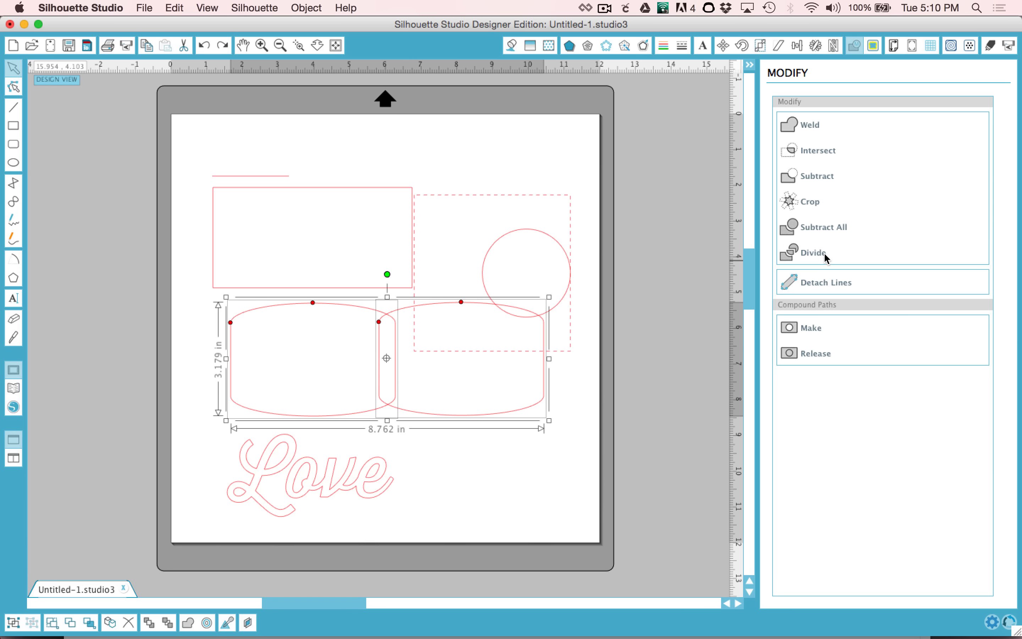
mouse_move(826, 252)
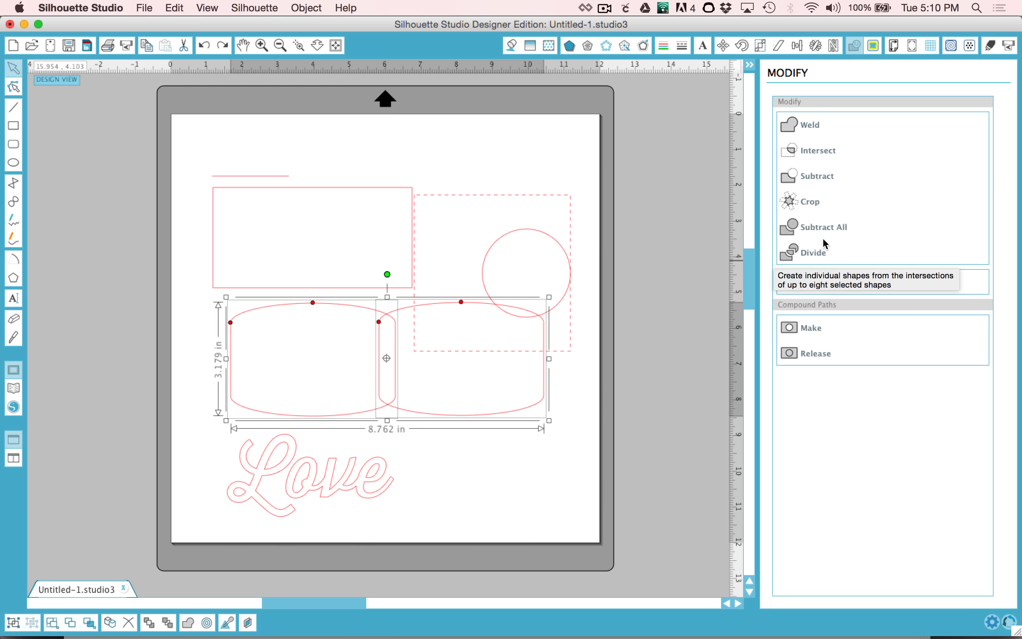
mouse_move(848, 77)
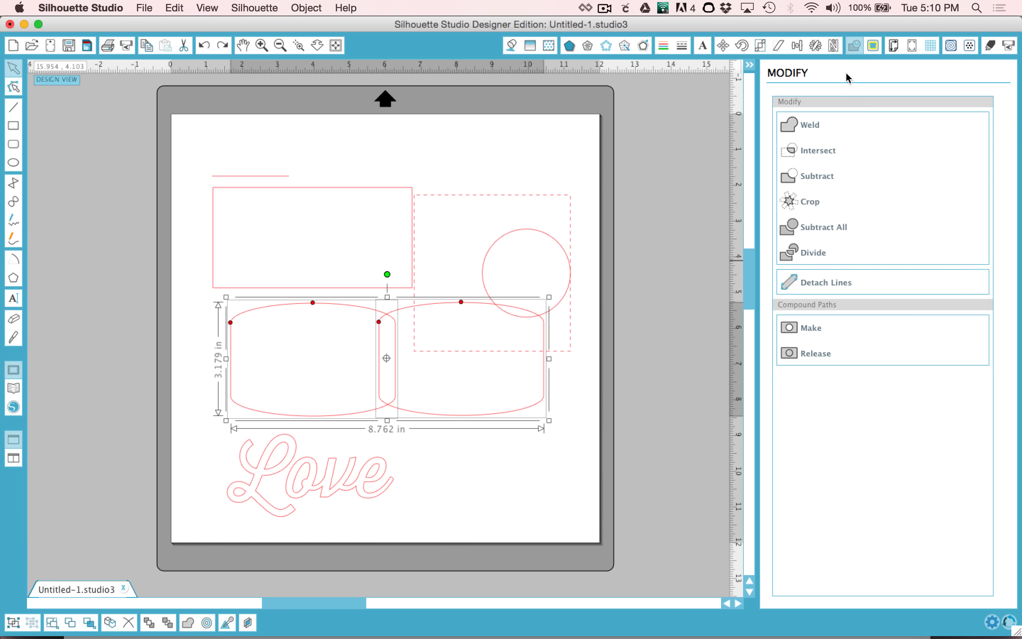
mouse_move(874, 46)
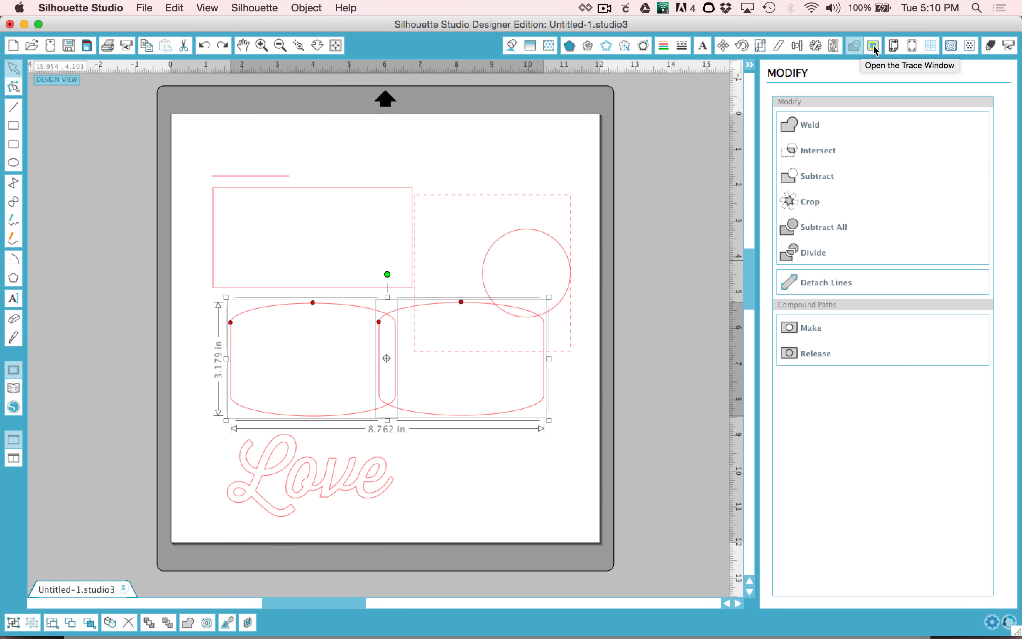
Step: Show the Trace panel for converting images into cut lines
click(874, 44)
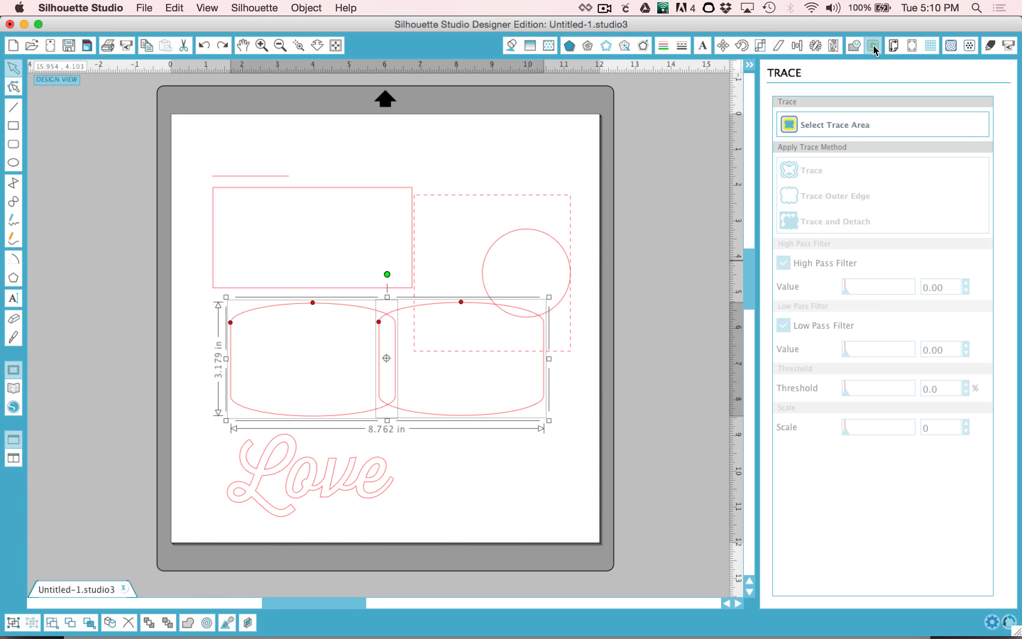
mouse_move(875, 46)
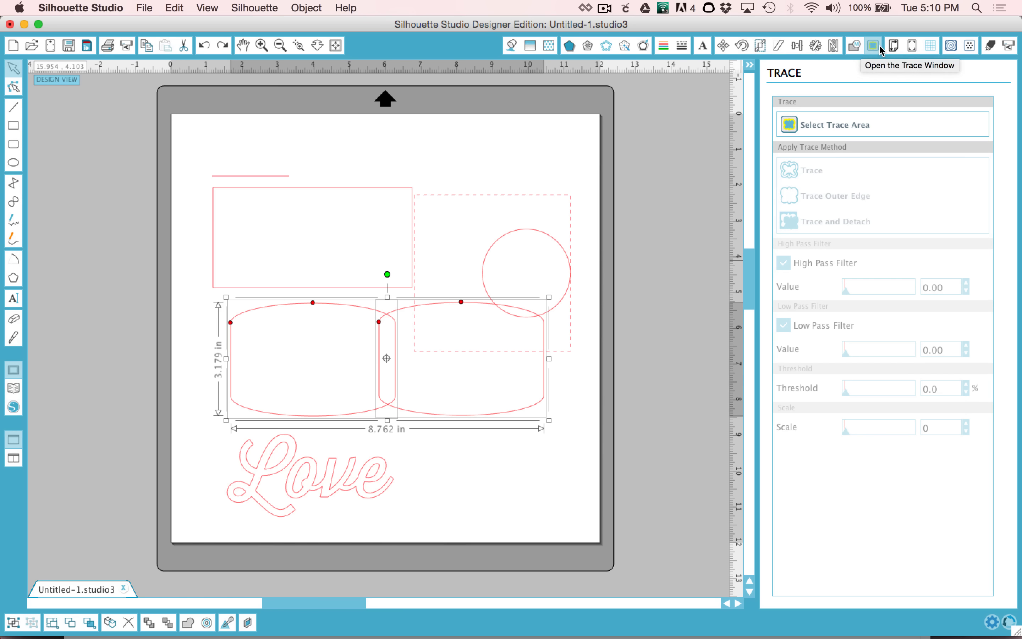
mouse_move(827, 113)
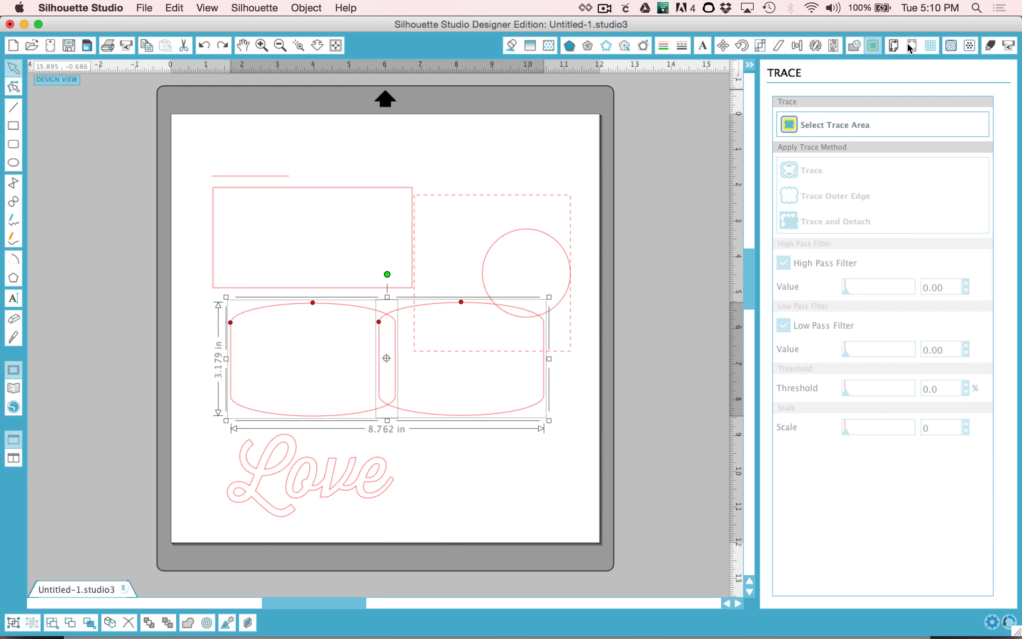
Step: Set the design page width to 8.500 in for an 8.5 x 11 in portrait letter page
click(892, 45)
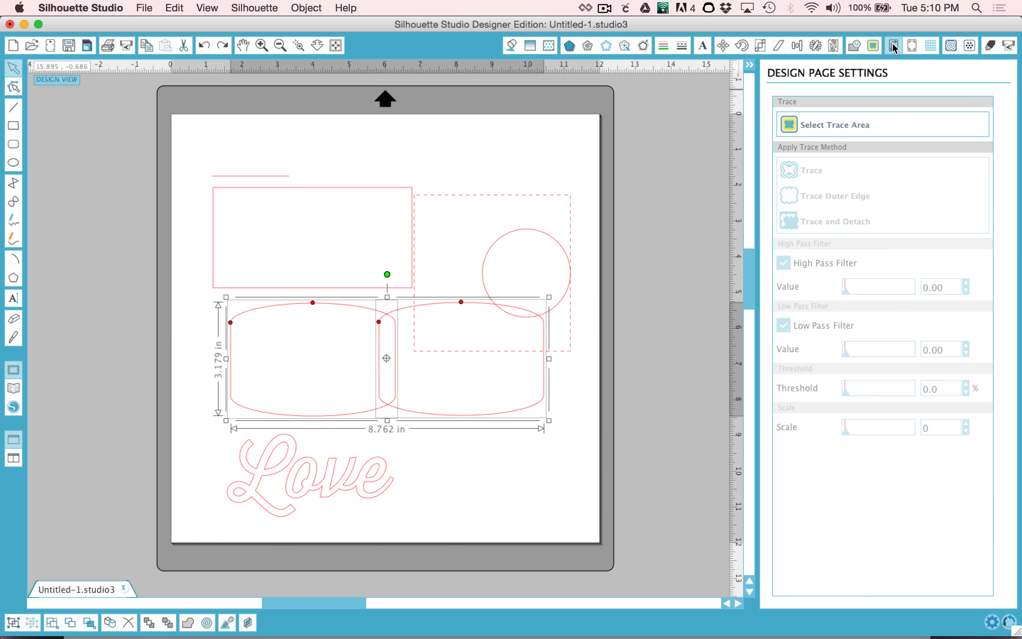
click(912, 45)
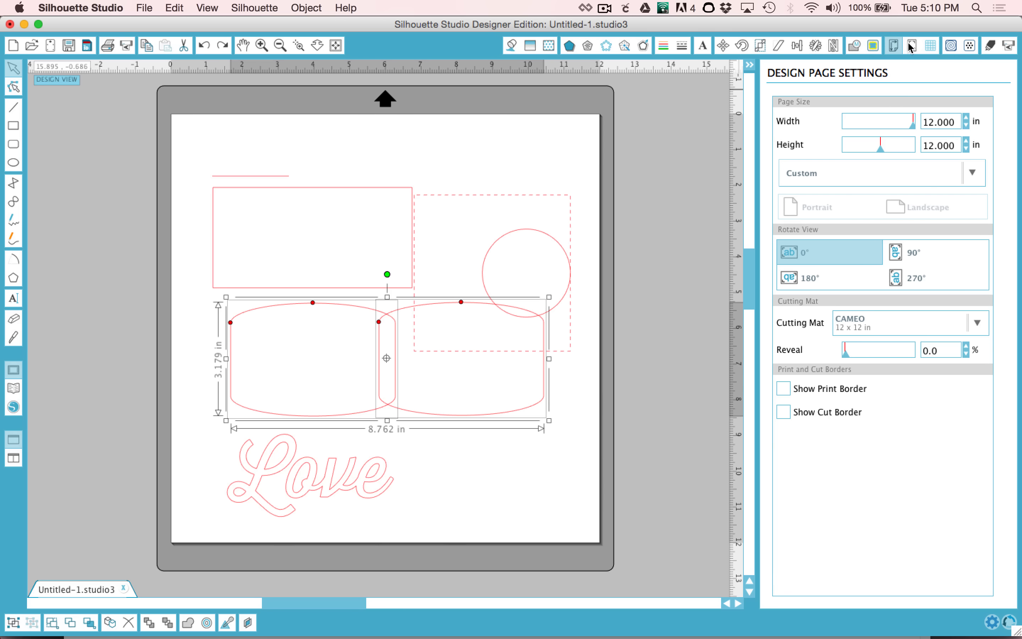
mouse_move(914, 45)
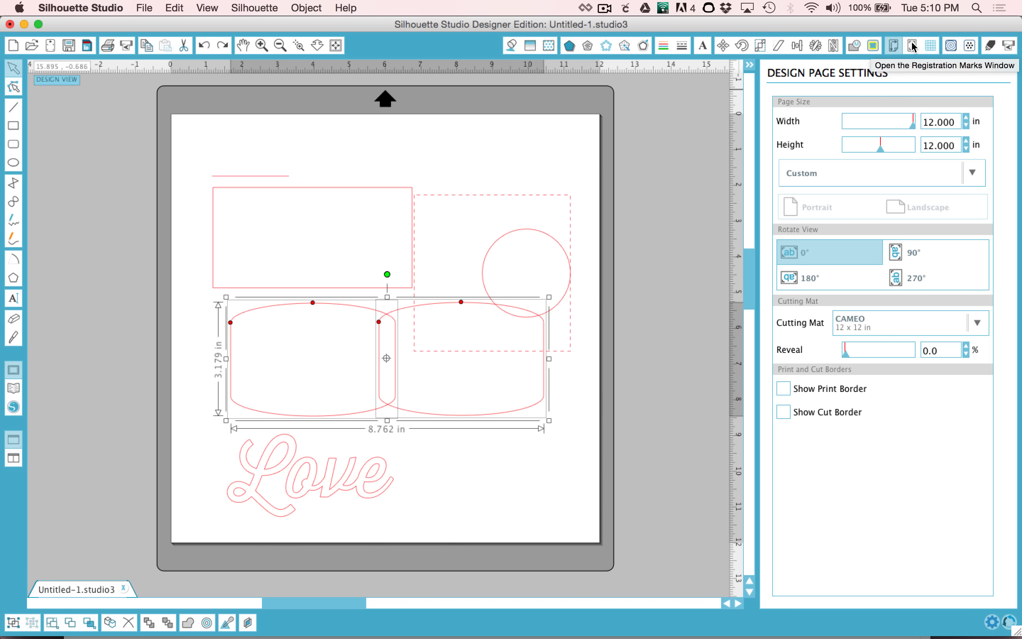
mouse_move(926, 116)
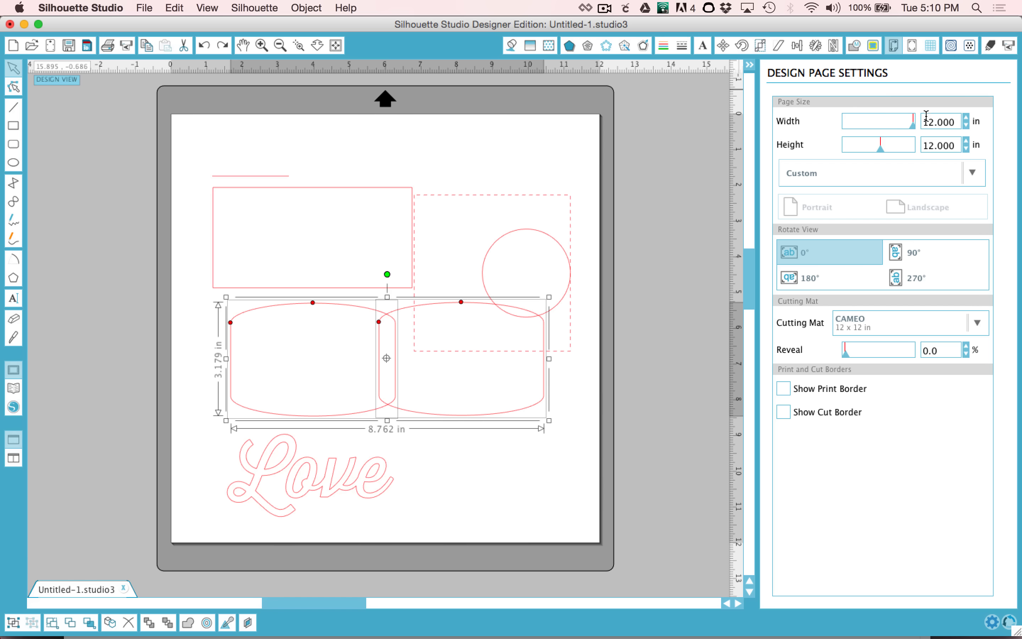
click(940, 122)
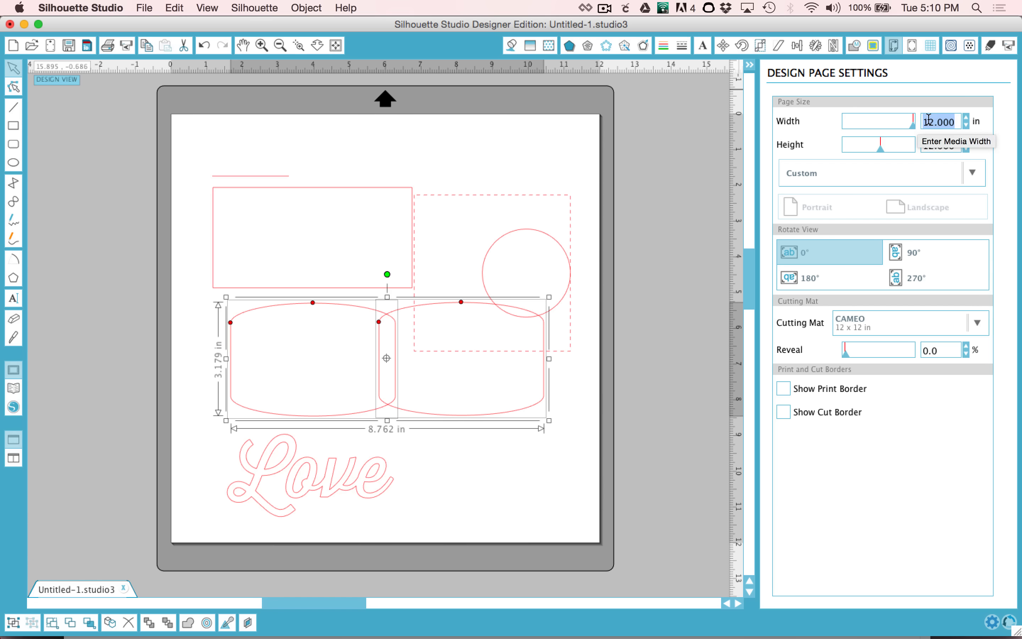
text(8)
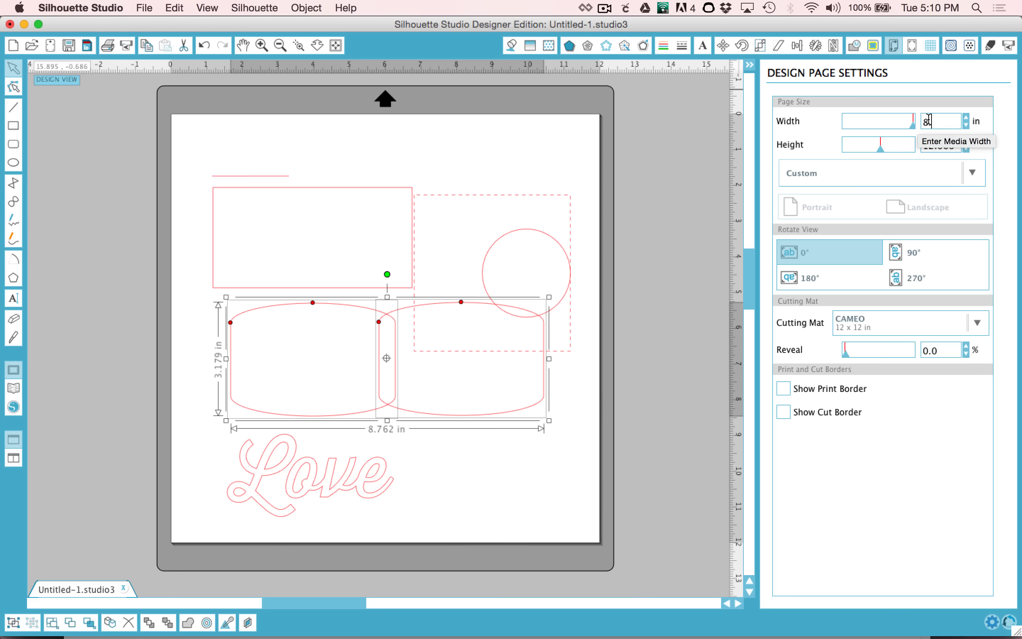
text(8.500)
click(946, 144)
text(11.000)
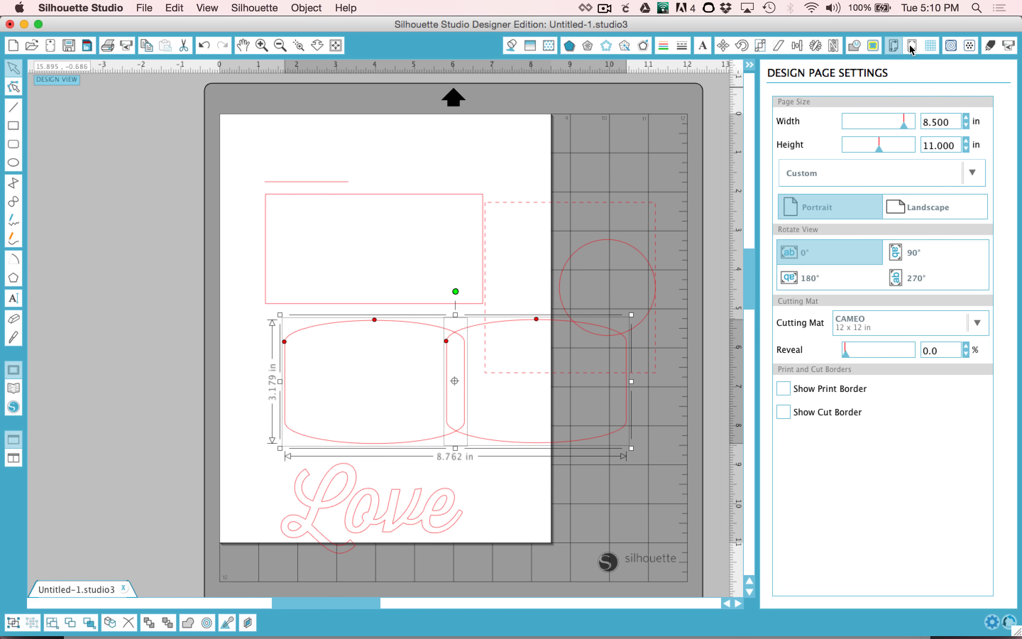
Step: Choose the Type 1 (CAMEO, Portrait, Curio) registration mark style for the page corners
click(913, 44)
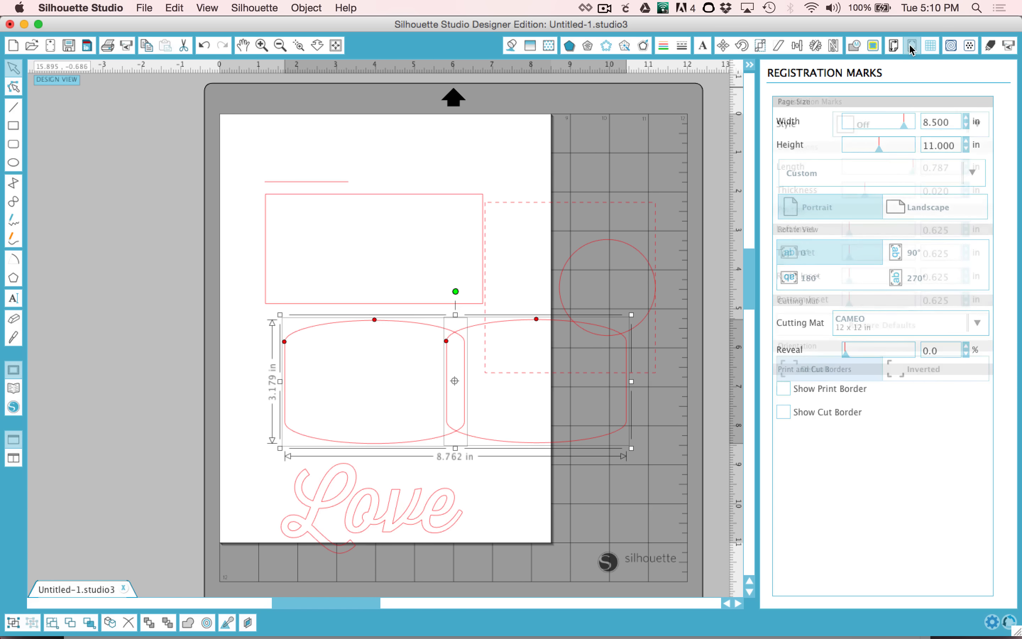
click(976, 125)
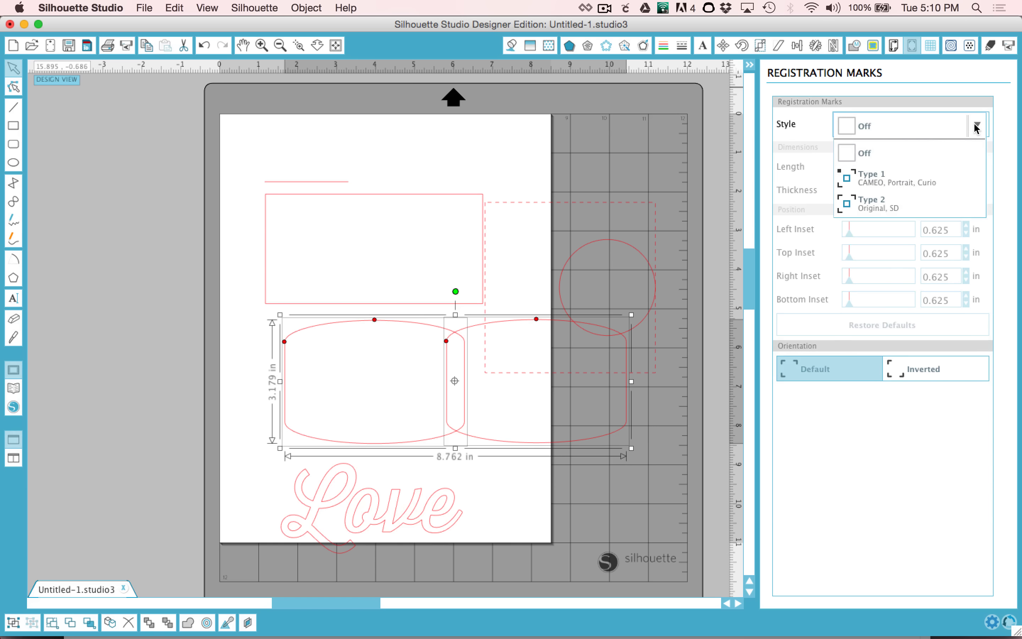
click(868, 176)
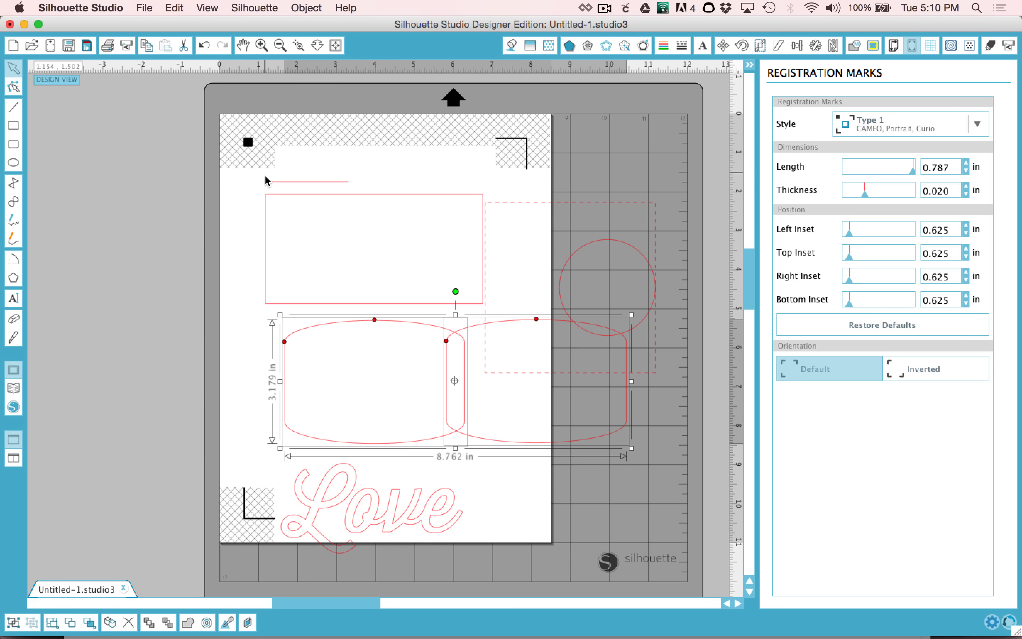
mouse_move(471, 140)
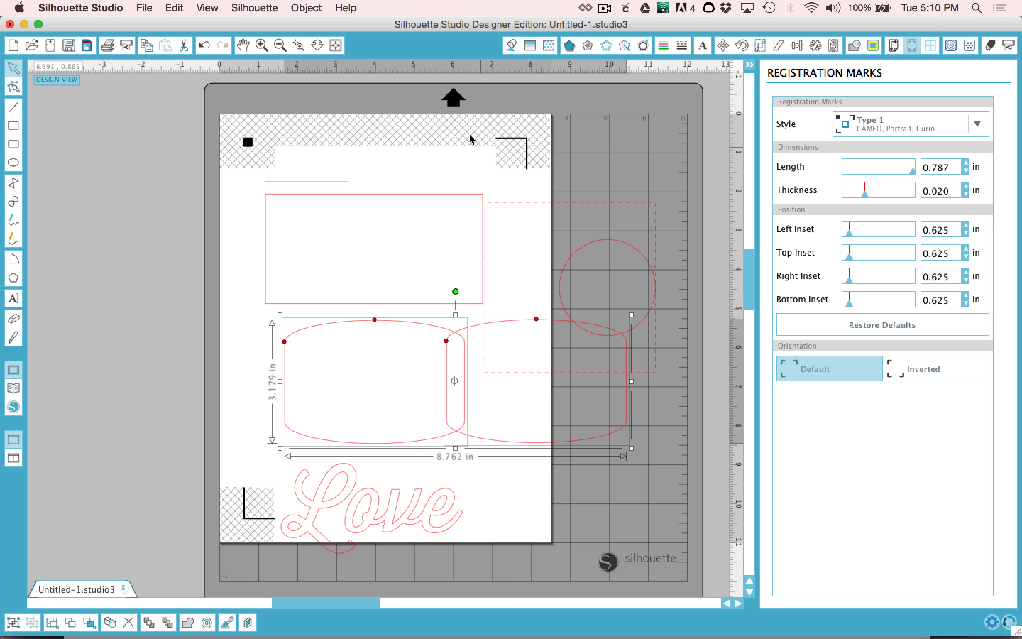
mouse_move(266, 176)
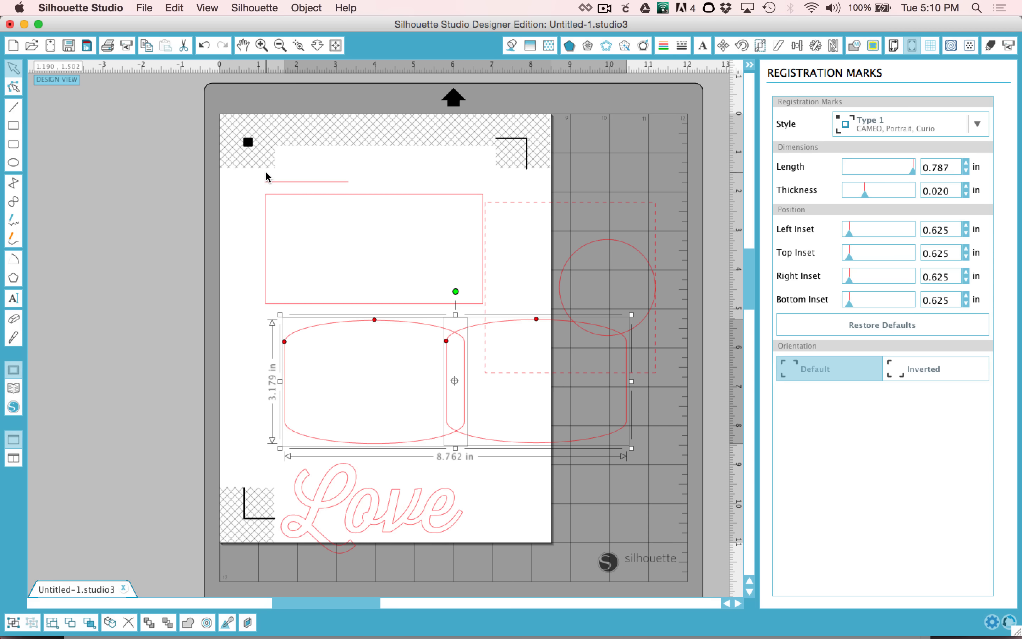
mouse_move(502, 282)
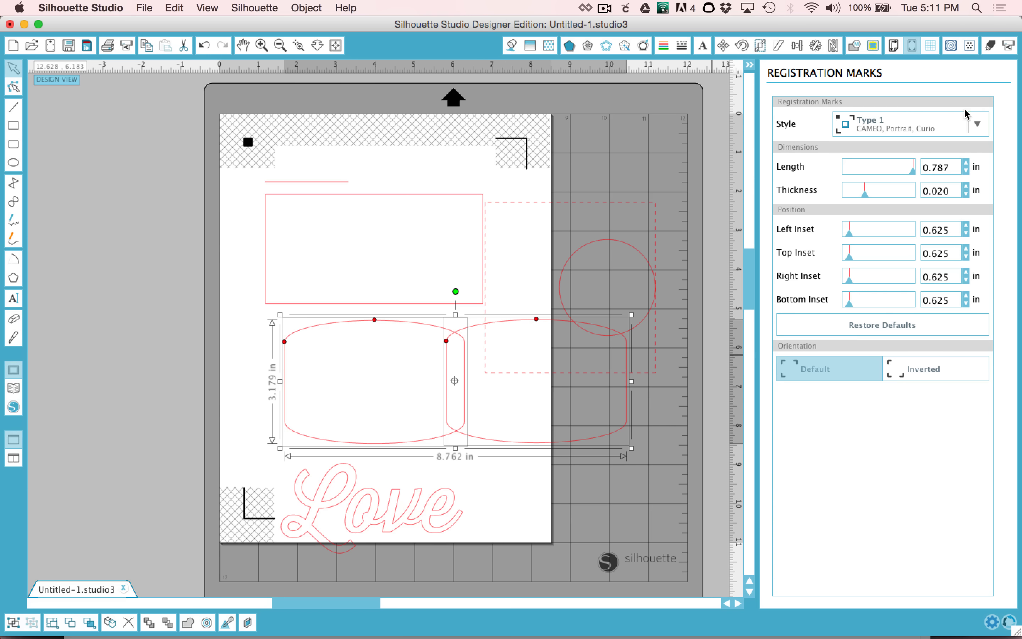
Step: Show the grid over the page briefly, then leave it hidden again
click(931, 45)
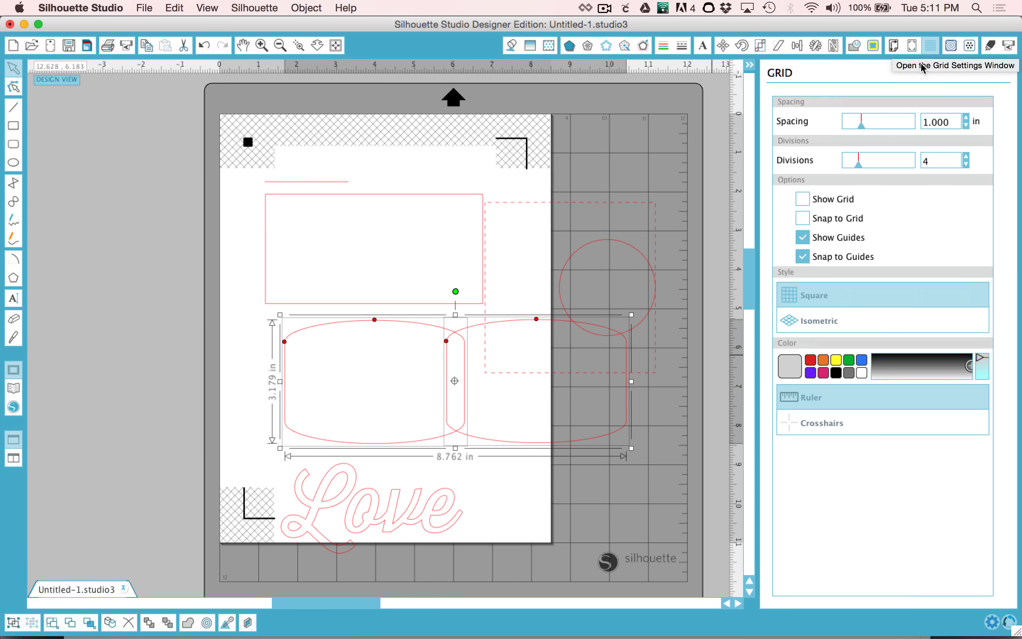
click(803, 199)
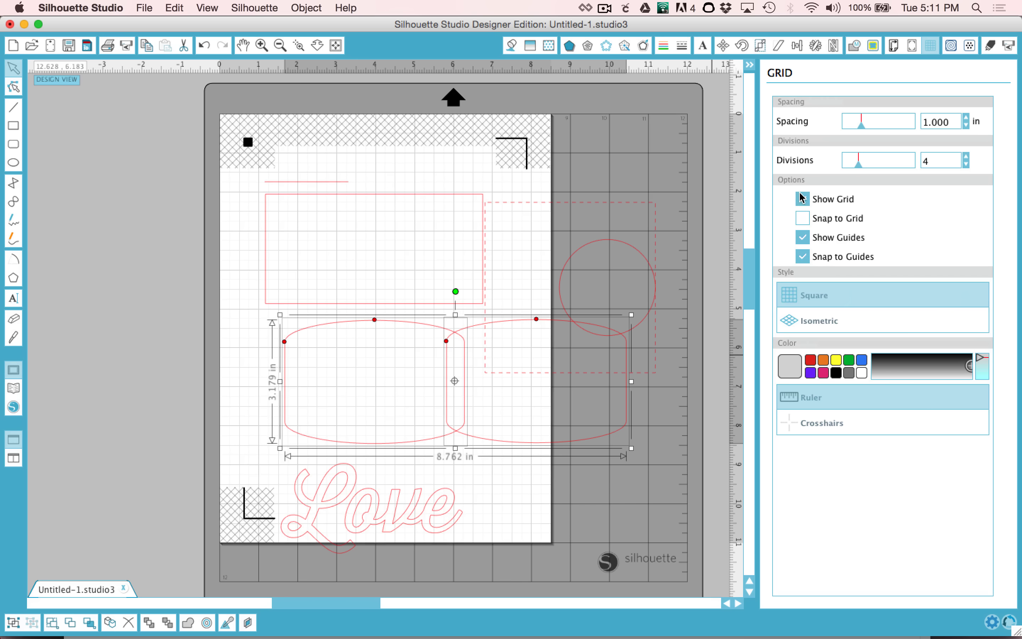
click(803, 199)
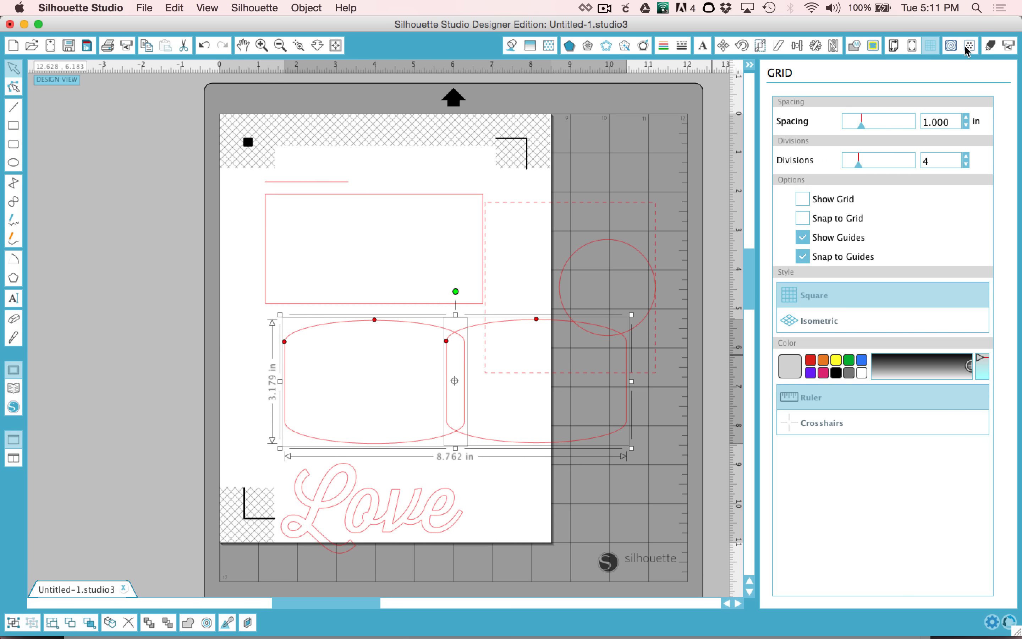
mouse_move(970, 45)
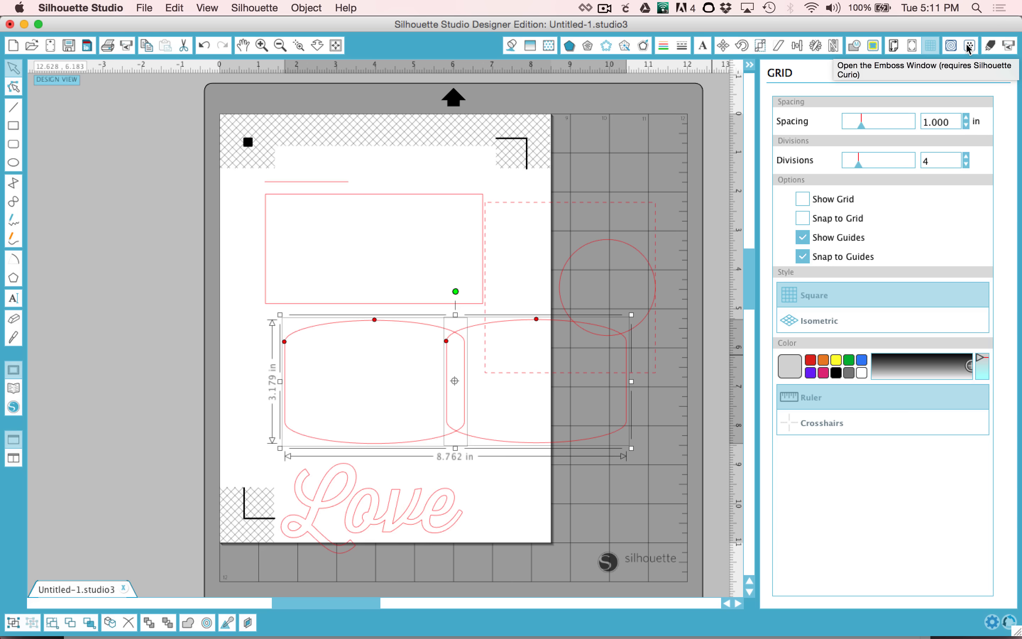
mouse_move(968, 49)
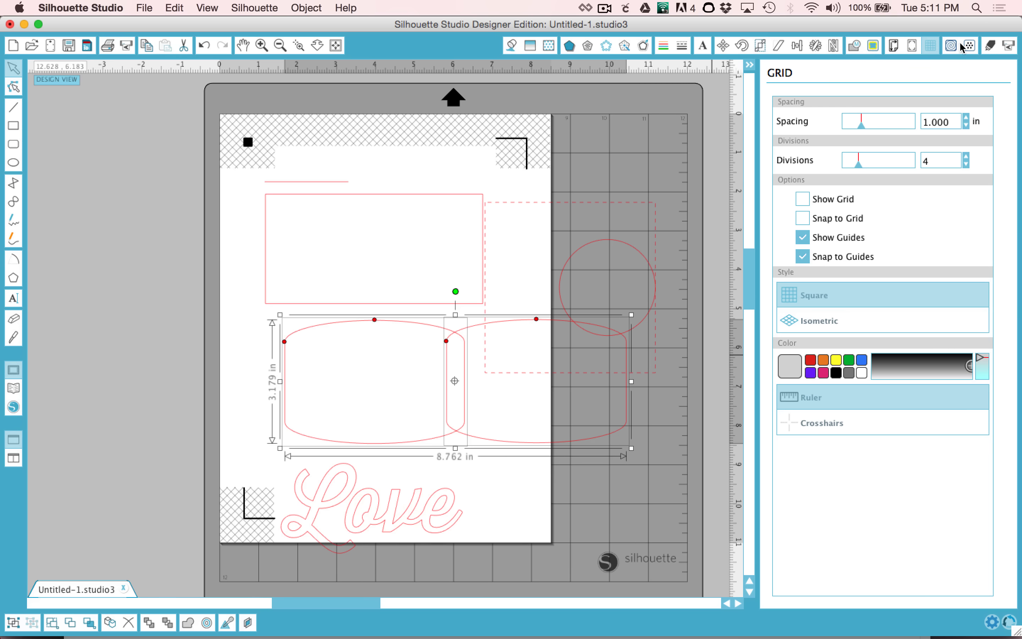
mouse_move(988, 51)
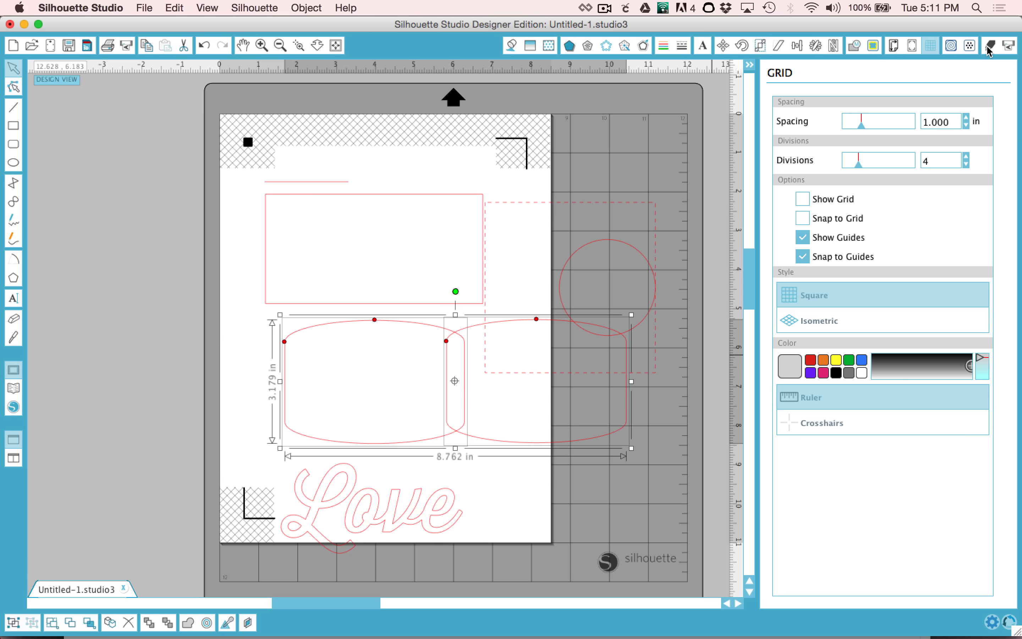
Step: Try a full Cut, return to Cut Edge, and choose Cardstock as the material
click(989, 45)
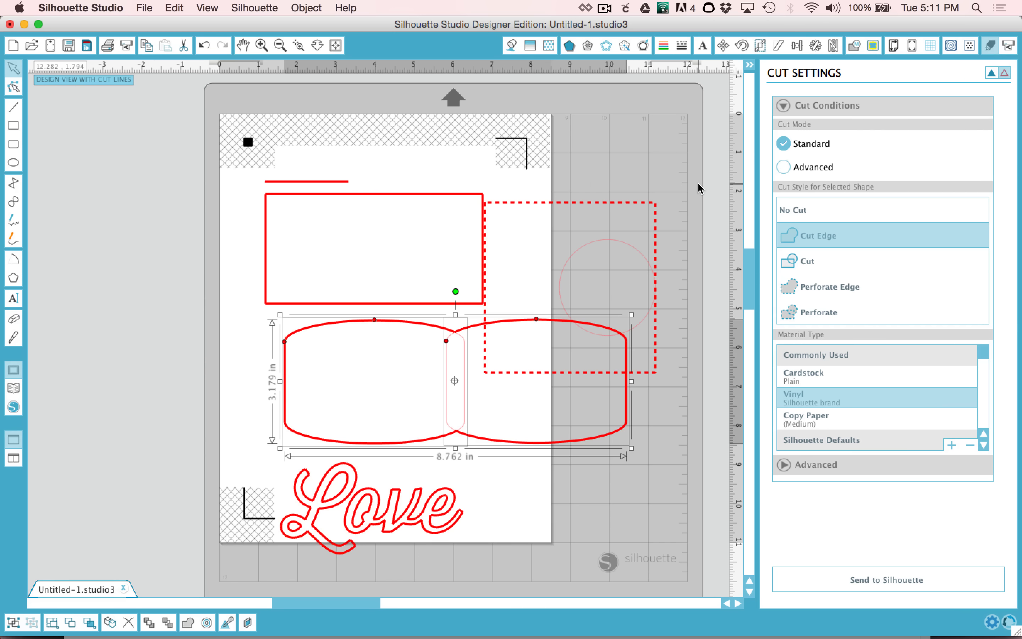
mouse_move(875, 113)
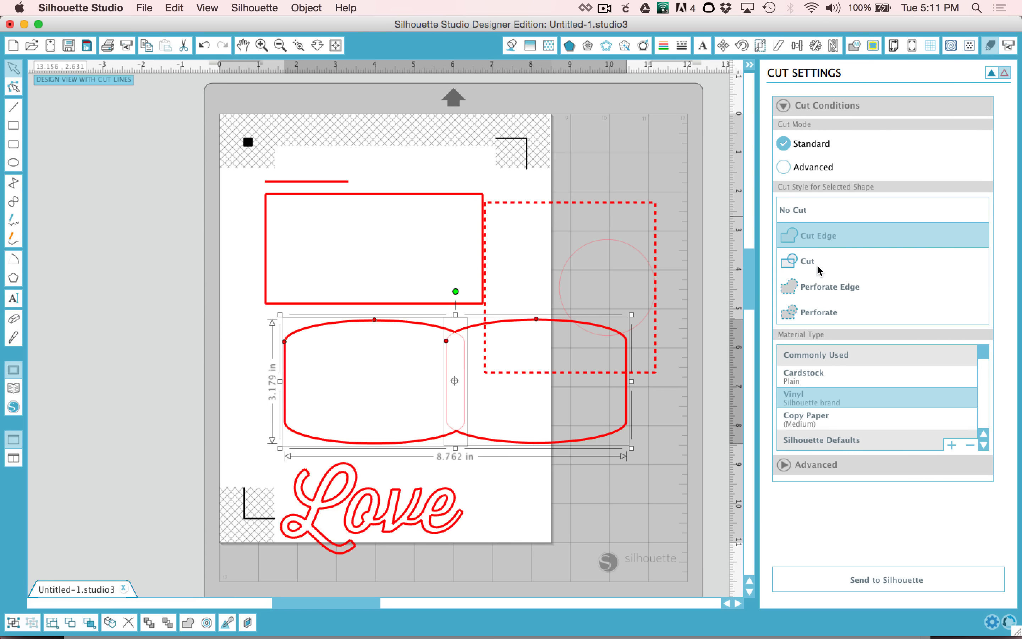
click(809, 260)
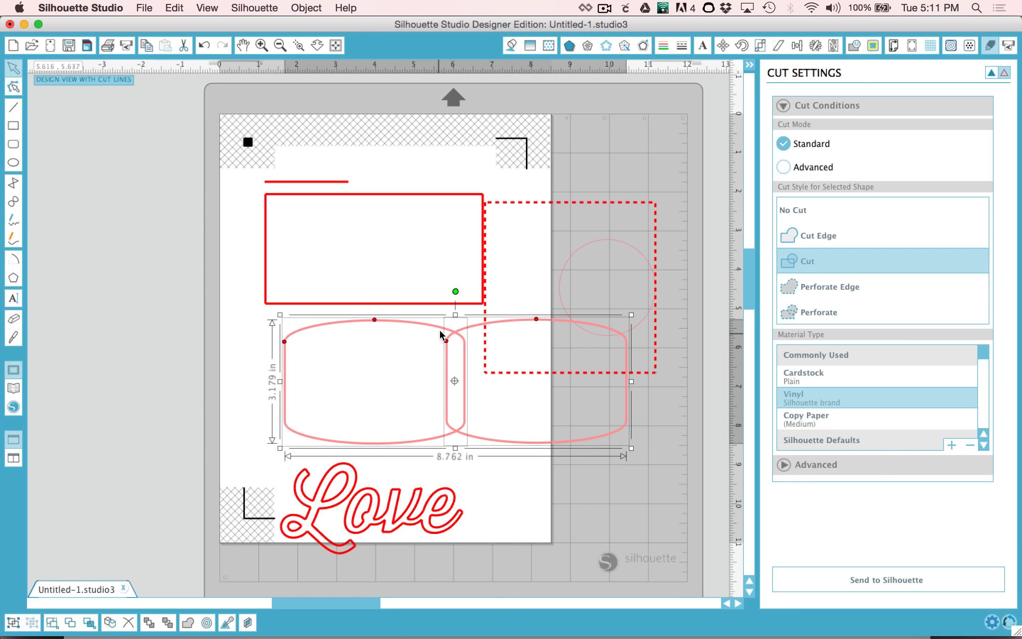
click(817, 235)
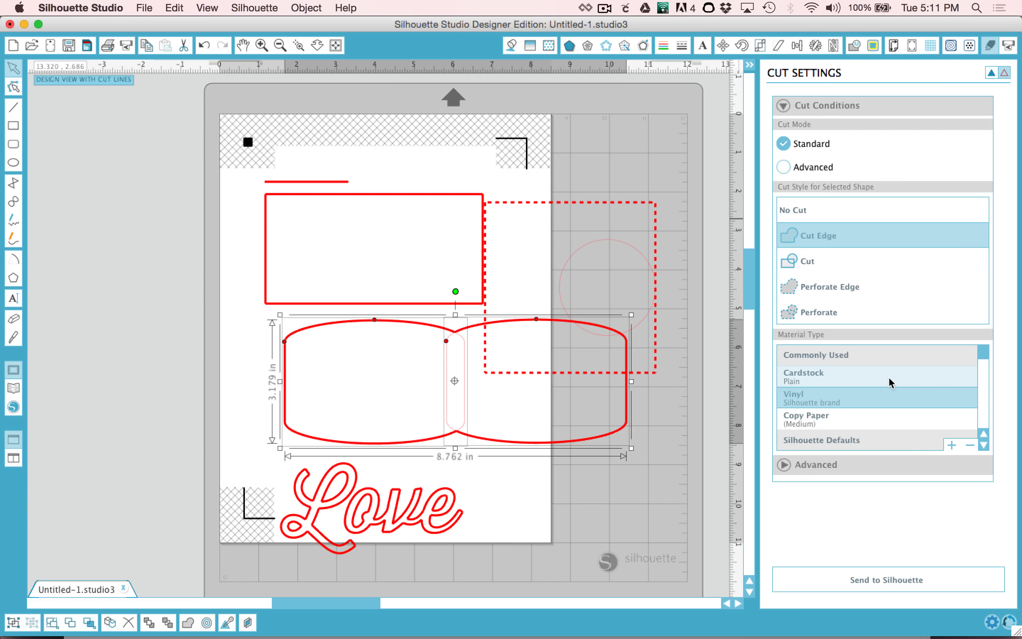
mouse_move(858, 411)
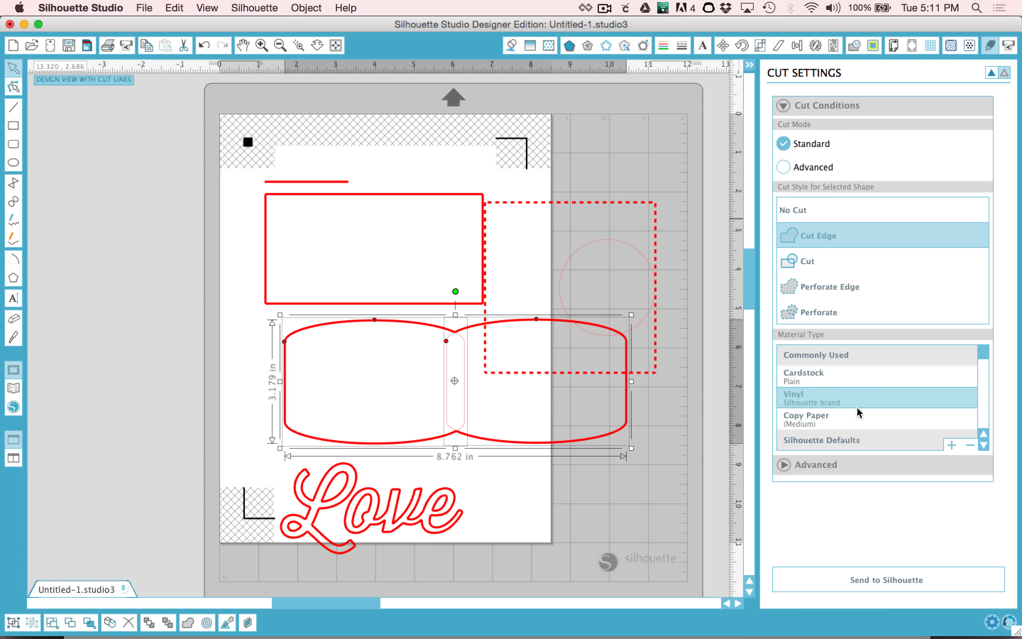
click(804, 376)
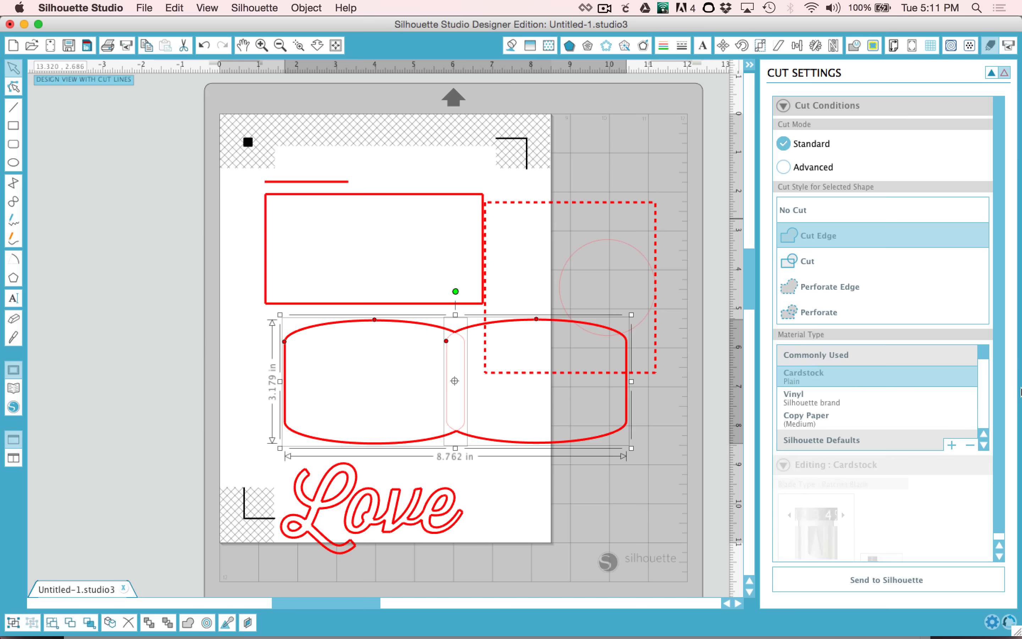
scroll(down, 3)
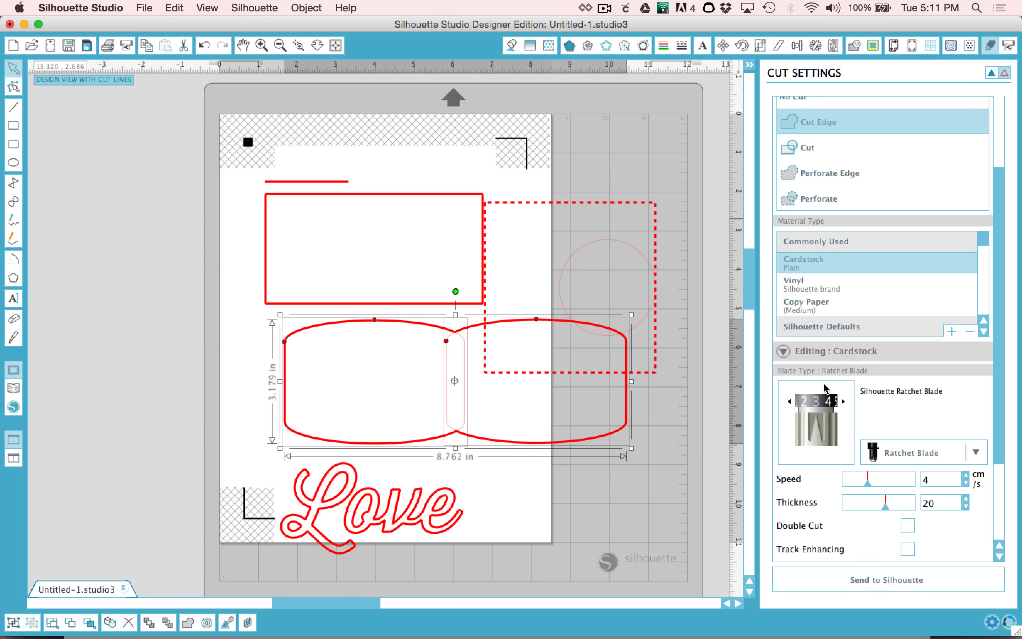
mouse_move(899, 509)
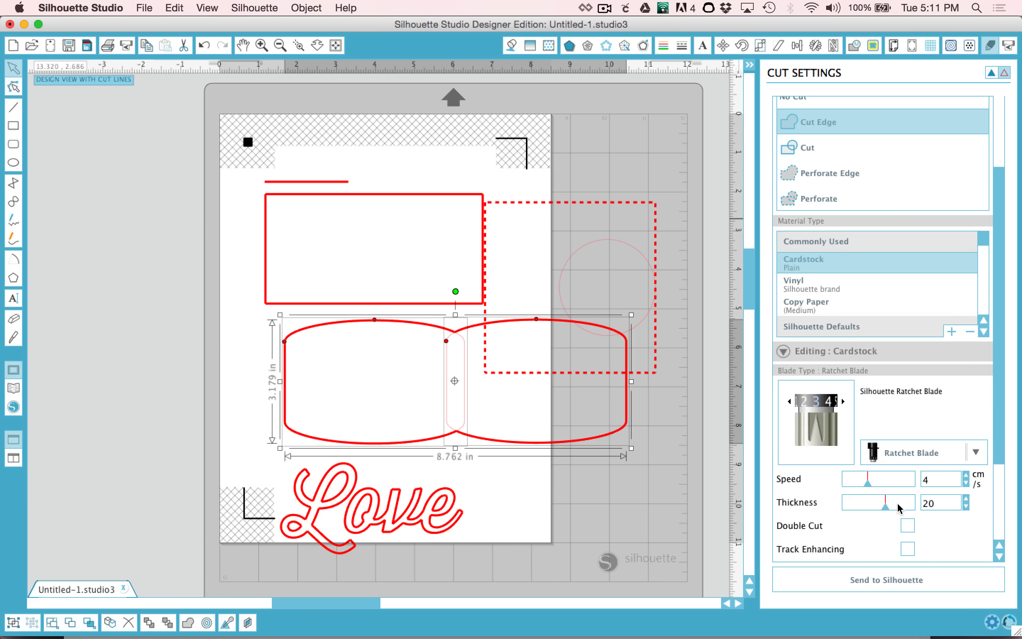
mouse_move(907, 527)
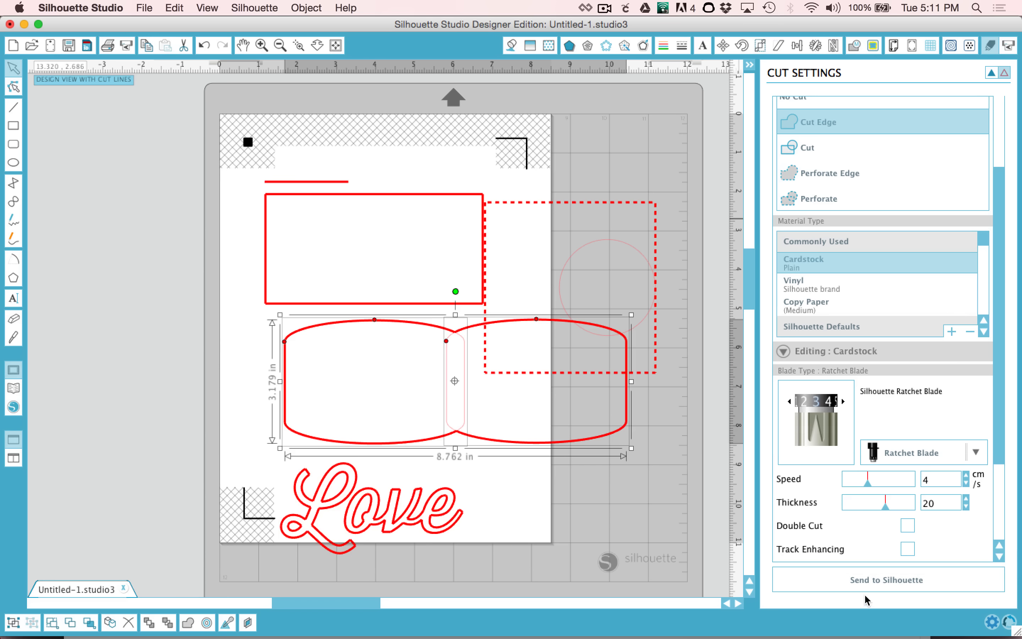
mouse_move(874, 586)
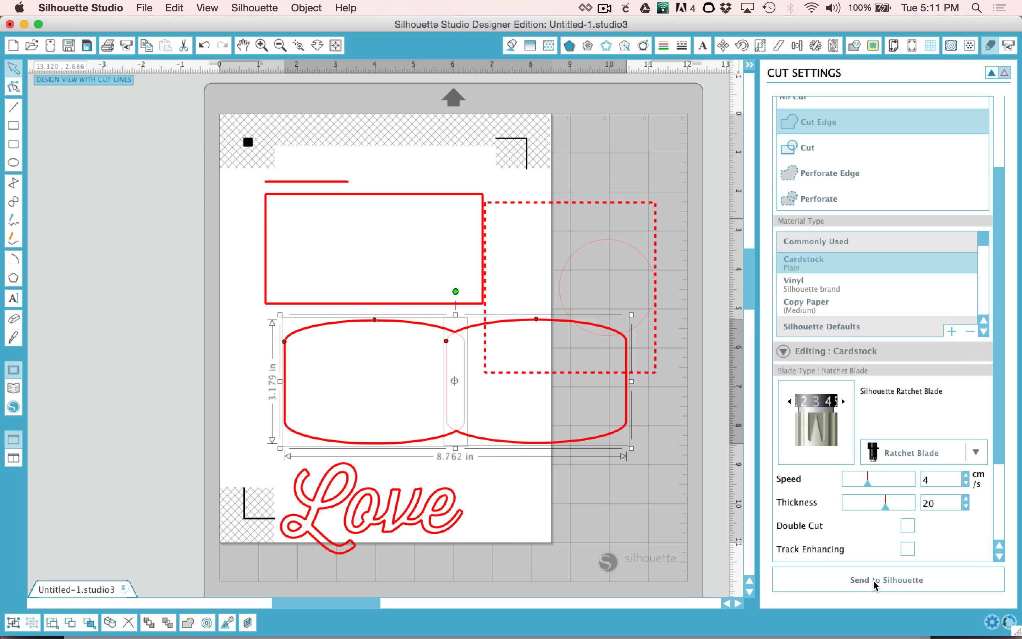